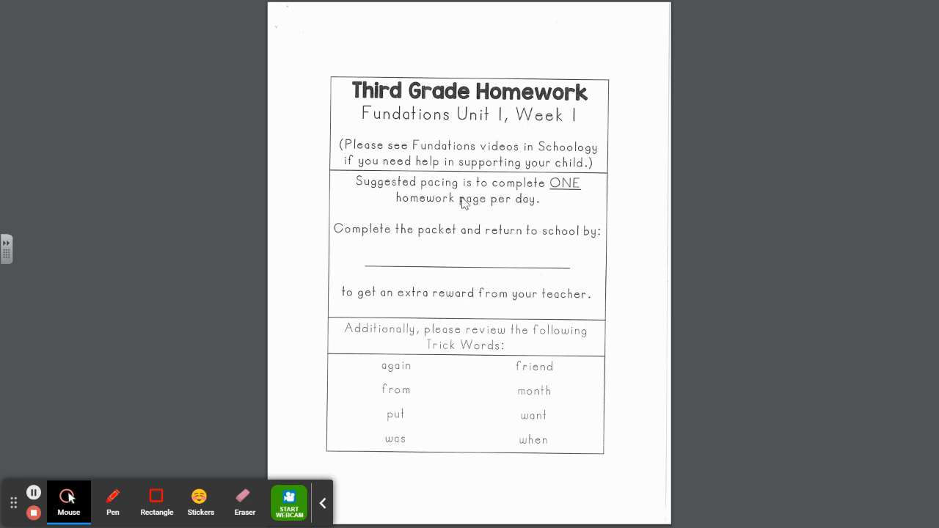
{"action": "mouse_move", "coordinate": [484, 217]}
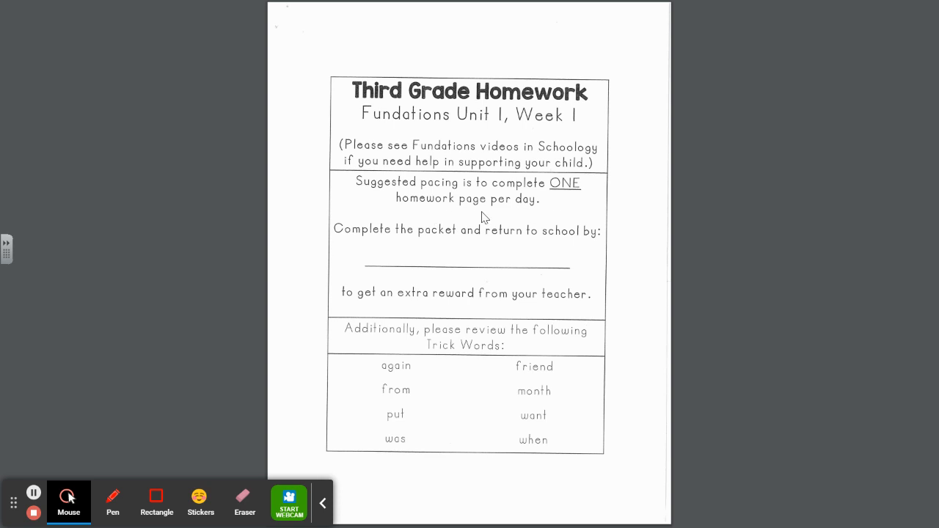
{"action": "mouse_move", "coordinate": [522, 221]}
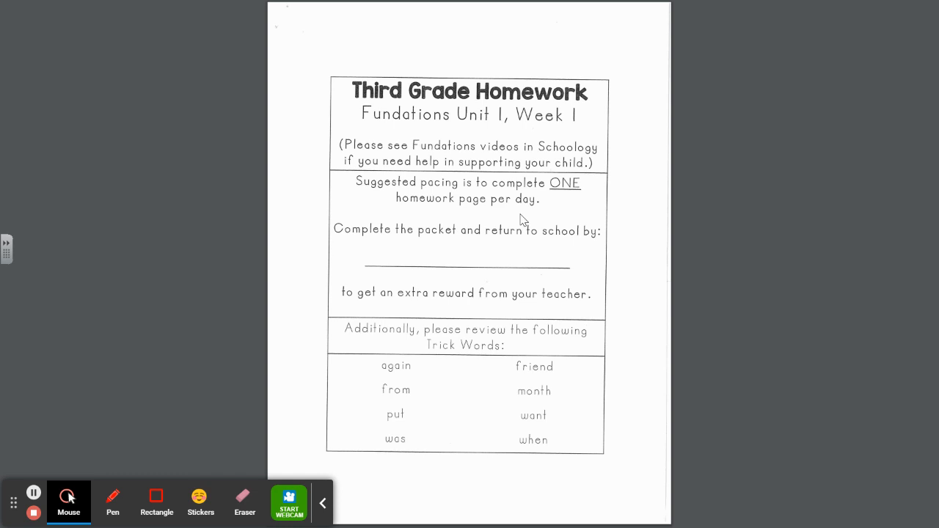
{"action": "mouse_move", "coordinate": [428, 264]}
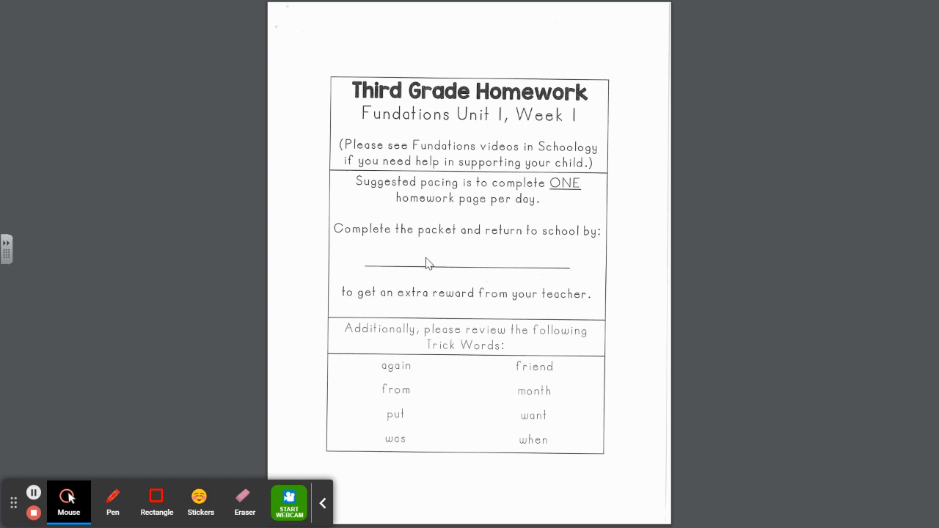
{"action": "mouse_move", "coordinate": [577, 260]}
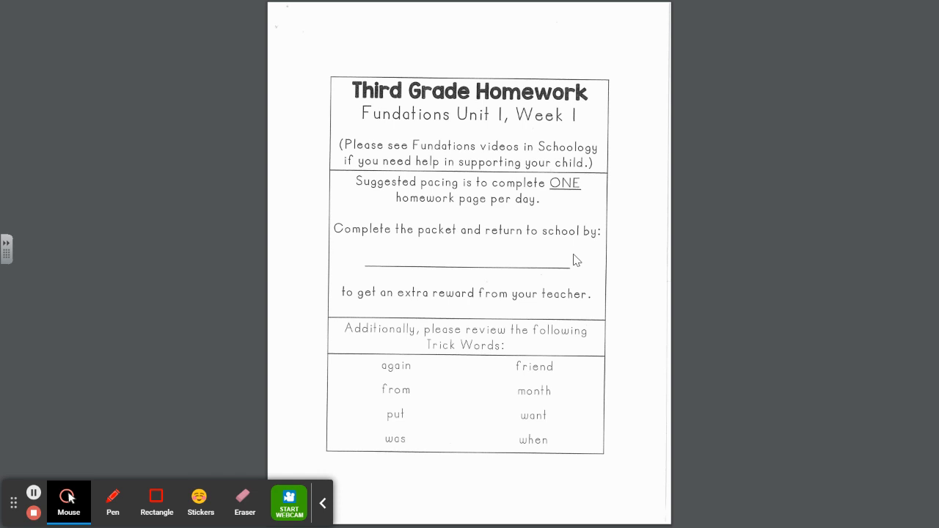
{"action": "mouse_move", "coordinate": [399, 363]}
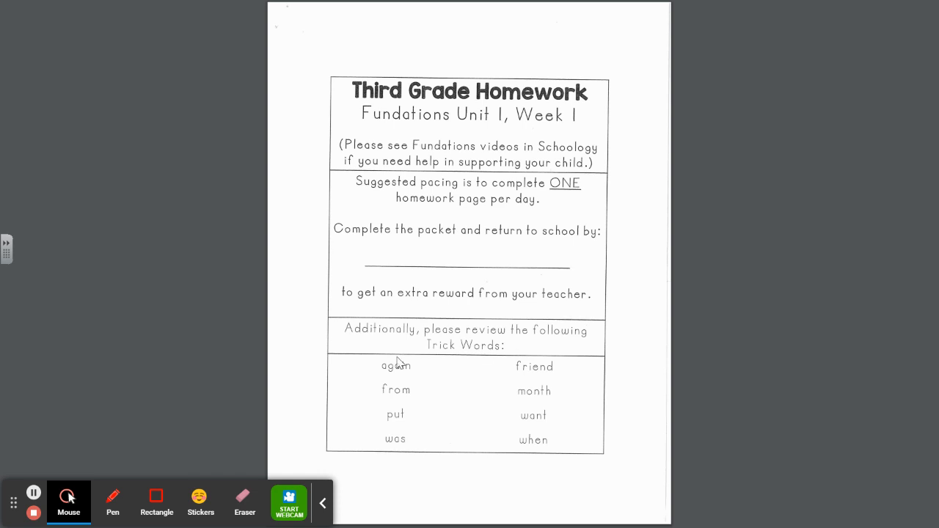
{"action": "mouse_move", "coordinate": [526, 361]}
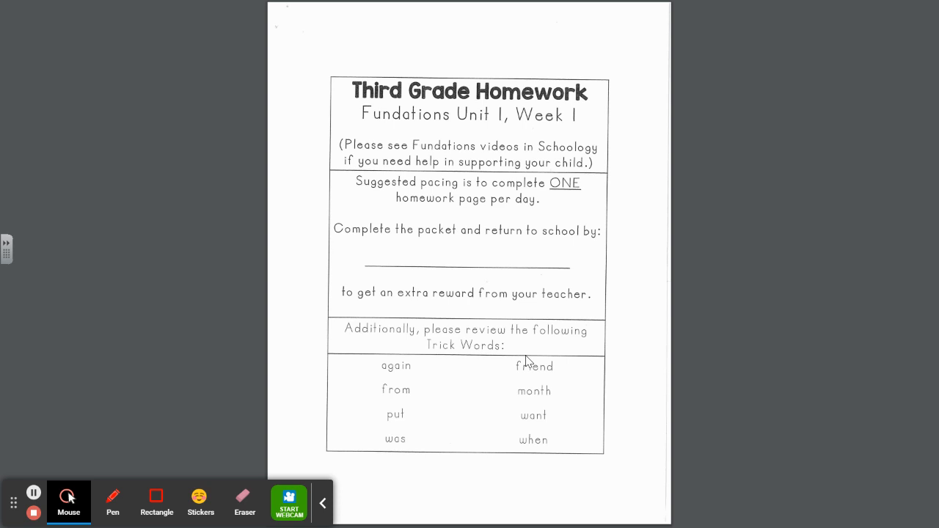
{"action": "mouse_move", "coordinate": [417, 379]}
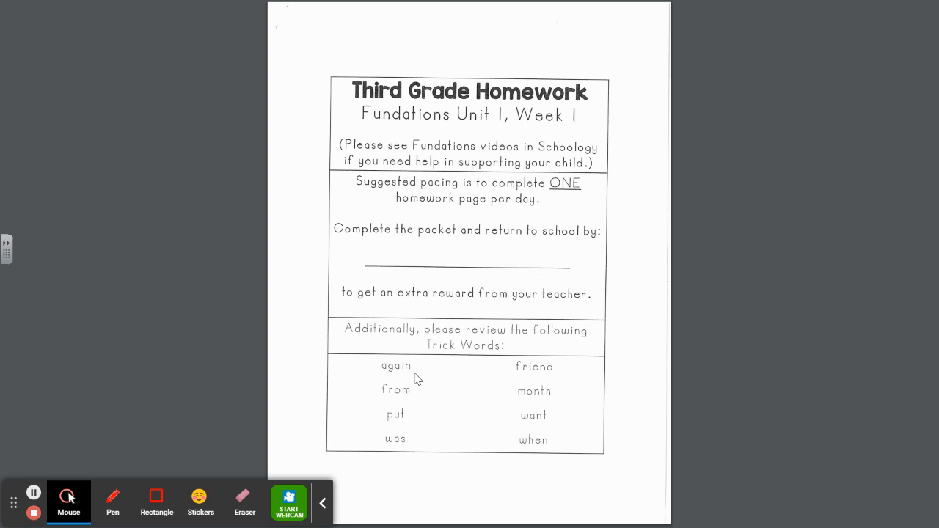
{"action": "mouse_move", "coordinate": [399, 386]}
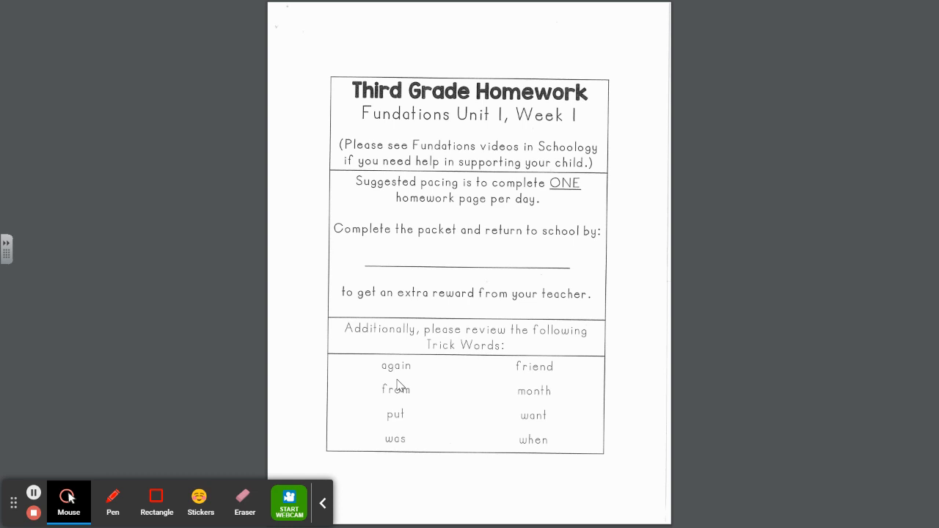
{"action": "mouse_move", "coordinate": [438, 368]}
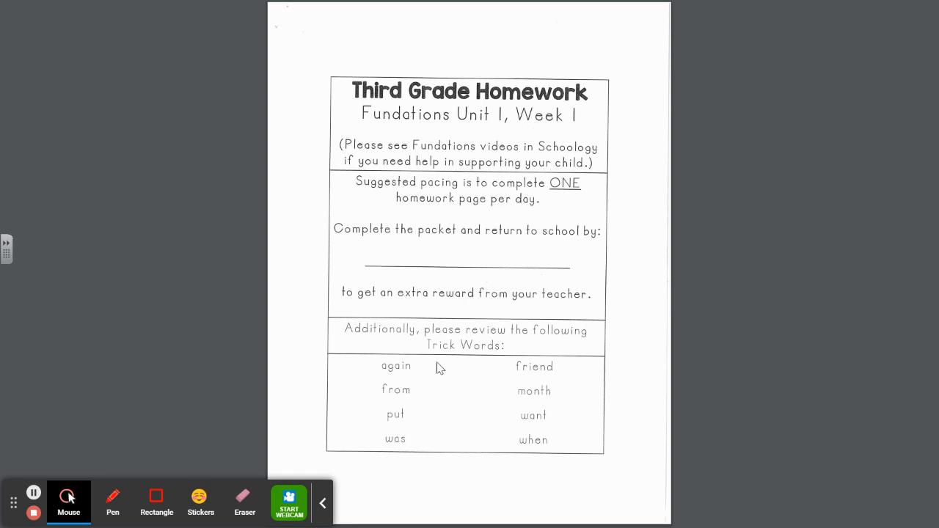
{"action": "mouse_move", "coordinate": [438, 390]}
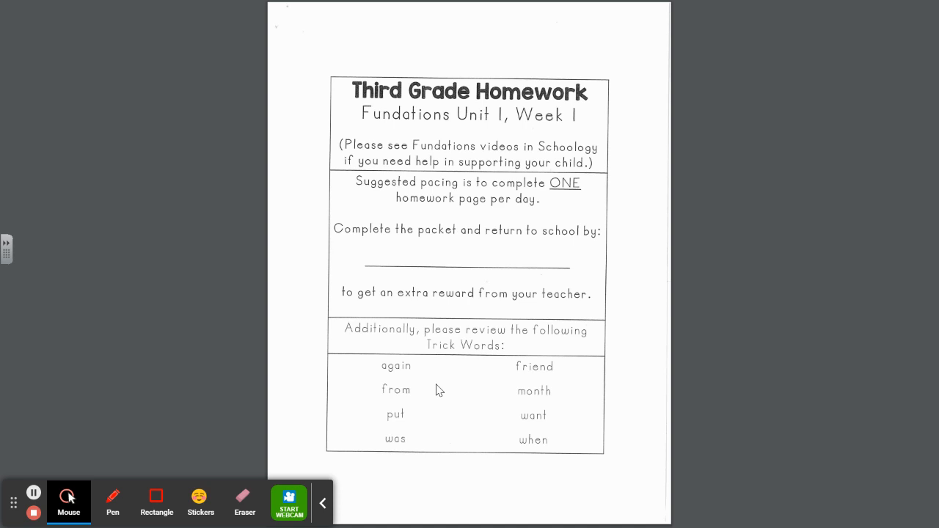
{"action": "mouse_move", "coordinate": [420, 367]}
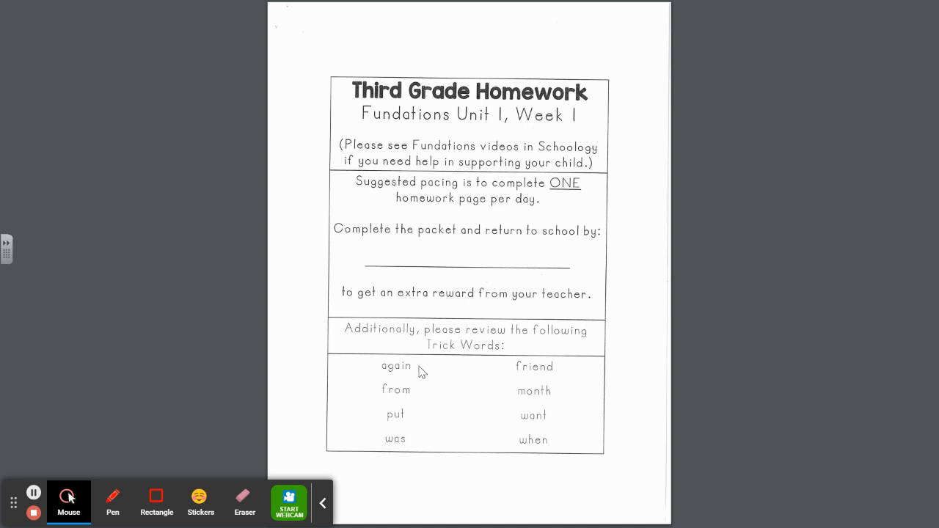
{"action": "mouse_move", "coordinate": [415, 428]}
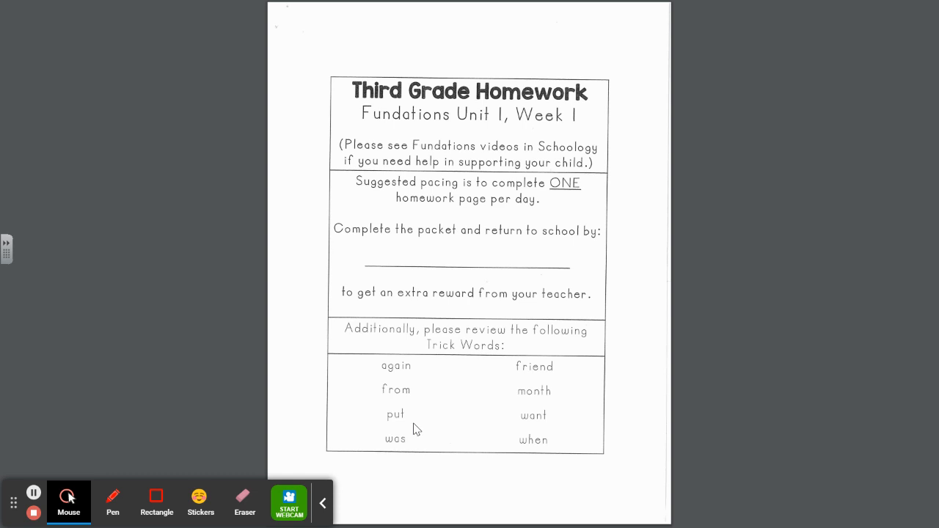
{"action": "mouse_move", "coordinate": [565, 373]}
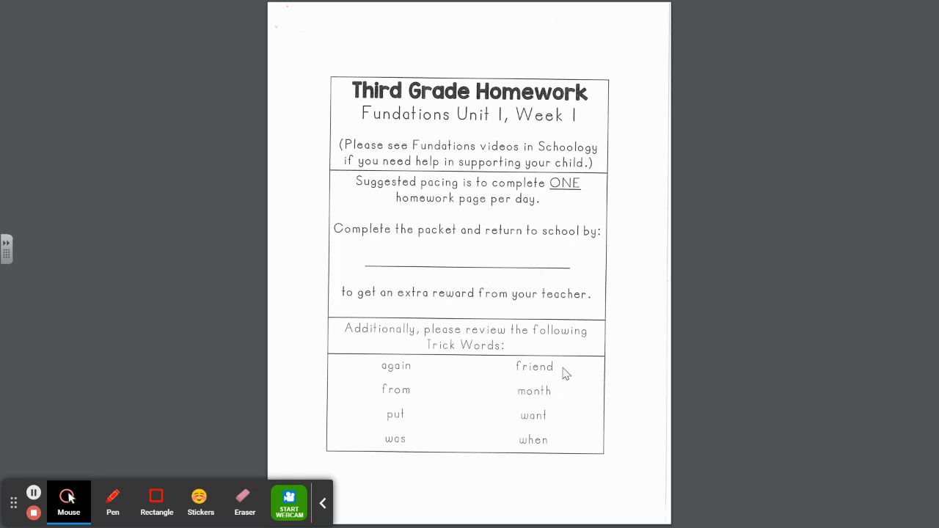
{"action": "mouse_move", "coordinate": [560, 426]}
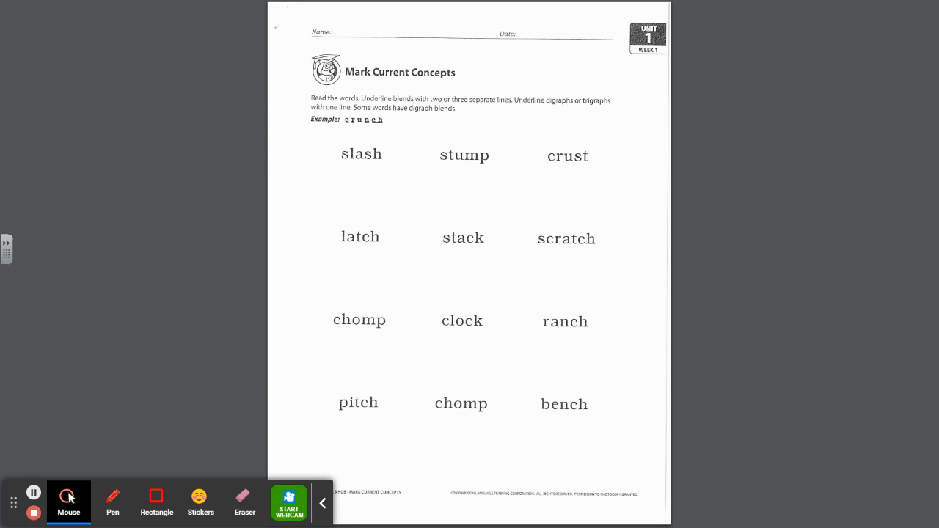
With the red pen, underline the blends in slash, stump, and crust (cr and st).
{"action": "left_click", "coordinate": [112, 503]}
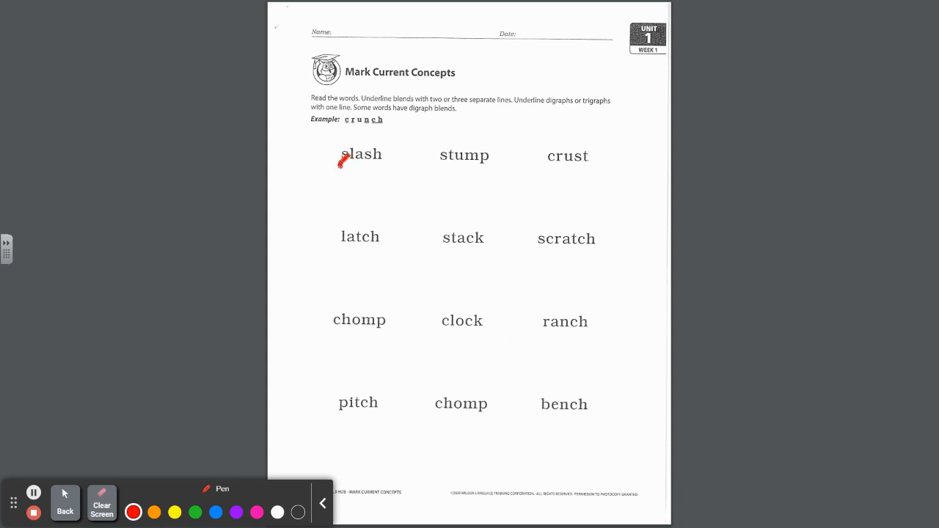
{"action": "left_click_drag", "start_coordinate": [341, 165], "coordinate": [360, 163]}
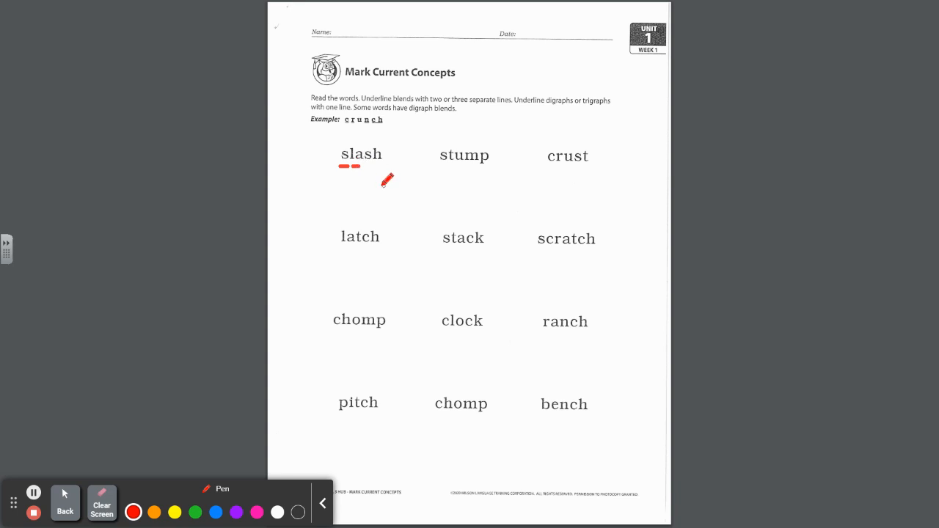
{"action": "mouse_move", "coordinate": [354, 208]}
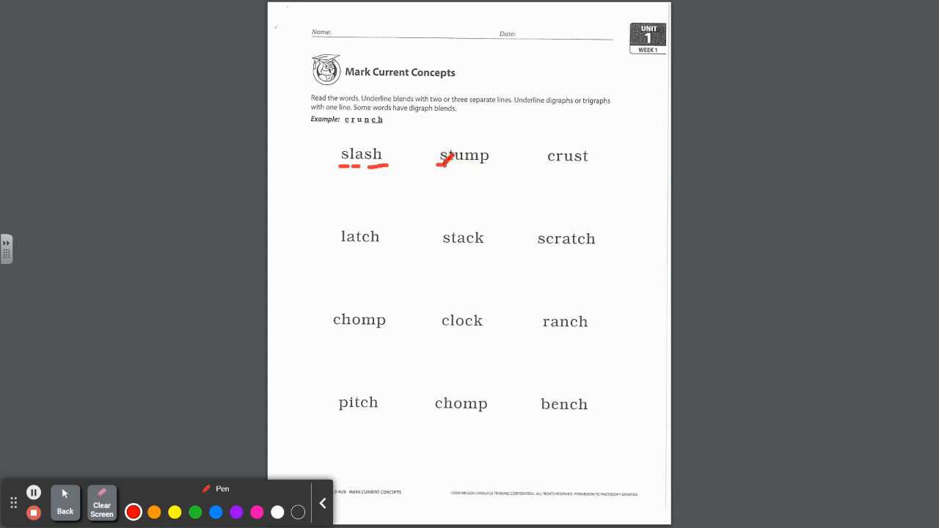
{"action": "left_click_drag", "start_coordinate": [440, 167], "coordinate": [477, 163]}
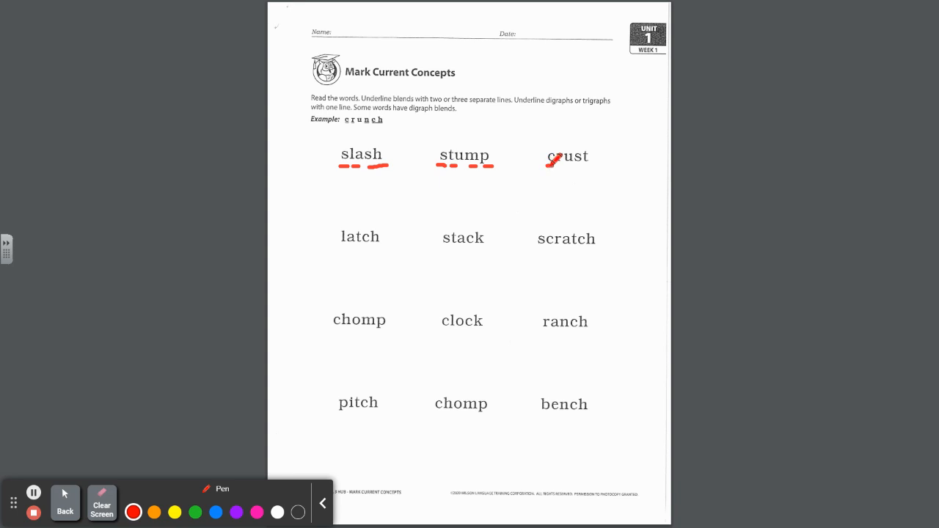
{"action": "left_click_drag", "start_coordinate": [548, 165], "coordinate": [567, 158]}
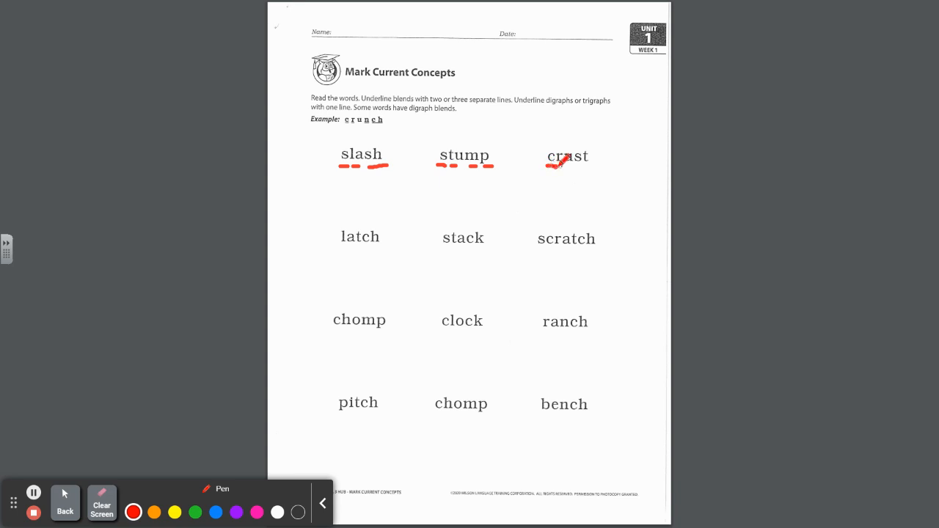
{"action": "left_click_drag", "start_coordinate": [549, 167], "coordinate": [572, 163]}
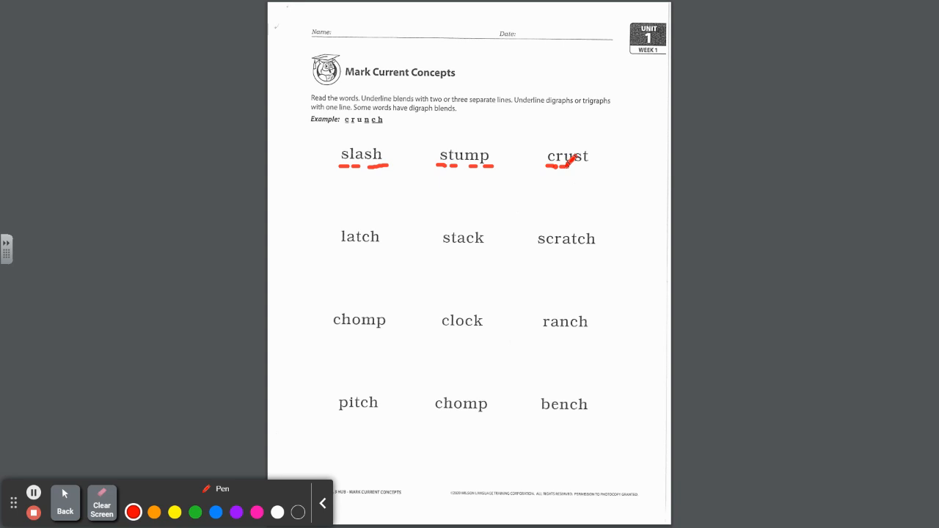
{"action": "left_click_drag", "start_coordinate": [547, 165], "coordinate": [574, 162]}
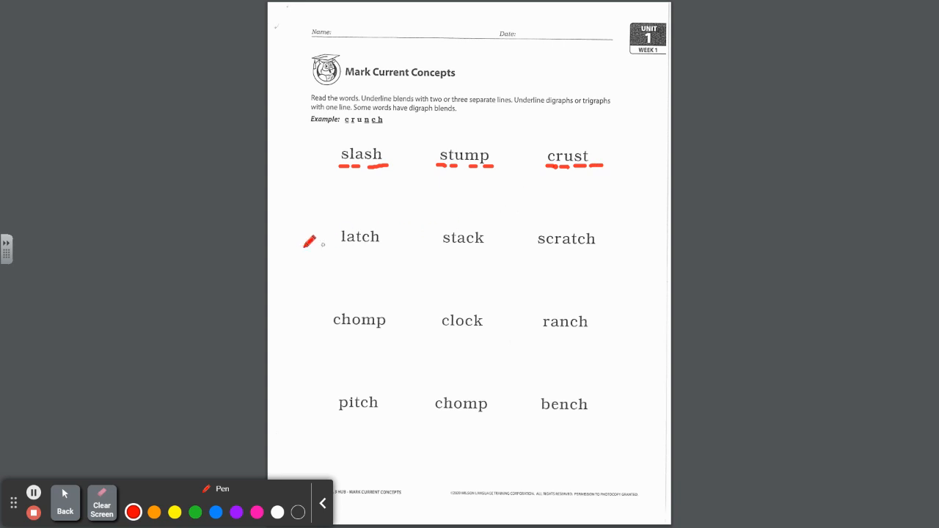
{"action": "mouse_move", "coordinate": [401, 247]}
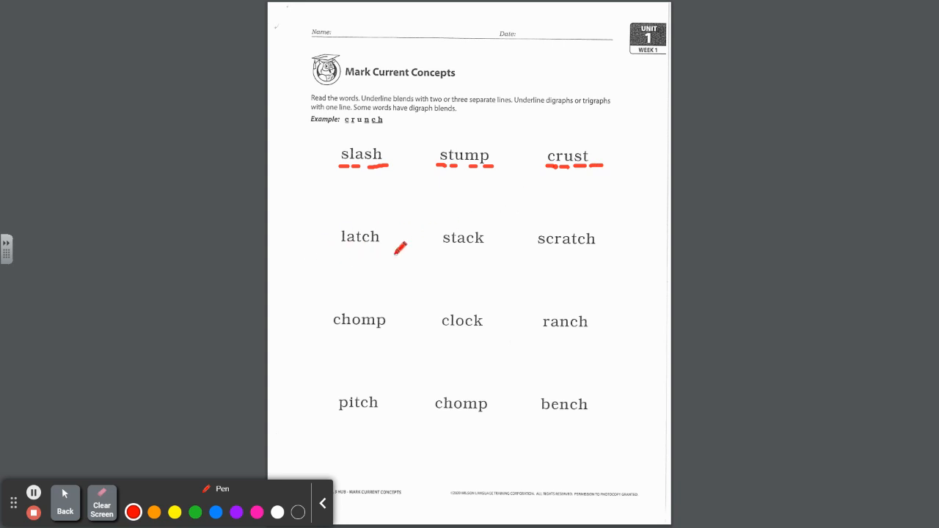
{"action": "mouse_move", "coordinate": [348, 283]}
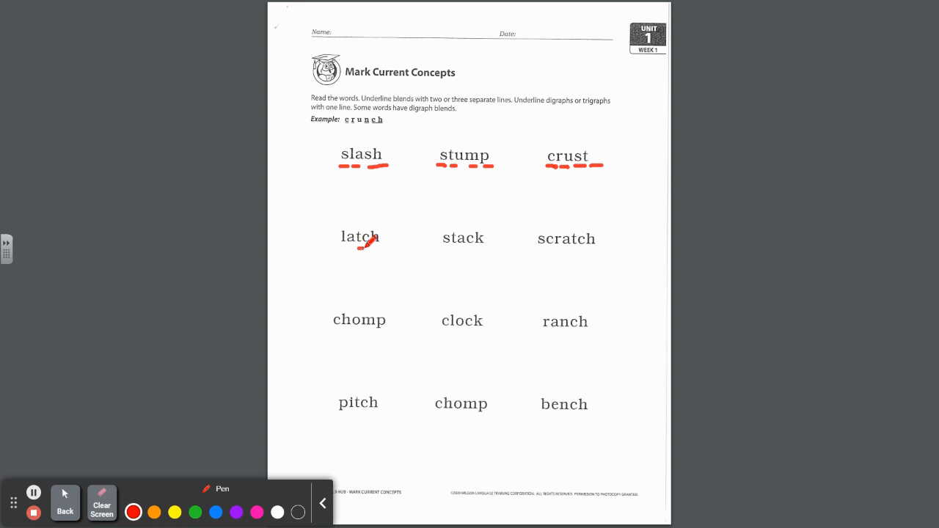
Underline tch in latch and ck in stack with red lines.
{"action": "left_click_drag", "start_coordinate": [343, 249], "coordinate": [380, 249]}
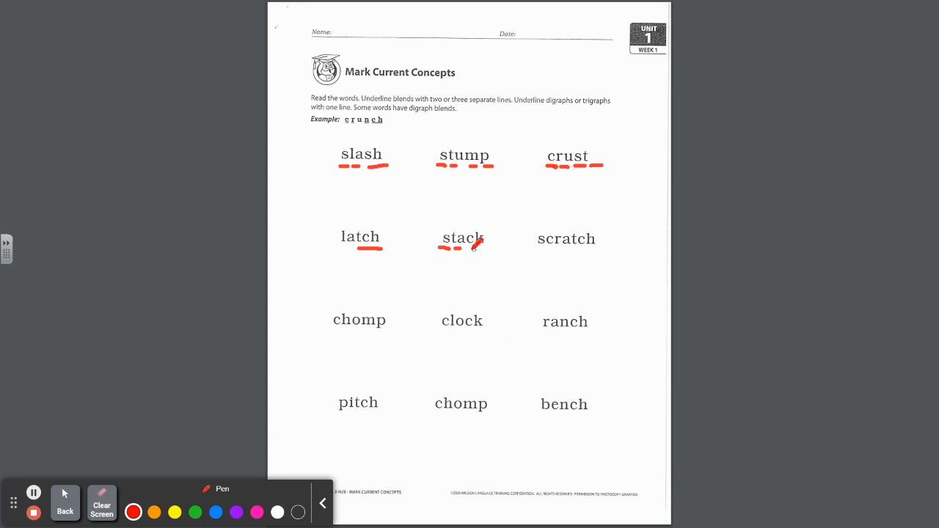
{"action": "left_click_drag", "start_coordinate": [470, 254], "coordinate": [493, 241]}
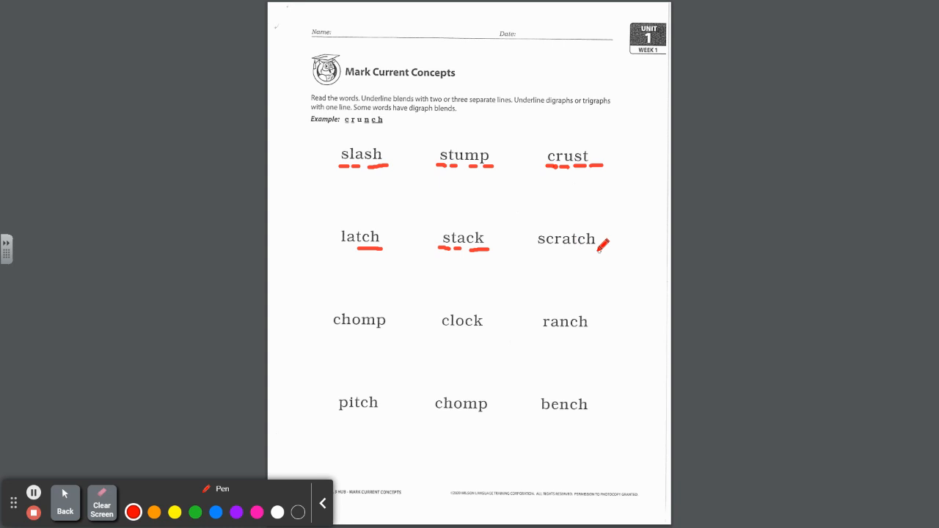
{"action": "mouse_move", "coordinate": [542, 256]}
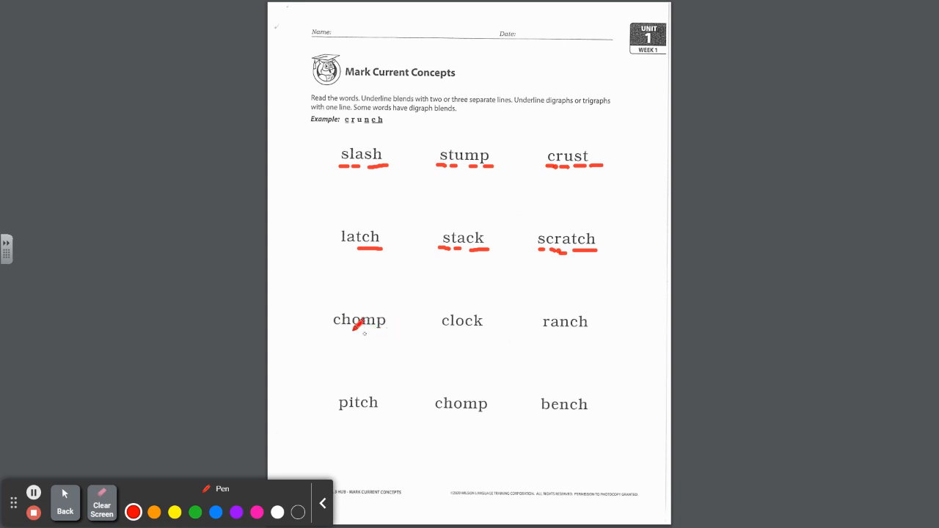
Underline the ch and mp in chomp and the sounds in clock.
{"action": "left_click_drag", "start_coordinate": [338, 331], "coordinate": [363, 329]}
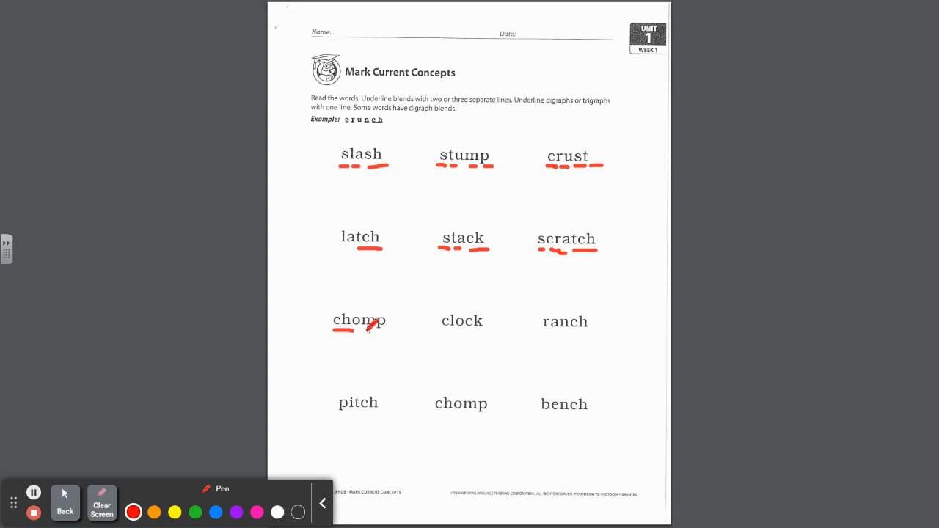
{"action": "left_click_drag", "start_coordinate": [375, 331], "coordinate": [396, 327]}
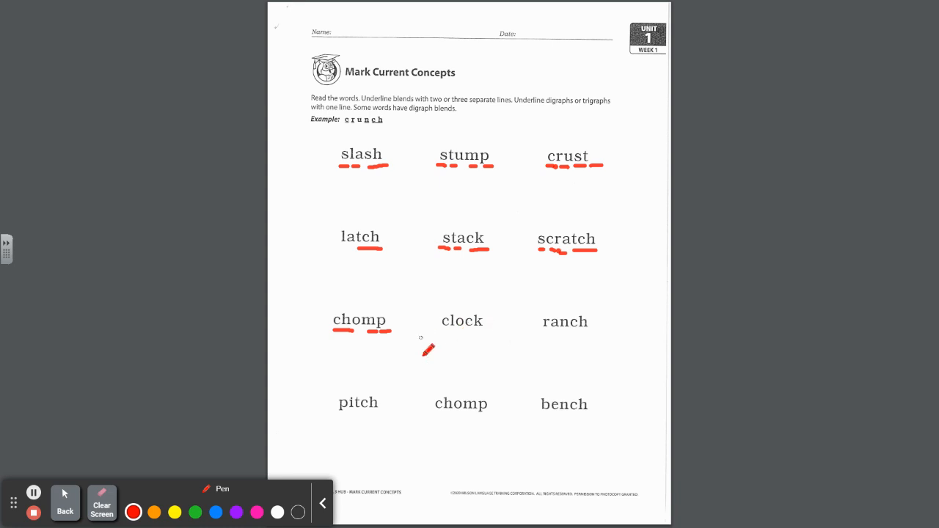
{"action": "left_click_drag", "start_coordinate": [429, 351], "coordinate": [445, 325]}
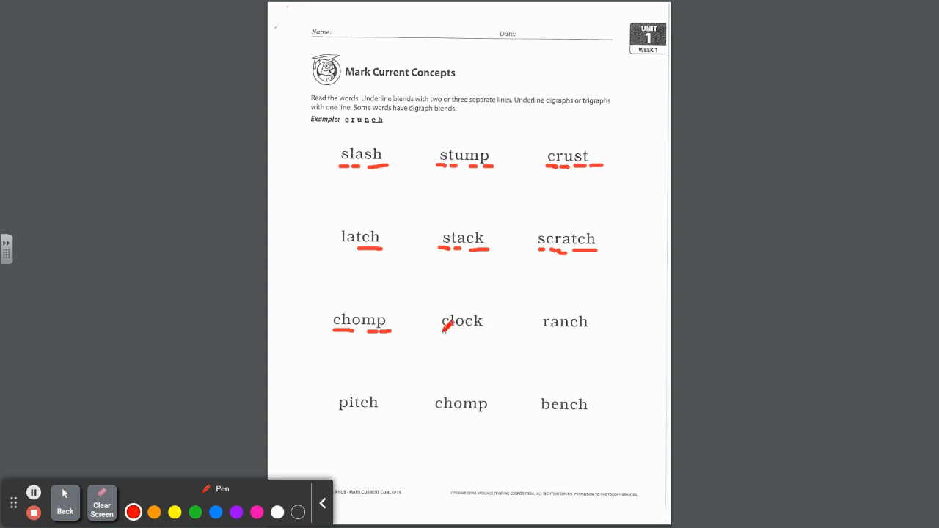
{"action": "left_click_drag", "start_coordinate": [444, 339], "coordinate": [455, 328]}
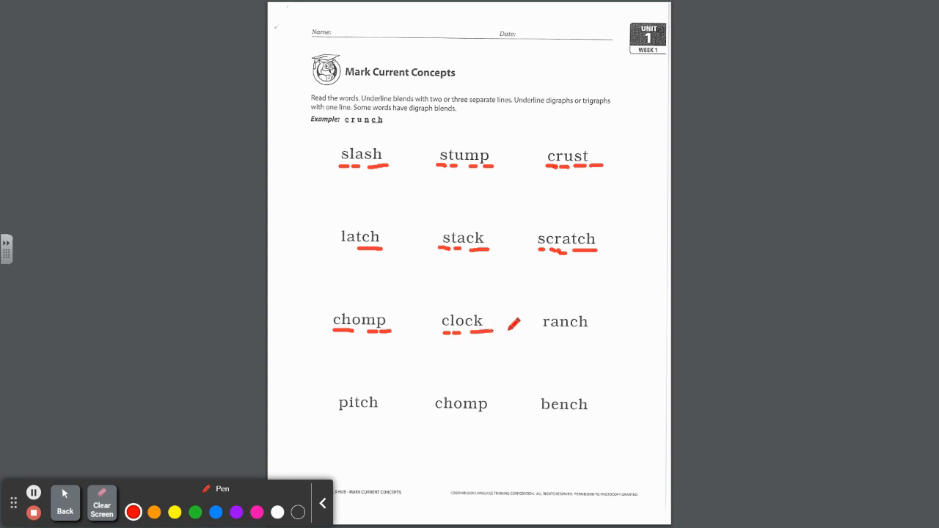
Underline the digraph in ranch, the trigraph in pitch, and the blend and digraph in chomp.
{"action": "left_click_drag", "start_coordinate": [513, 323], "coordinate": [576, 326]}
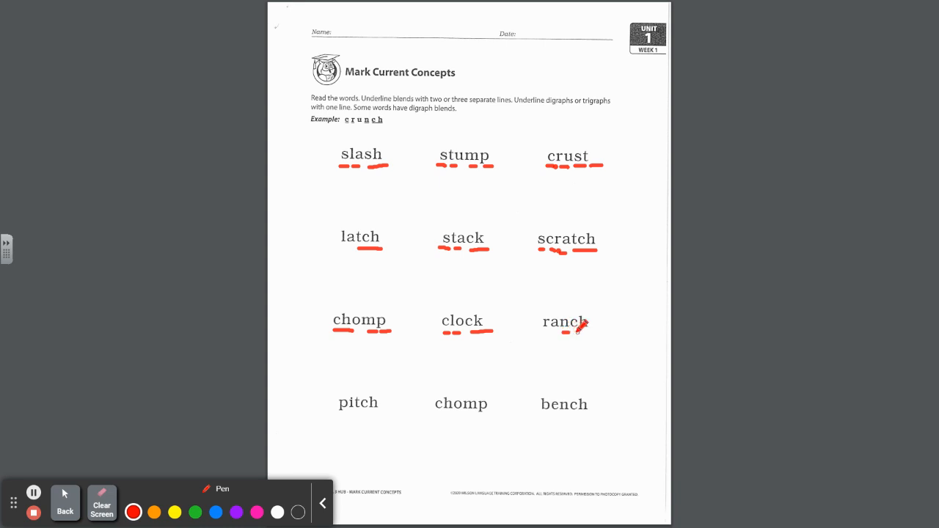
{"action": "left_click_drag", "start_coordinate": [566, 334], "coordinate": [595, 319]}
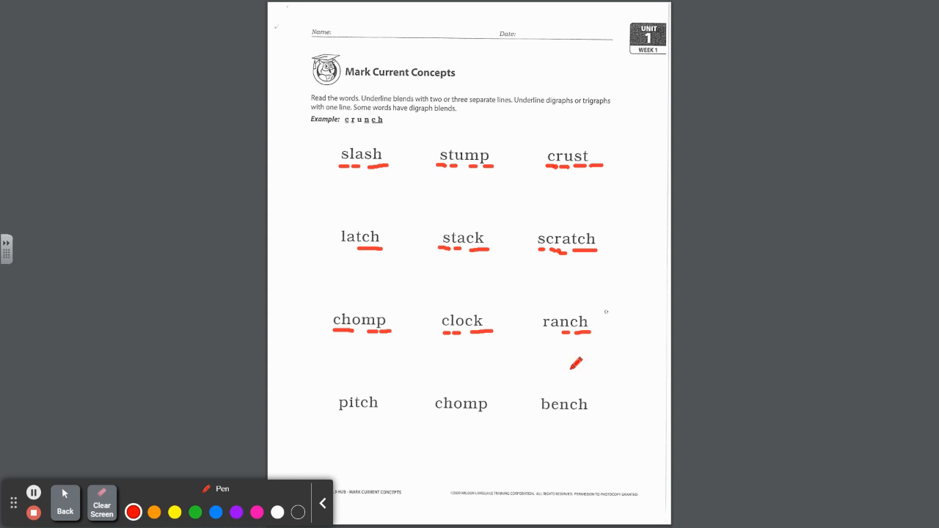
{"action": "mouse_move", "coordinate": [381, 411]}
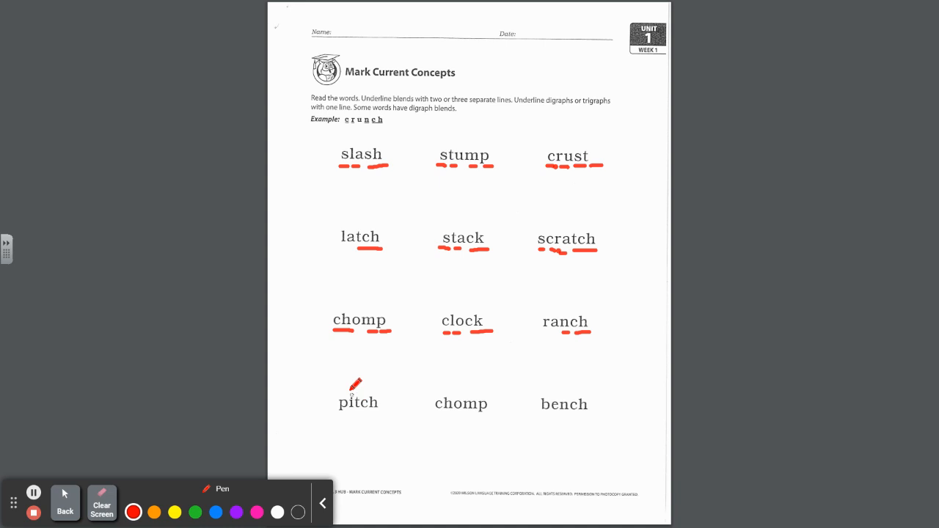
{"action": "mouse_move", "coordinate": [360, 407]}
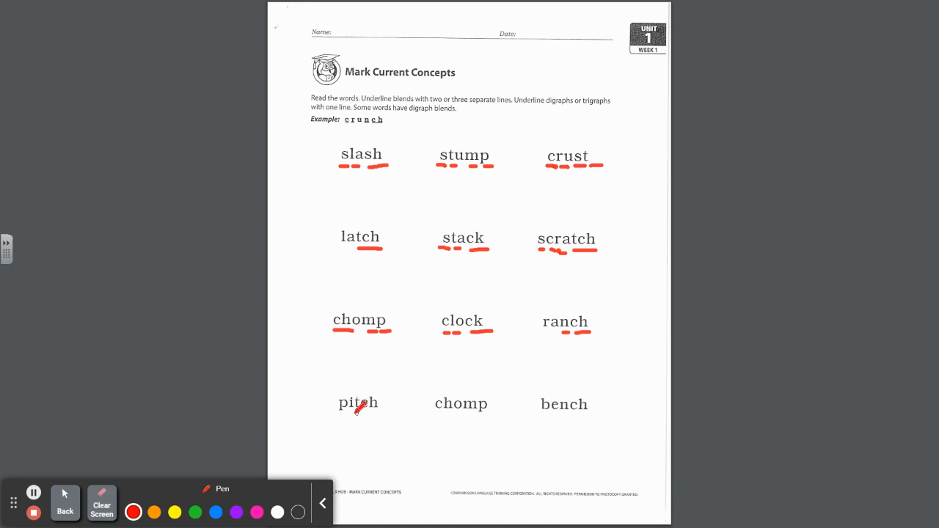
{"action": "left_click_drag", "start_coordinate": [341, 414], "coordinate": [374, 415]}
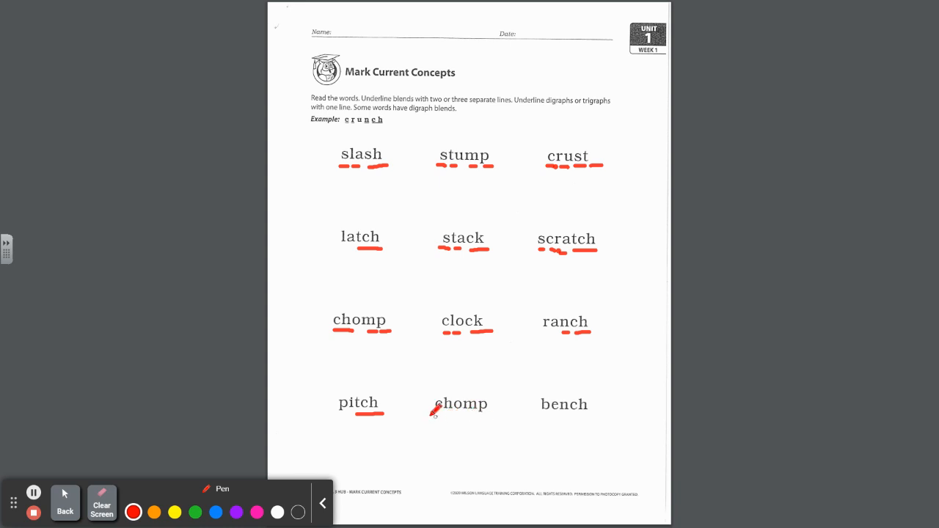
{"action": "left_click_drag", "start_coordinate": [429, 414], "coordinate": [462, 413]}
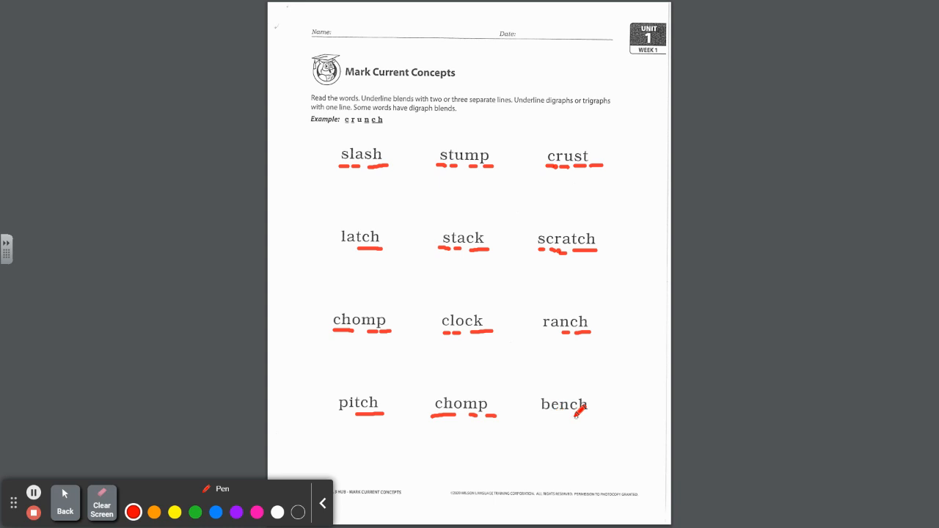
{"action": "mouse_move", "coordinate": [598, 345]}
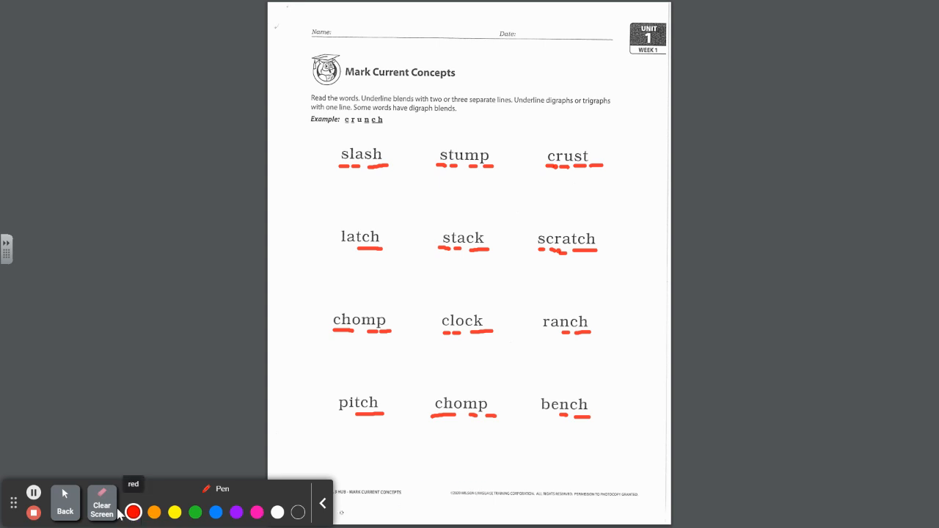
Clear all red marks and reselect the Pen for the Closed Syllable Detective worksheet.
{"action": "left_click", "coordinate": [101, 504]}
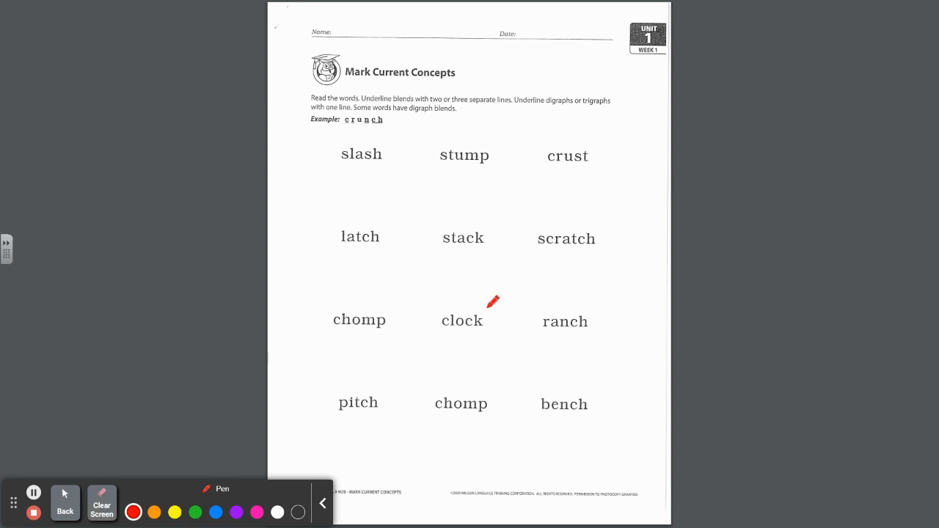
{"action": "mouse_move", "coordinate": [33, 493]}
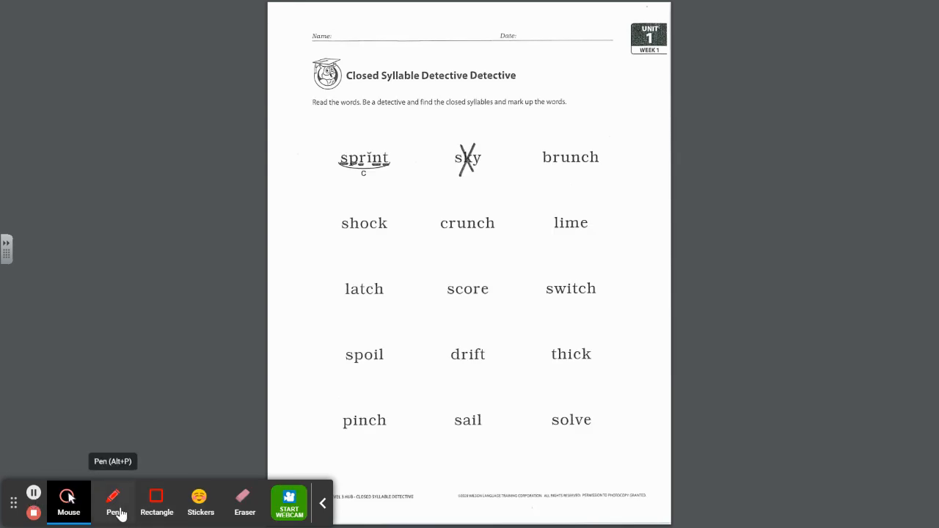
{"action": "left_click", "coordinate": [113, 502]}
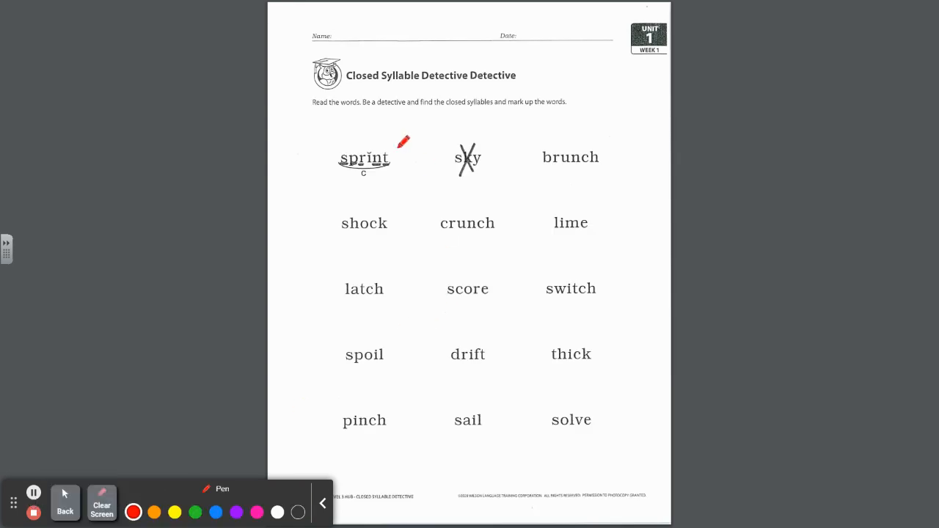
{"action": "mouse_move", "coordinate": [468, 116]}
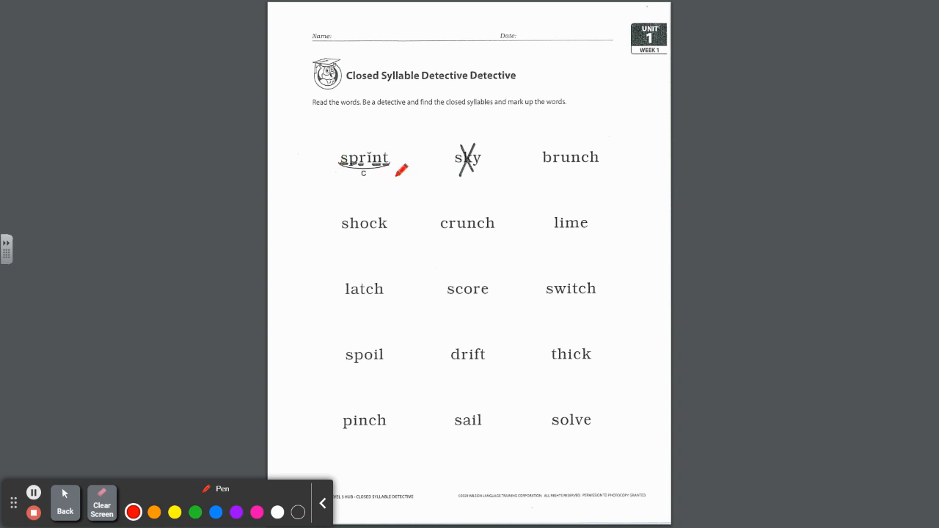
{"action": "mouse_move", "coordinate": [391, 193]}
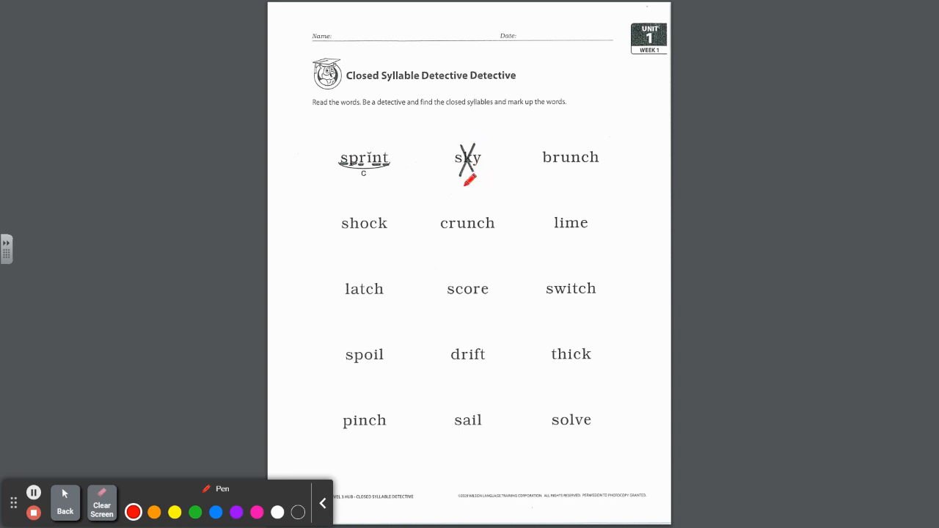
{"action": "mouse_move", "coordinate": [454, 198]}
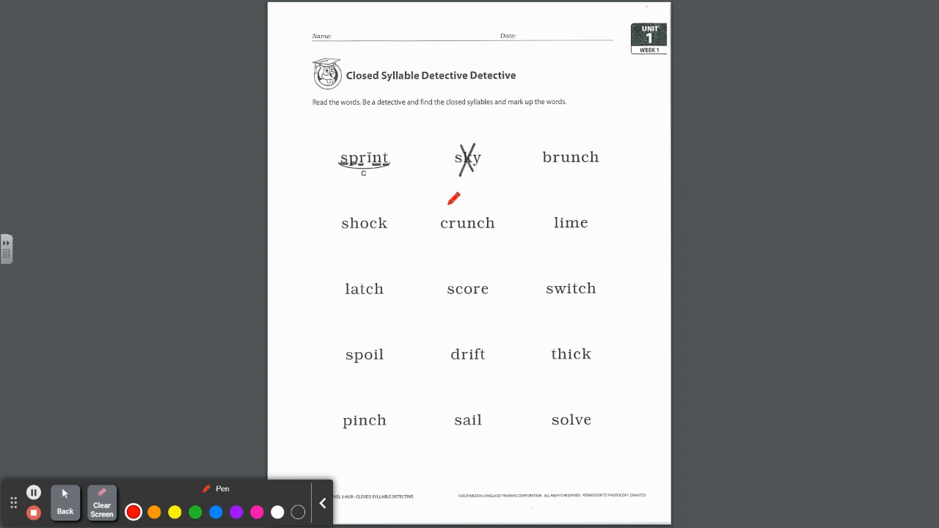
{"action": "mouse_move", "coordinate": [565, 232]}
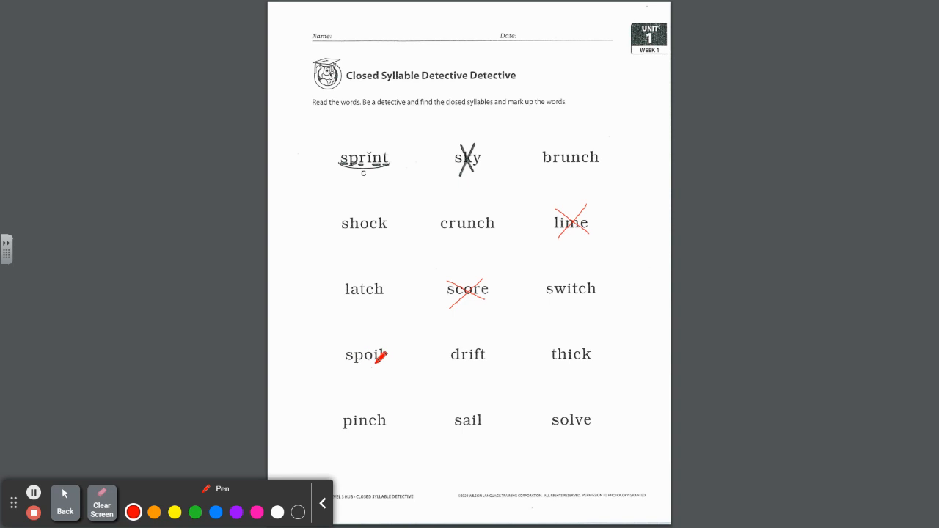
Cross out spoil and sail in red and mark solve as a closed syllable.
{"action": "left_click_drag", "start_coordinate": [382, 345], "coordinate": [396, 370]}
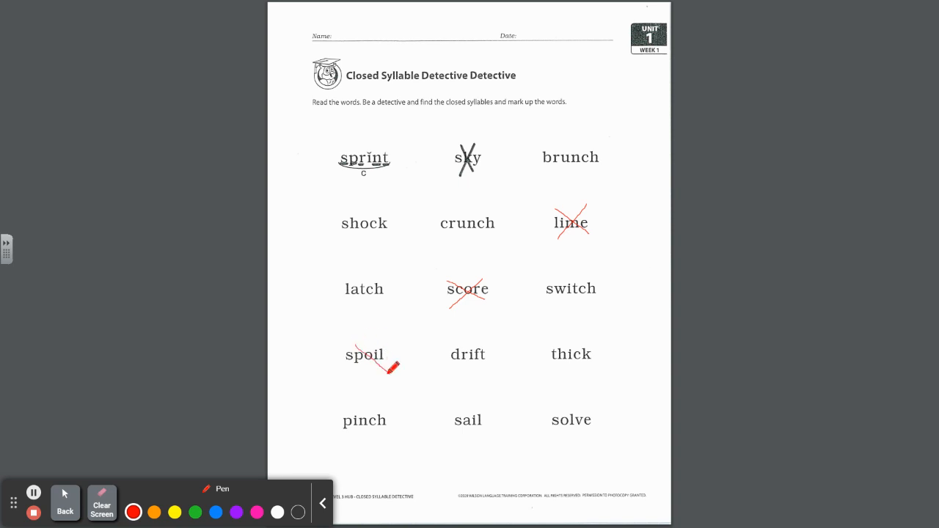
{"action": "left_click_drag", "start_coordinate": [392, 339], "coordinate": [351, 378]}
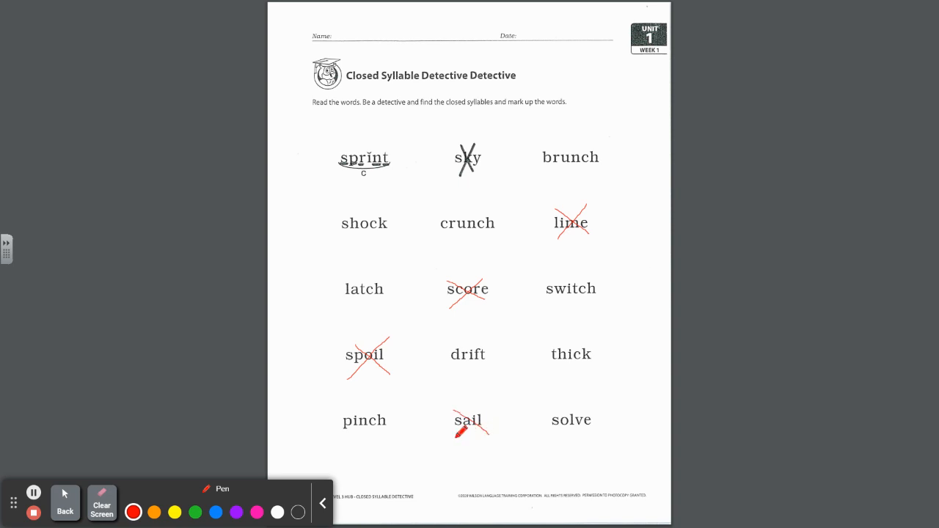
{"action": "left_click_drag", "start_coordinate": [455, 433], "coordinate": [495, 451]}
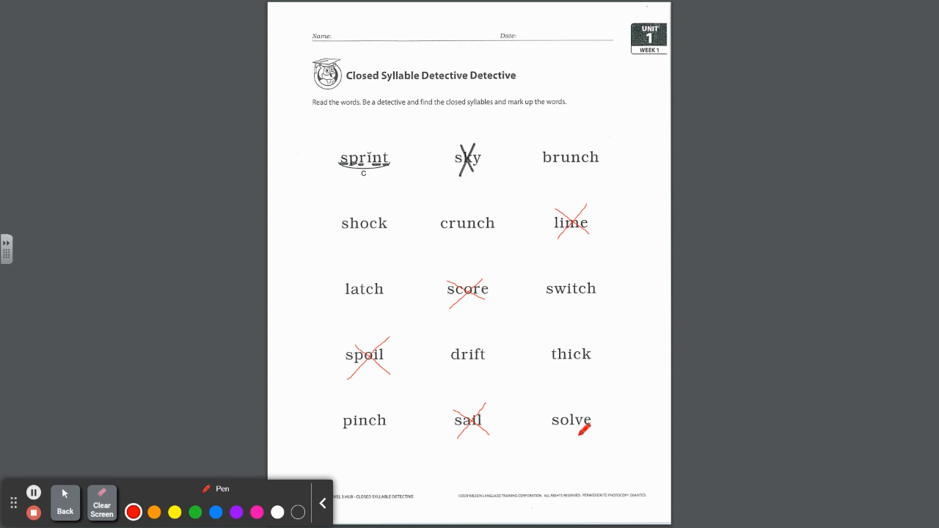
{"action": "mouse_move", "coordinate": [638, 430]}
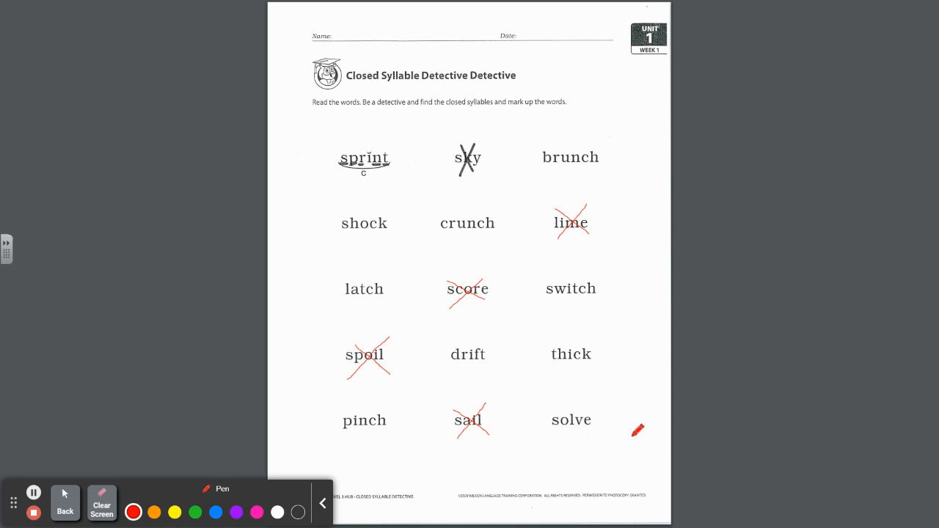
{"action": "mouse_move", "coordinate": [581, 442]}
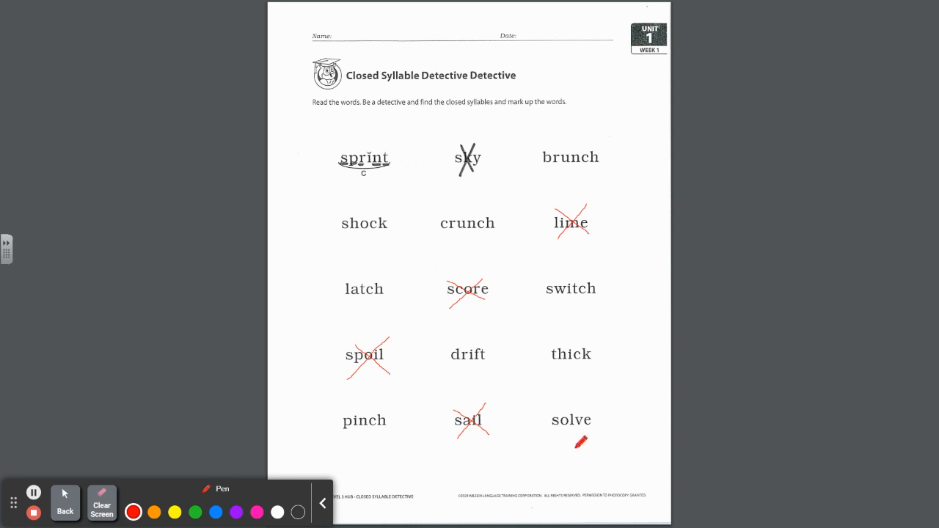
{"action": "left_click_drag", "start_coordinate": [581, 440], "coordinate": [572, 420]}
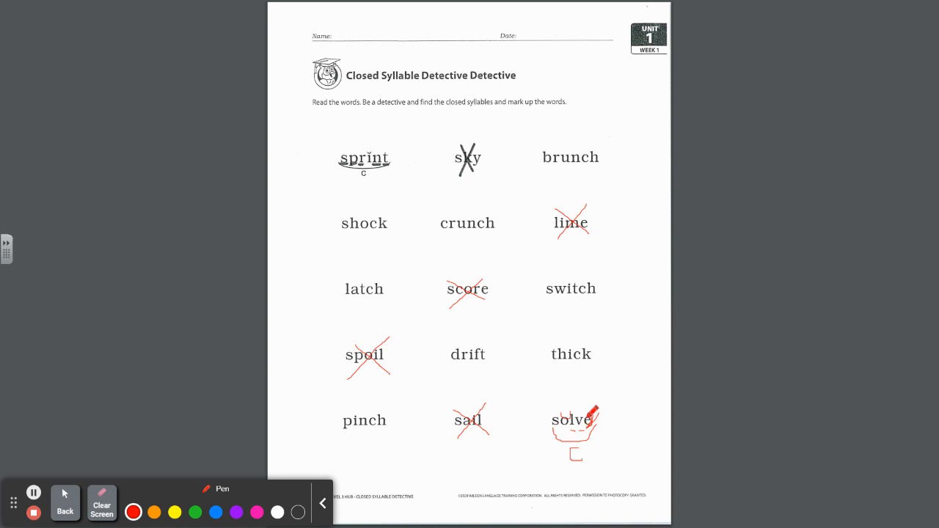
{"action": "mouse_move", "coordinate": [624, 379]}
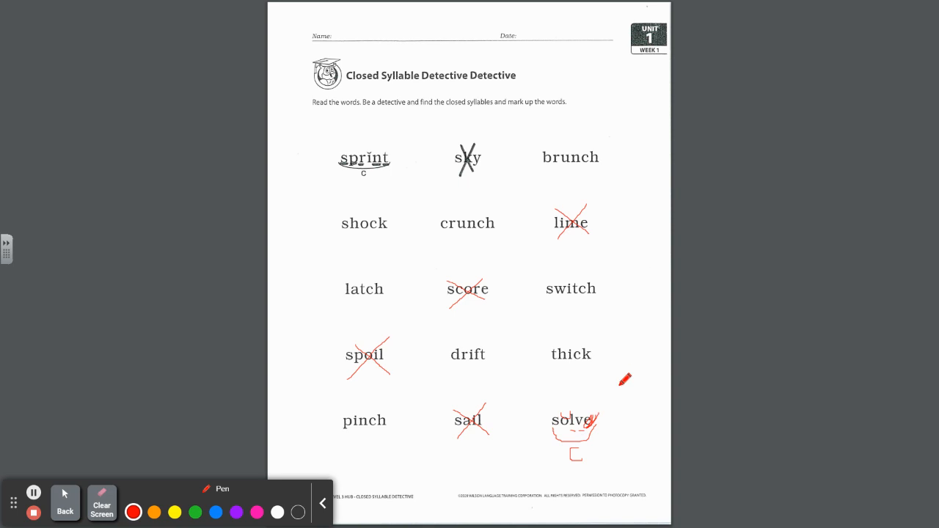
{"action": "mouse_move", "coordinate": [676, 335]}
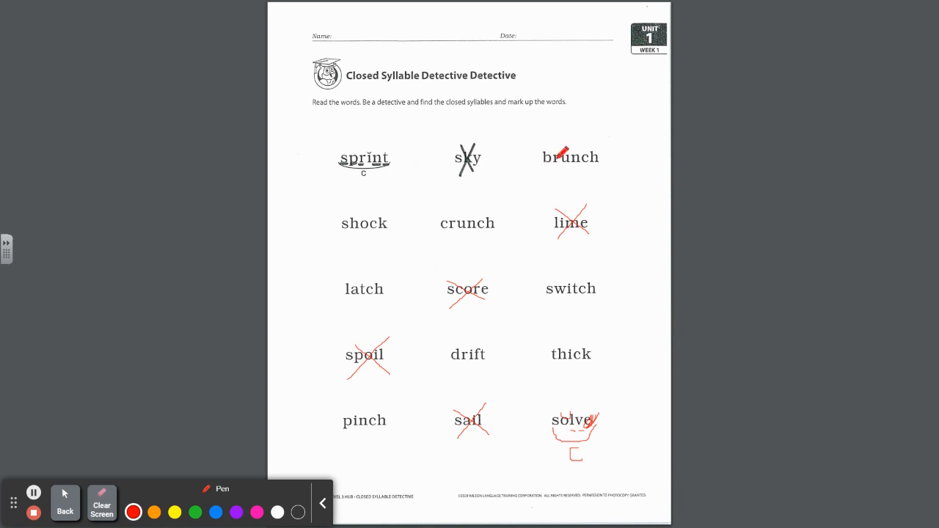
Scoop and label brunch, shock and crunch as closed syllables in red.
{"action": "left_click_drag", "start_coordinate": [560, 150], "coordinate": [572, 165]}
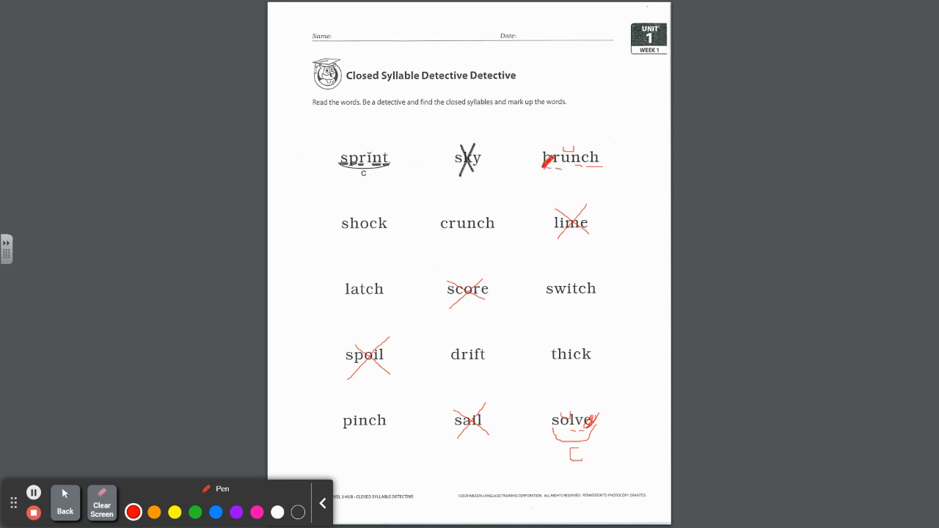
{"action": "left_click_drag", "start_coordinate": [546, 169], "coordinate": [598, 172]}
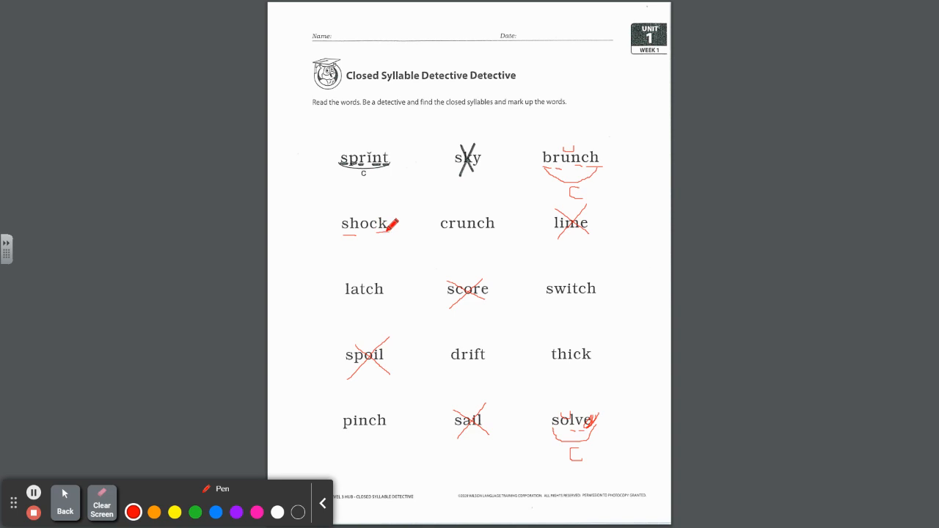
{"action": "mouse_move", "coordinate": [365, 211]}
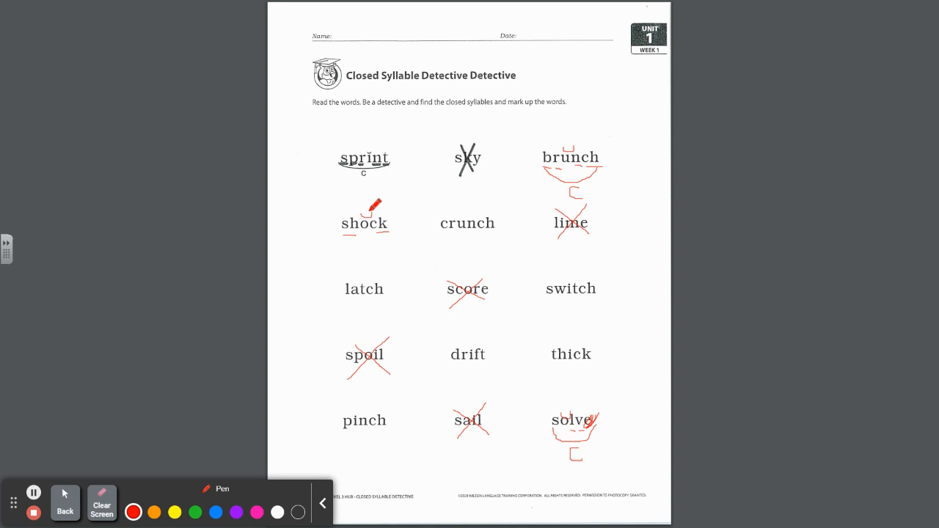
{"action": "left_click_drag", "start_coordinate": [351, 238], "coordinate": [389, 233]}
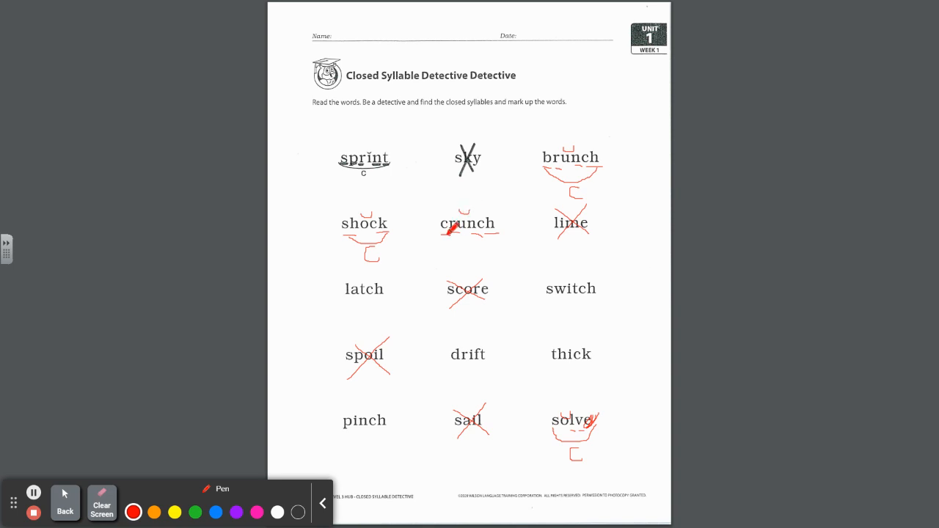
{"action": "left_click_drag", "start_coordinate": [447, 233], "coordinate": [491, 242]}
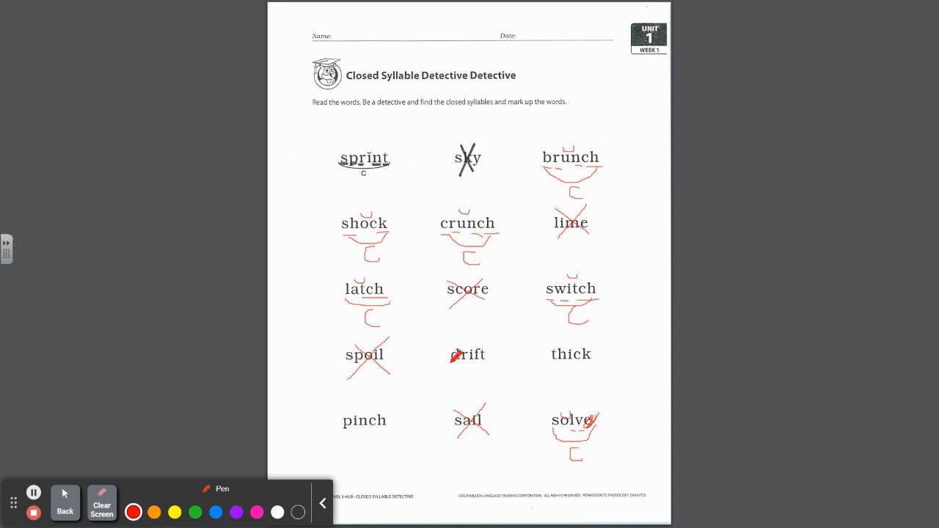
Draw red vowel marks, scoops and boxes under drift, thick and pinch.
{"action": "left_click_drag", "start_coordinate": [455, 352], "coordinate": [469, 363]}
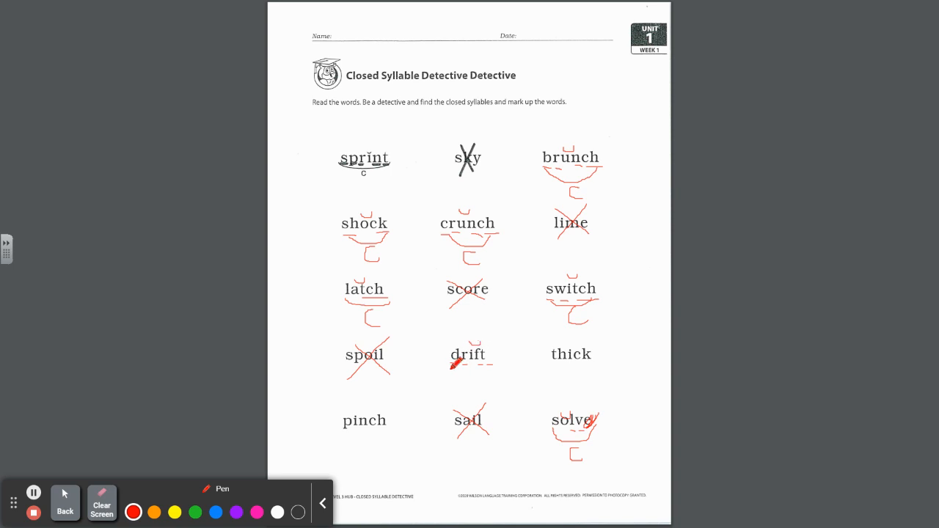
{"action": "left_click_drag", "start_coordinate": [455, 371], "coordinate": [488, 374]}
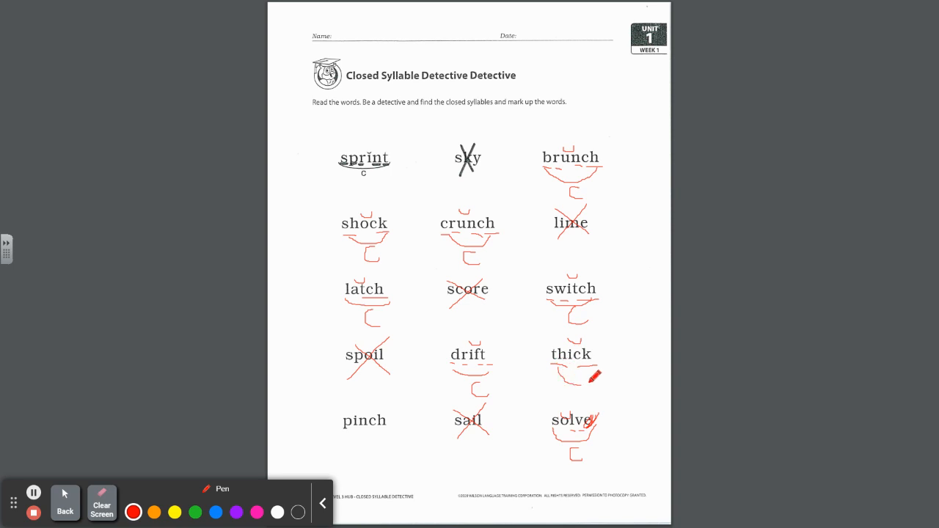
{"action": "left_click_drag", "start_coordinate": [587, 374], "coordinate": [583, 393]}
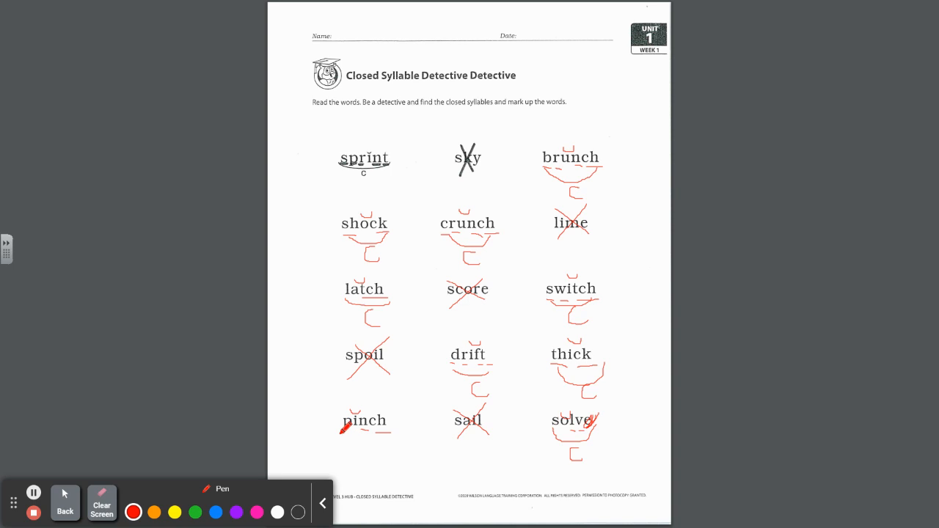
{"action": "left_click_drag", "start_coordinate": [349, 430], "coordinate": [378, 455]}
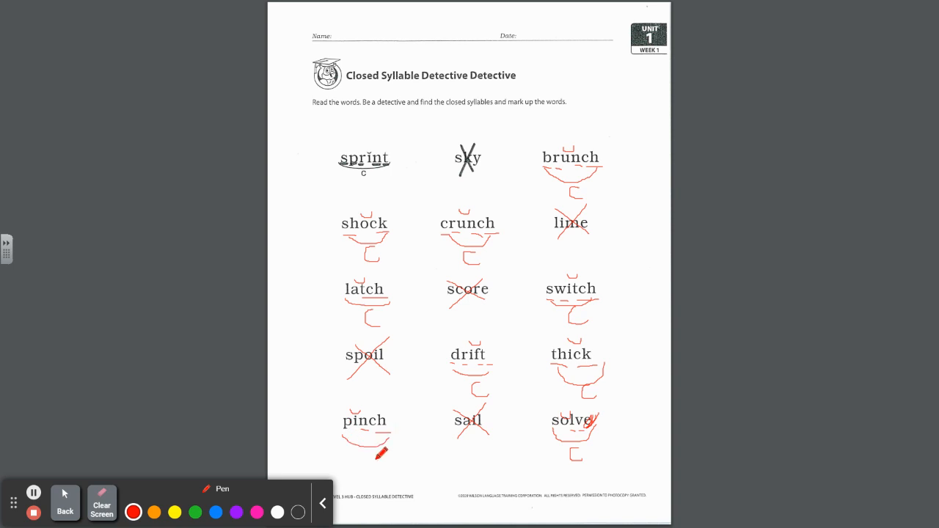
{"action": "left_click_drag", "start_coordinate": [374, 451], "coordinate": [382, 477]}
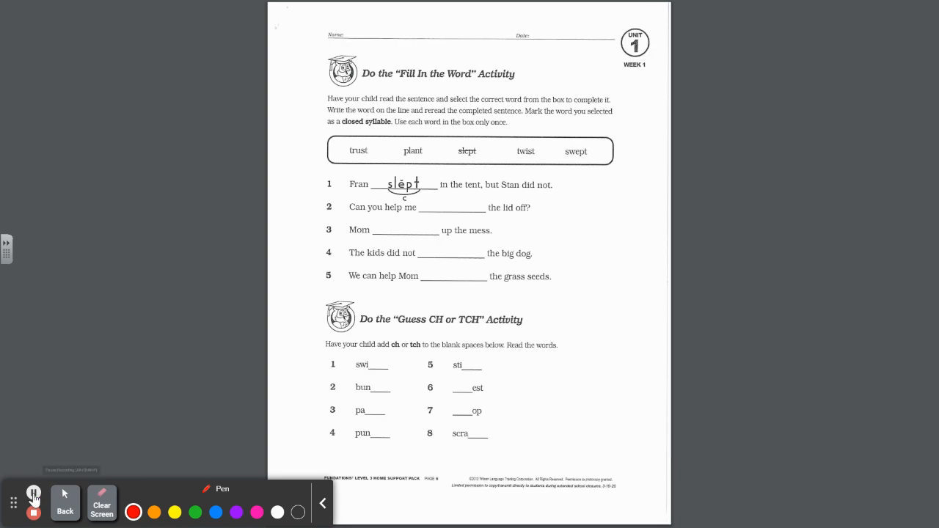
Pause, then write twist in blank 2 and swept in blank 3, crossing both off.
{"action": "left_click", "coordinate": [34, 493]}
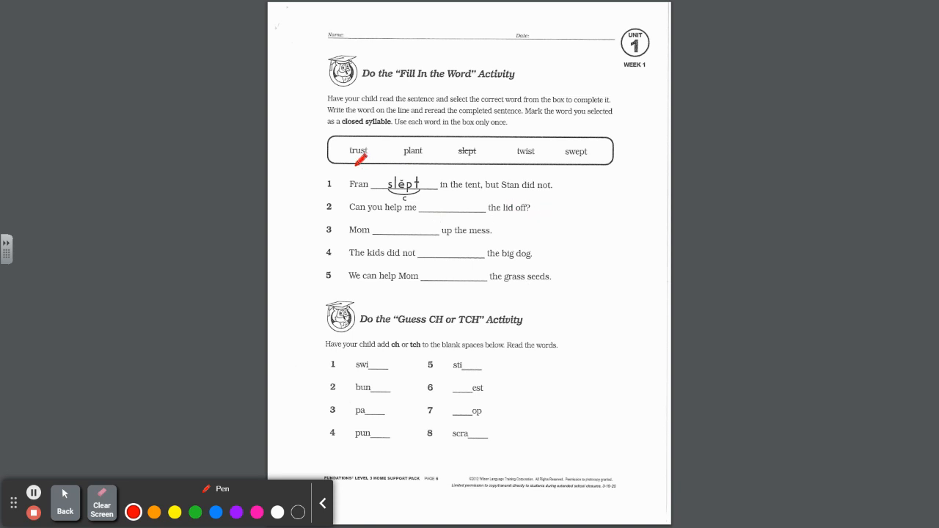
{"action": "mouse_move", "coordinate": [516, 145]}
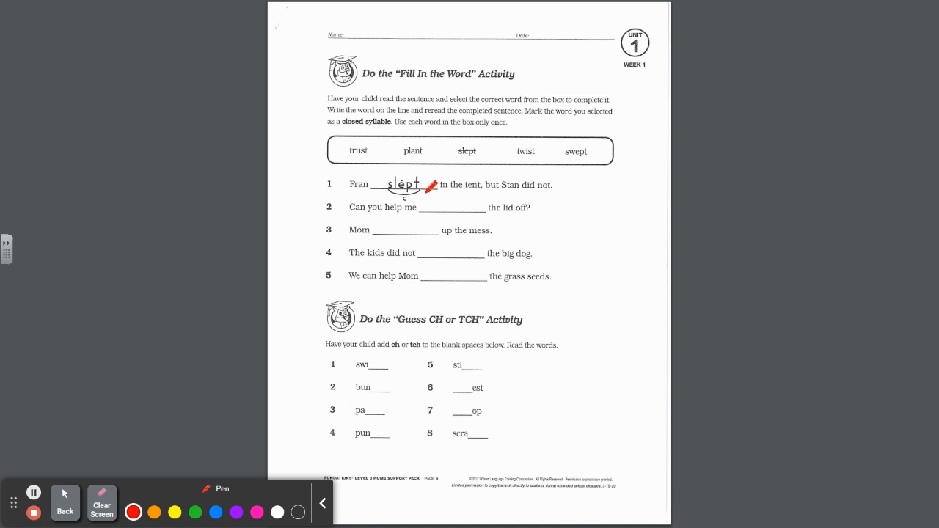
{"action": "left_click_drag", "start_coordinate": [433, 187], "coordinate": [427, 216]}
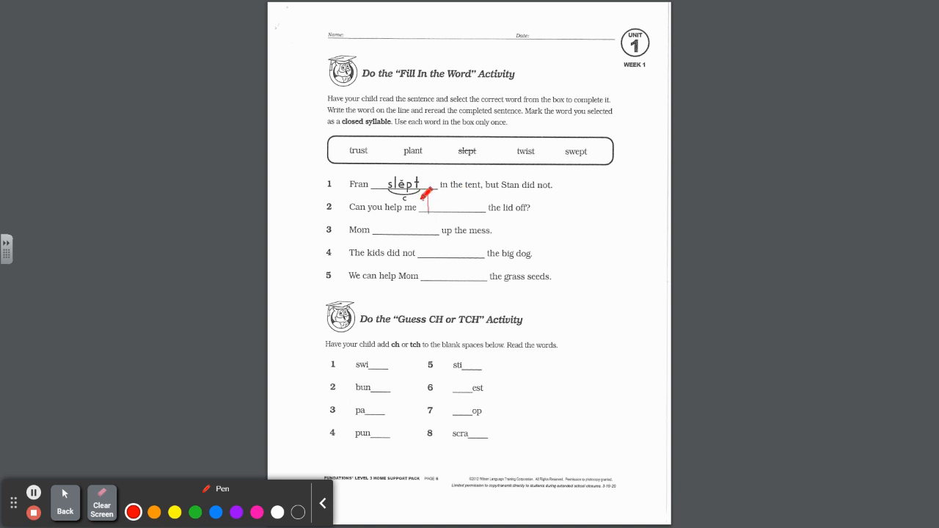
{"action": "left_click_drag", "start_coordinate": [426, 191], "coordinate": [441, 207]}
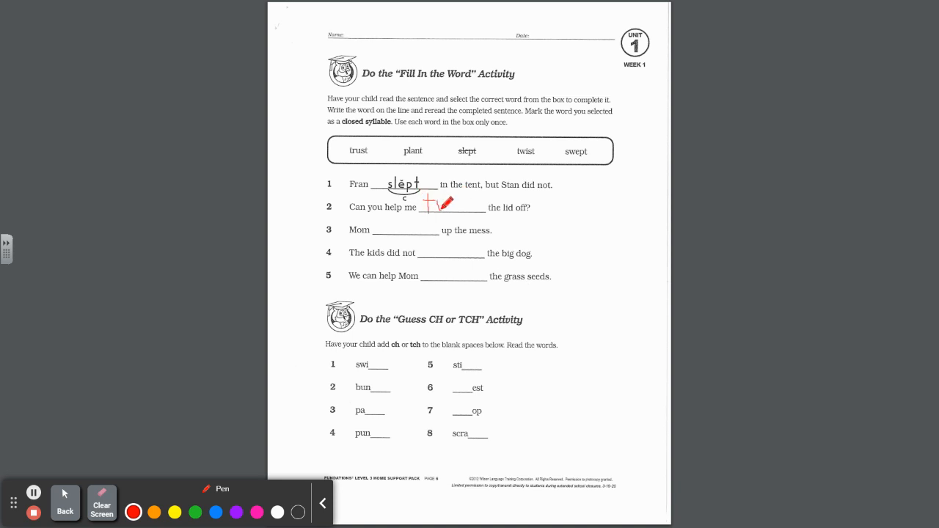
{"action": "left_click_drag", "start_coordinate": [432, 213], "coordinate": [440, 205]}
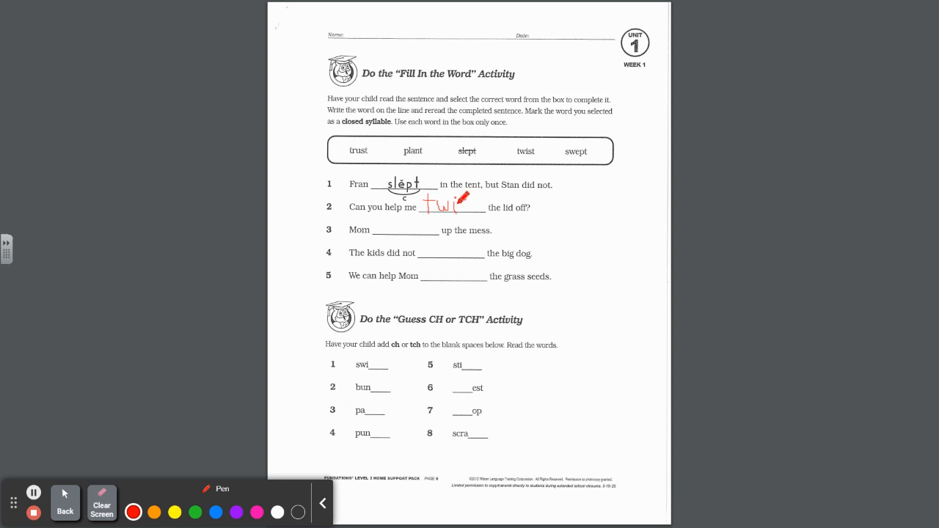
{"action": "left_click_drag", "start_coordinate": [433, 207], "coordinate": [477, 204]}
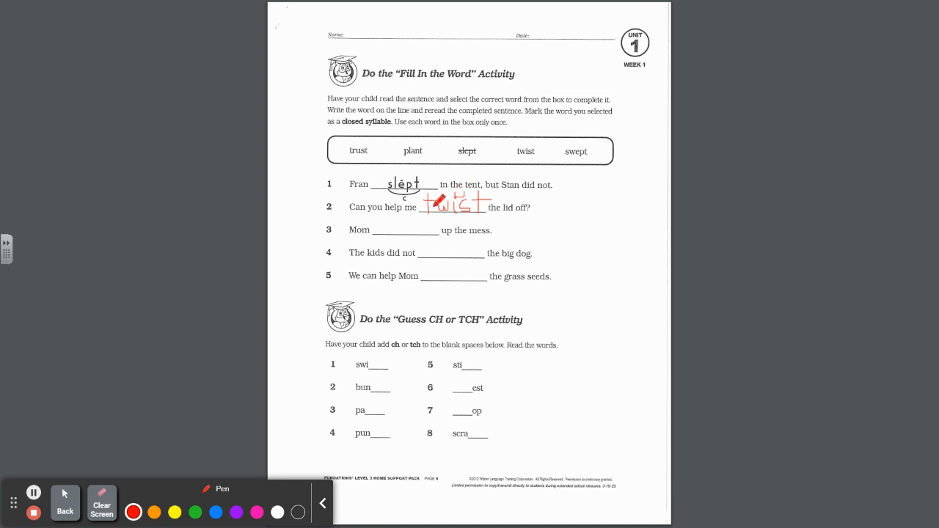
{"action": "left_click_drag", "start_coordinate": [440, 213], "coordinate": [477, 212]}
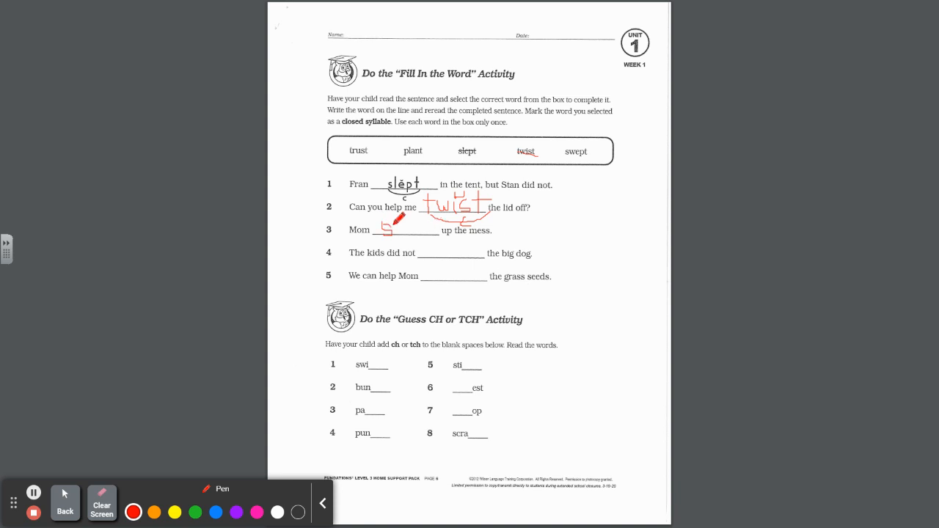
{"action": "left_click_drag", "start_coordinate": [385, 231], "coordinate": [400, 227]}
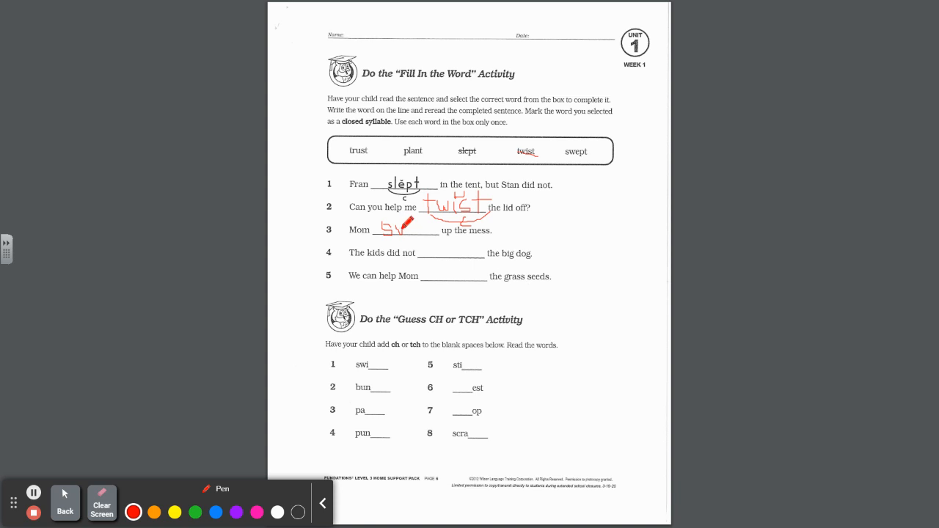
{"action": "left_click_drag", "start_coordinate": [389, 231], "coordinate": [436, 231]}
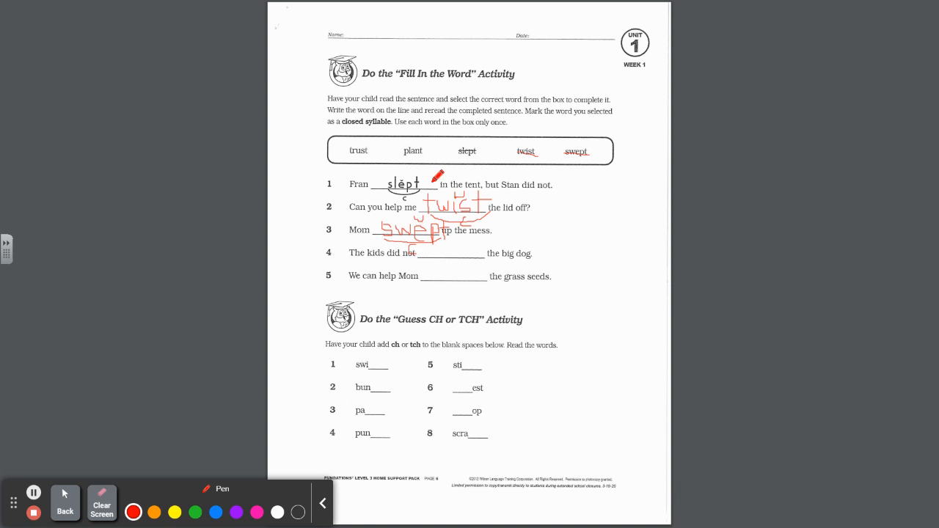
{"action": "mouse_move", "coordinate": [330, 279]}
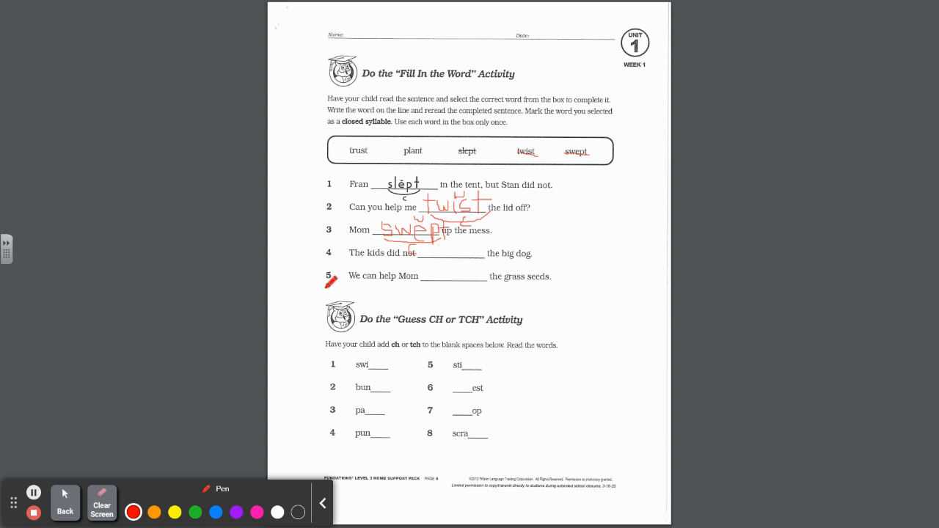
{"action": "mouse_move", "coordinate": [412, 284]}
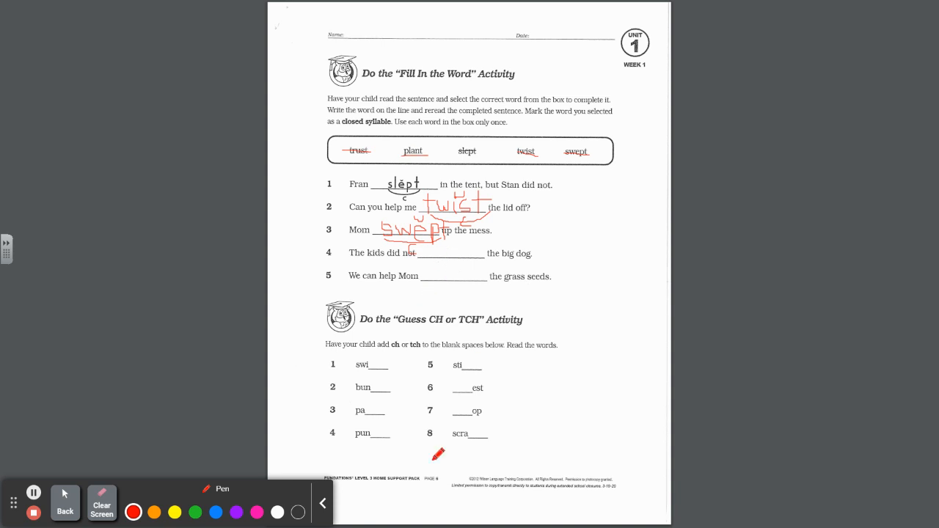
{"action": "mouse_move", "coordinate": [407, 358]}
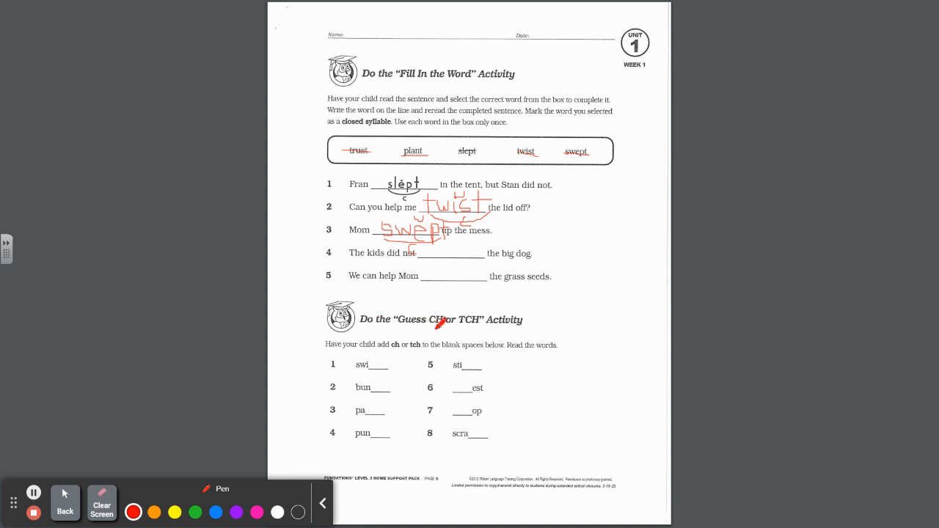
{"action": "mouse_move", "coordinate": [529, 369]}
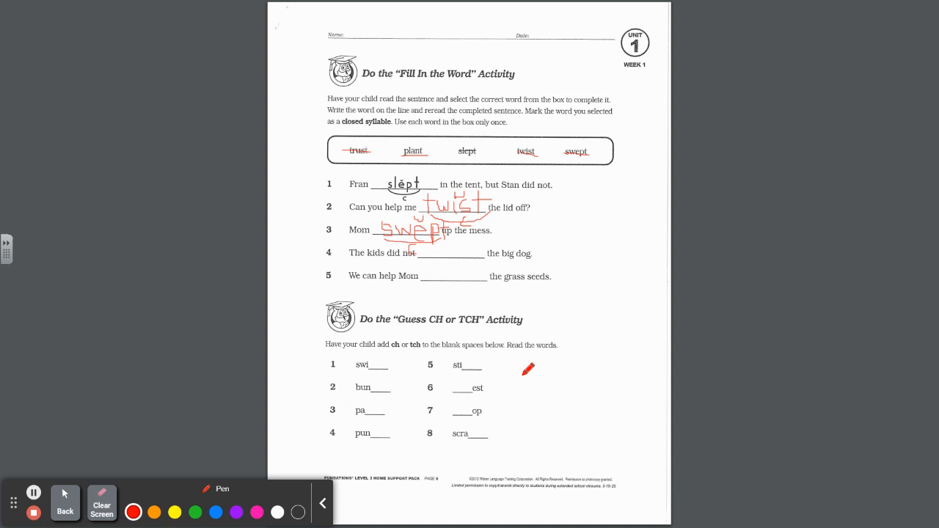
{"action": "mouse_move", "coordinate": [407, 356]}
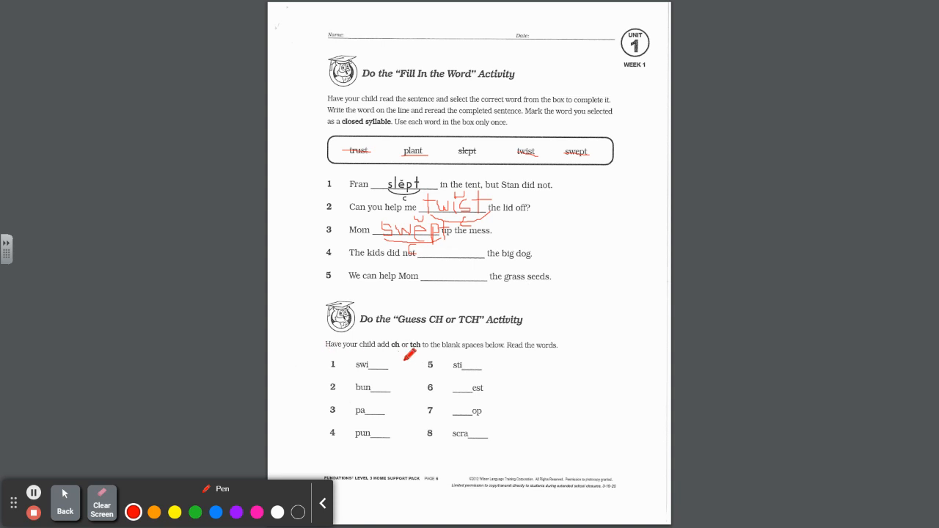
{"action": "mouse_move", "coordinate": [490, 354]}
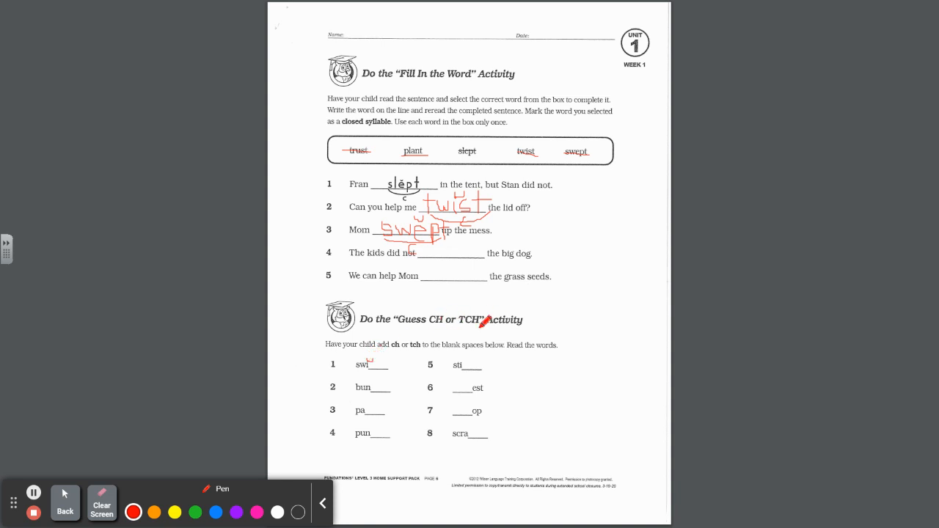
{"action": "mouse_move", "coordinate": [374, 349]}
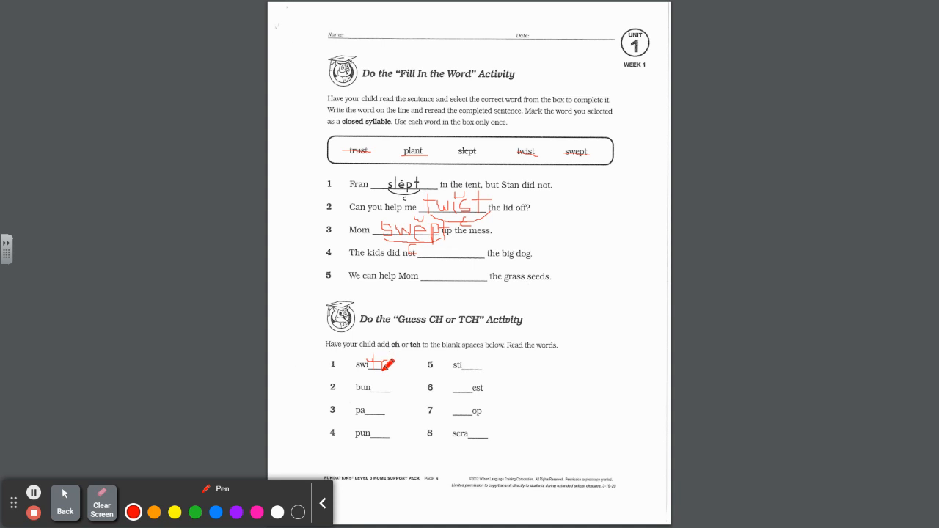
Write tch or ch in Guess items 1–4: switch, bunch, patch, punch.
{"action": "left_click_drag", "start_coordinate": [381, 366], "coordinate": [392, 363]}
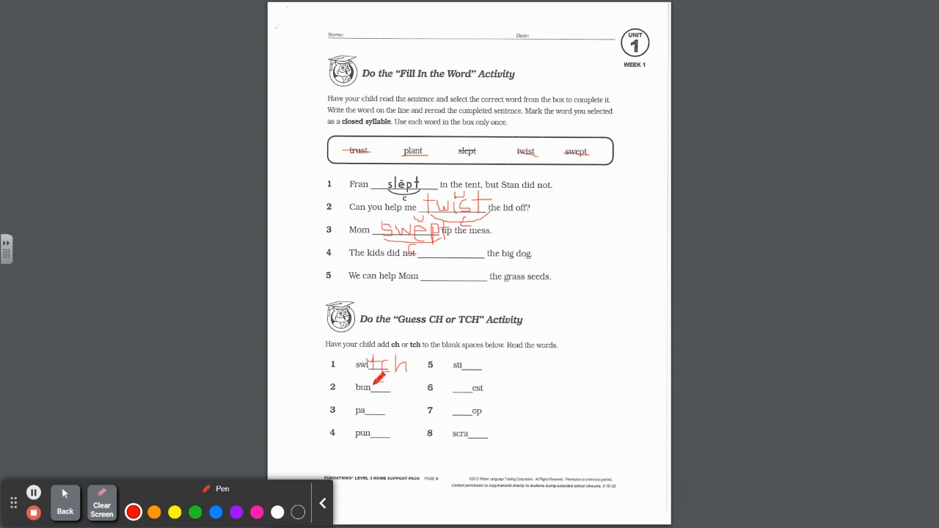
{"action": "left_click_drag", "start_coordinate": [382, 371], "coordinate": [378, 386]}
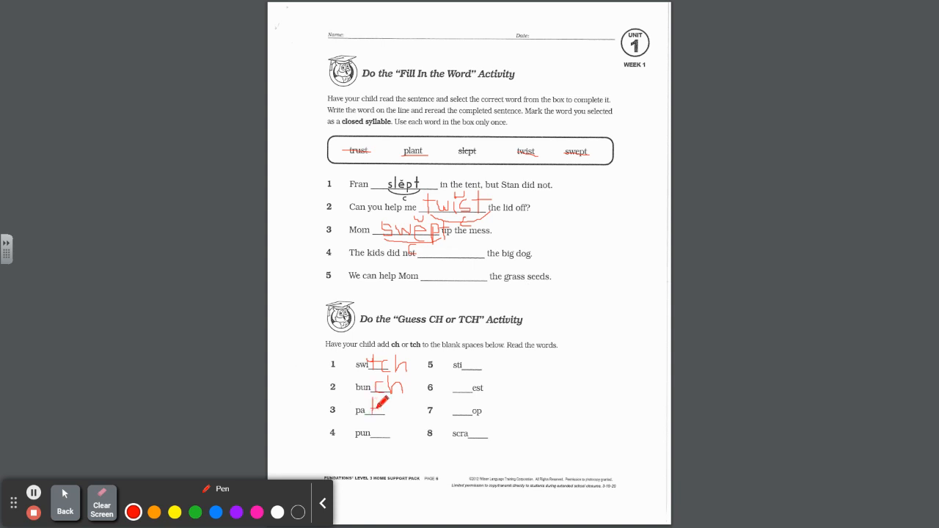
{"action": "left_click_drag", "start_coordinate": [382, 402], "coordinate": [397, 418]}
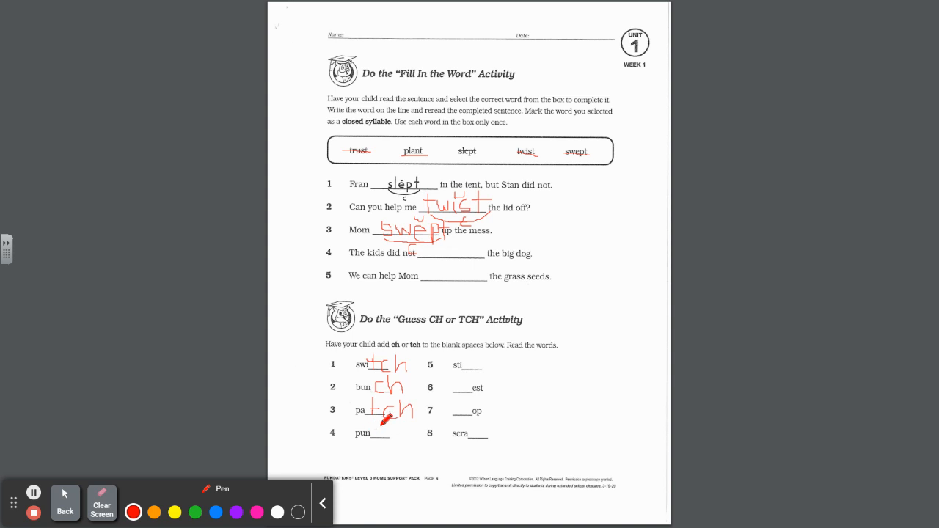
{"action": "left_click_drag", "start_coordinate": [378, 426], "coordinate": [386, 437]}
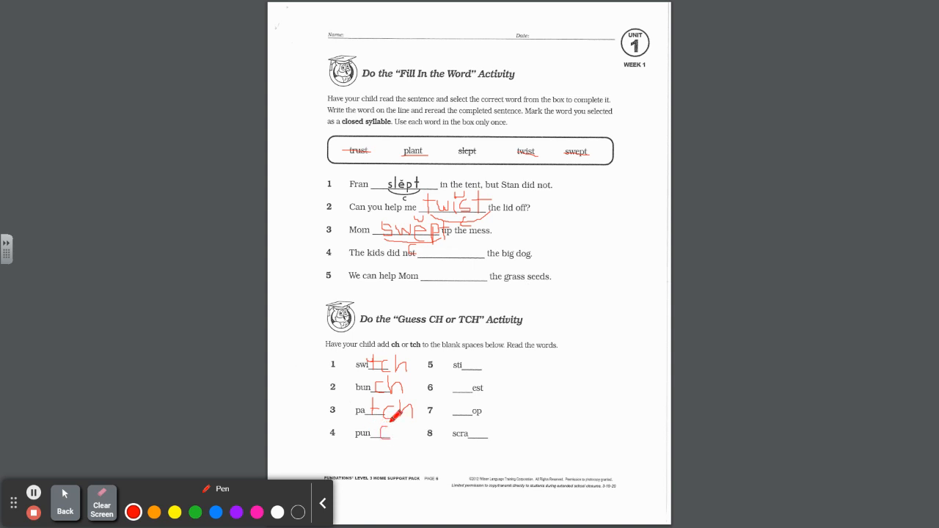
{"action": "left_click_drag", "start_coordinate": [383, 417], "coordinate": [411, 433]}
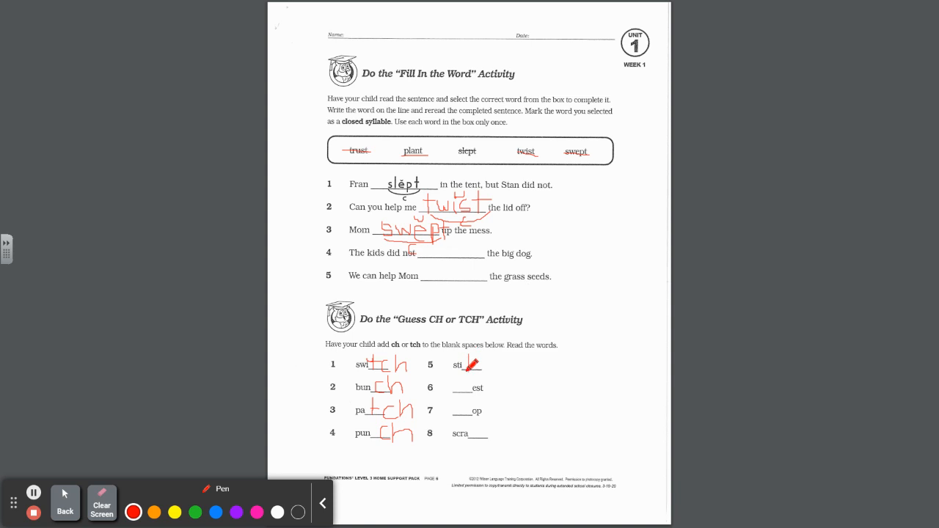
Write tch after sti in item 5 and ch before est in item 6.
{"action": "left_click_drag", "start_coordinate": [474, 359], "coordinate": [485, 360]}
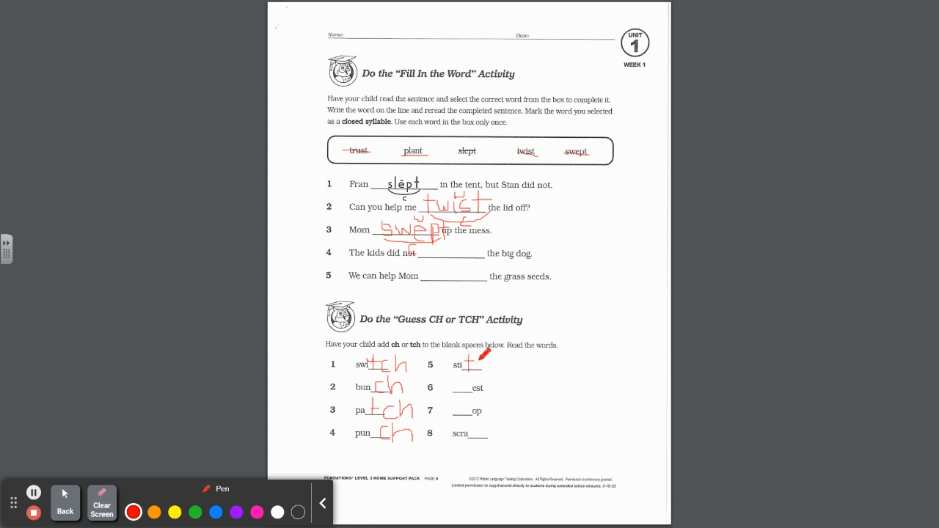
{"action": "left_click_drag", "start_coordinate": [476, 367], "coordinate": [484, 363]}
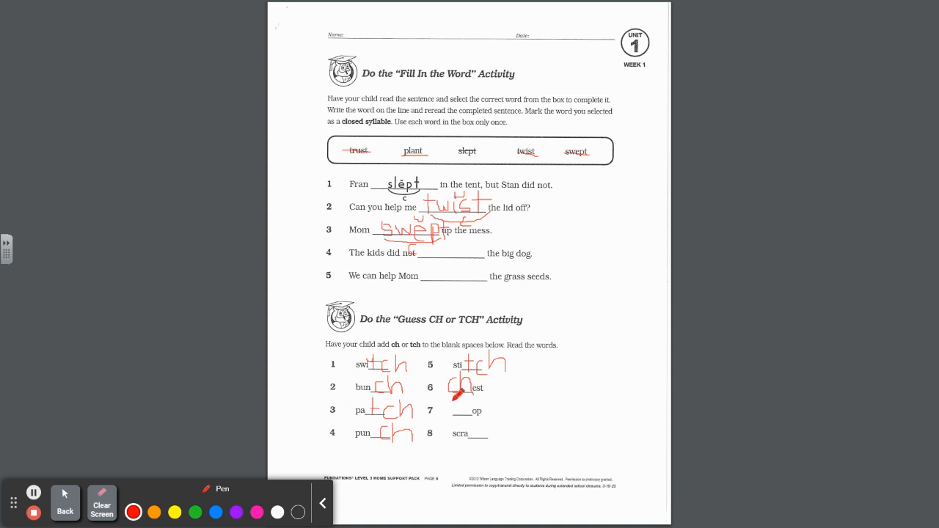
{"action": "left_click_drag", "start_coordinate": [459, 393], "coordinate": [453, 415]}
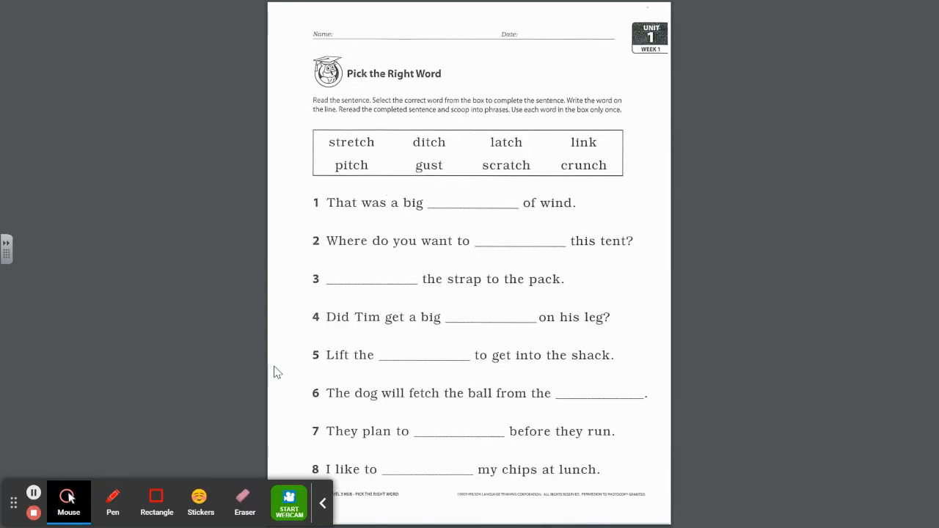
{"action": "mouse_move", "coordinate": [288, 506]}
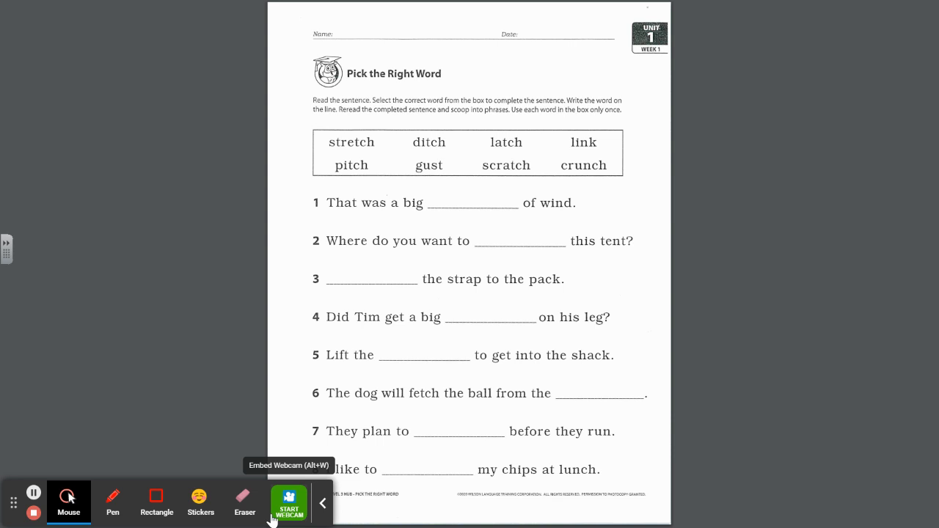
{"action": "mouse_move", "coordinate": [201, 312]}
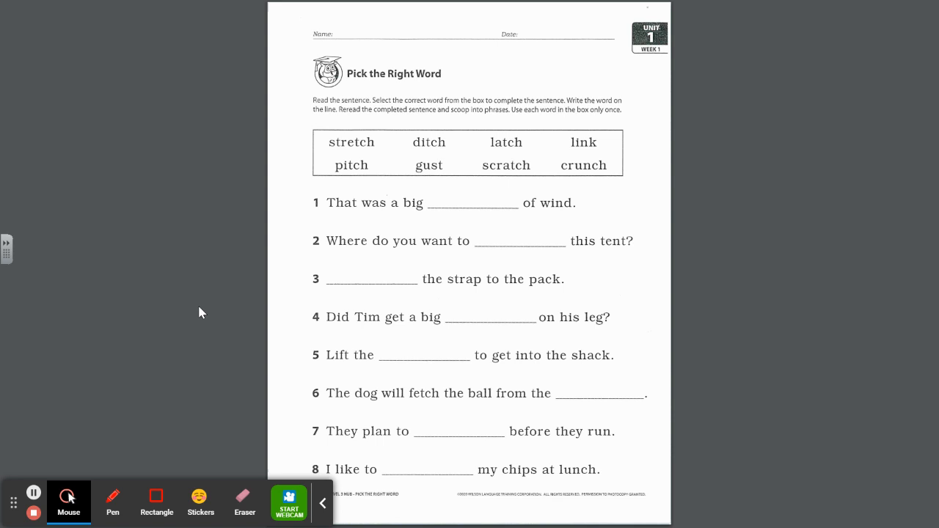
{"action": "mouse_move", "coordinate": [352, 185]}
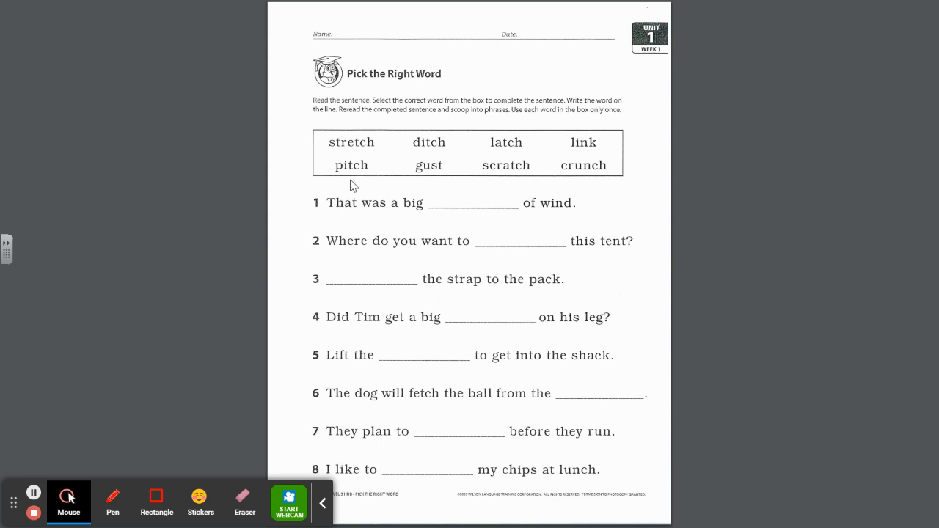
{"action": "mouse_move", "coordinate": [367, 109]}
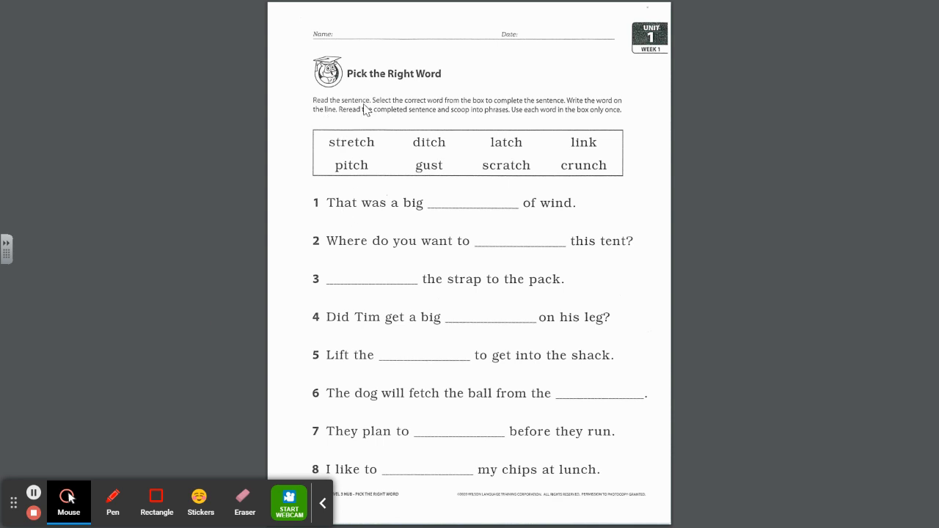
{"action": "mouse_move", "coordinate": [471, 117]}
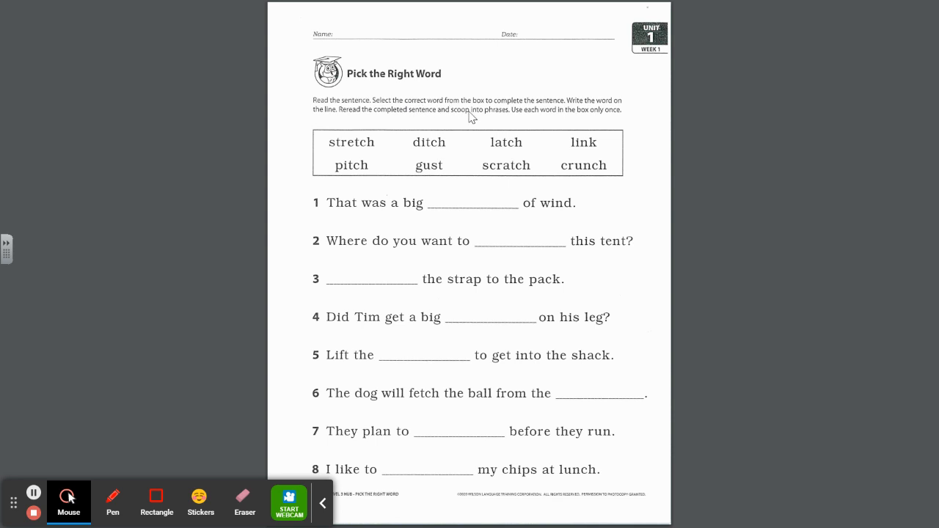
{"action": "mouse_move", "coordinate": [553, 106]}
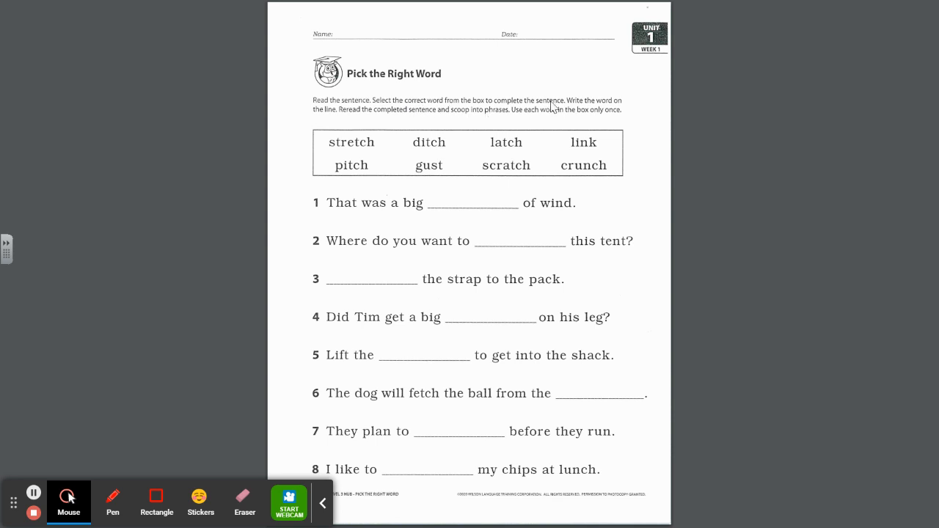
{"action": "mouse_move", "coordinate": [497, 119]}
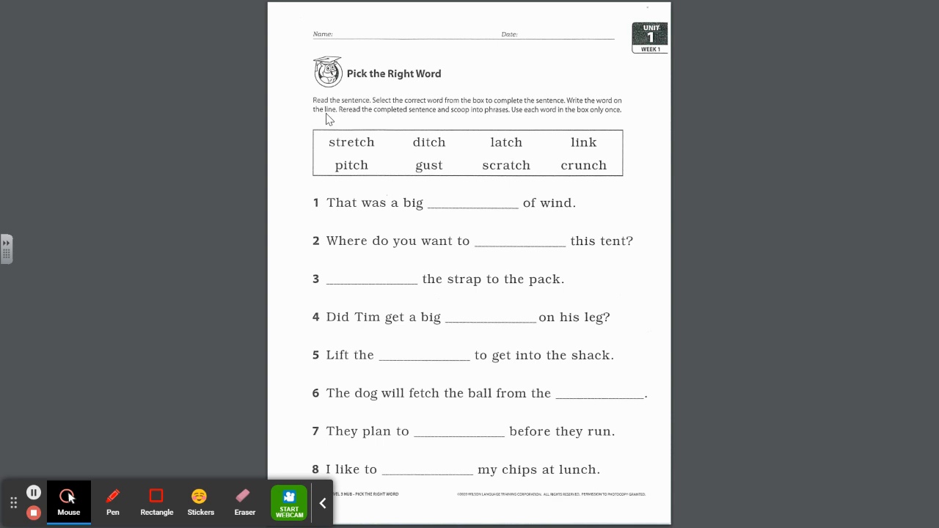
{"action": "mouse_move", "coordinate": [422, 117]}
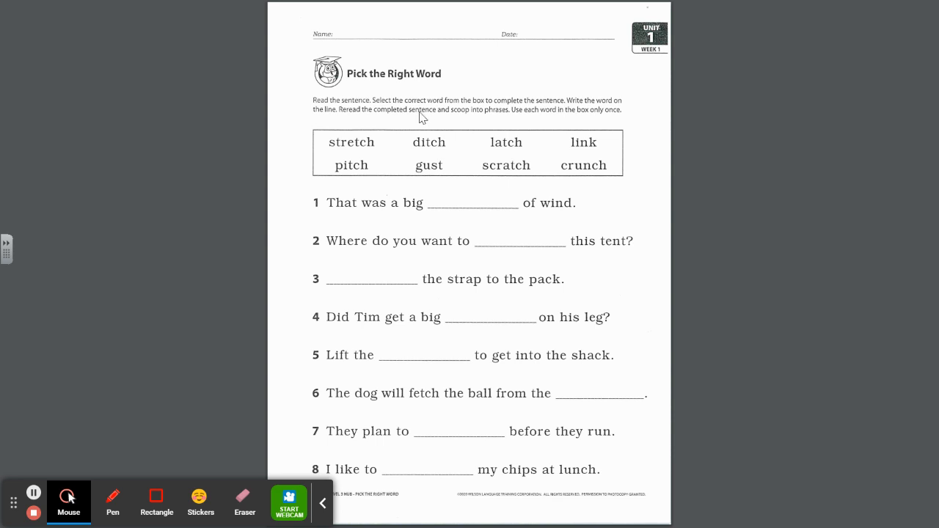
{"action": "mouse_move", "coordinate": [507, 124]}
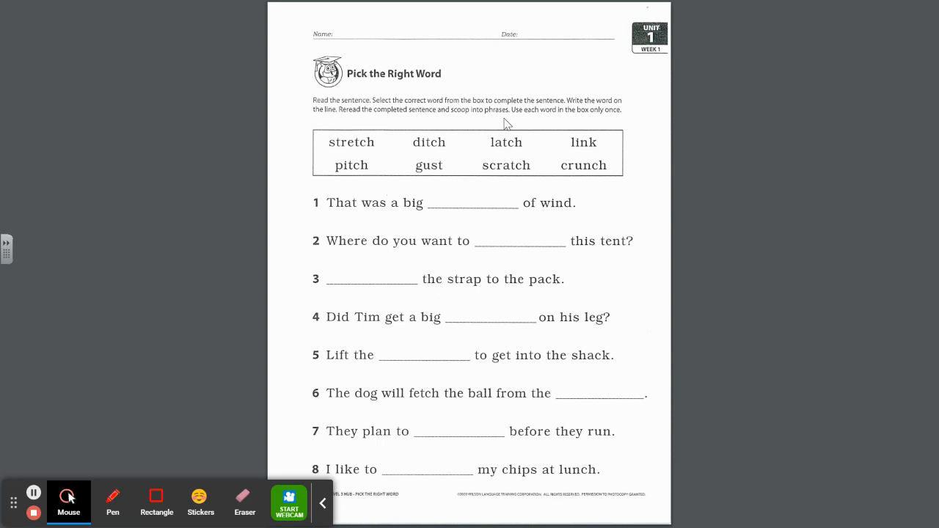
{"action": "mouse_move", "coordinate": [608, 125]}
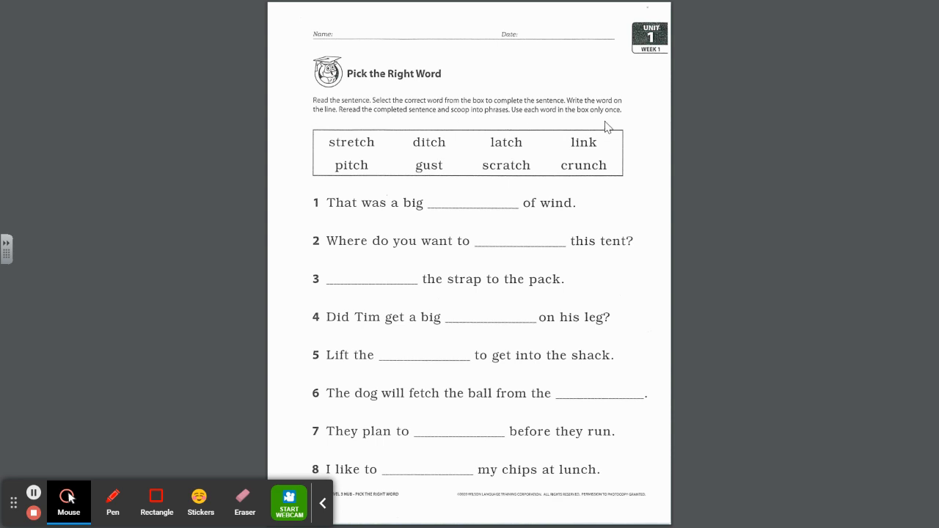
{"action": "mouse_move", "coordinate": [534, 188]}
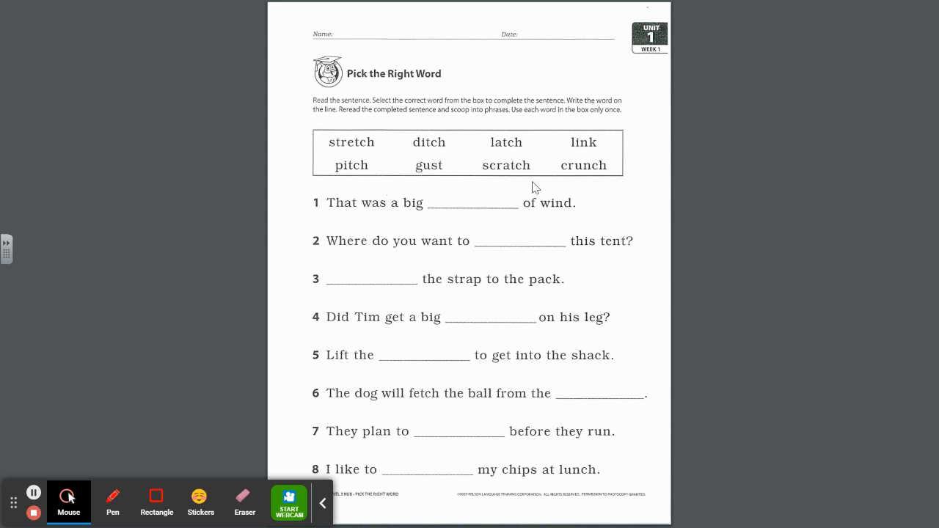
{"action": "mouse_move", "coordinate": [327, 158]}
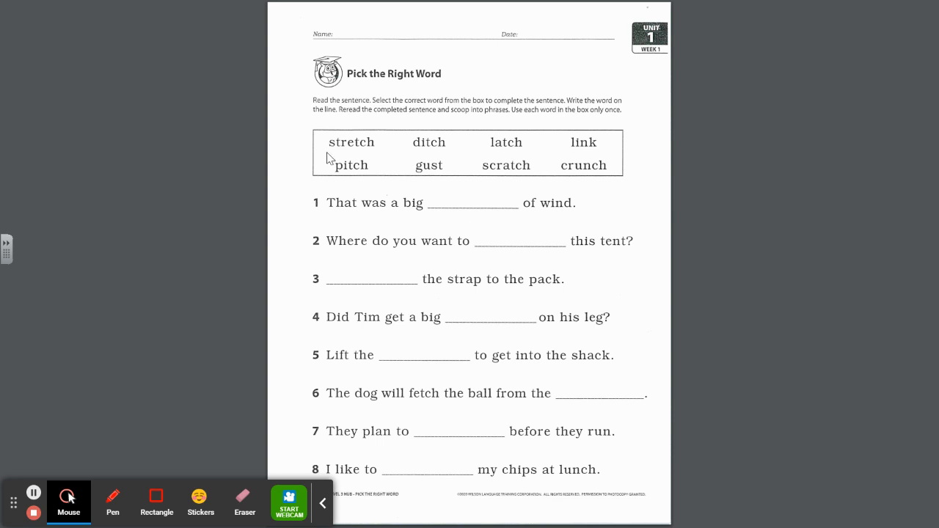
{"action": "mouse_move", "coordinate": [371, 154]}
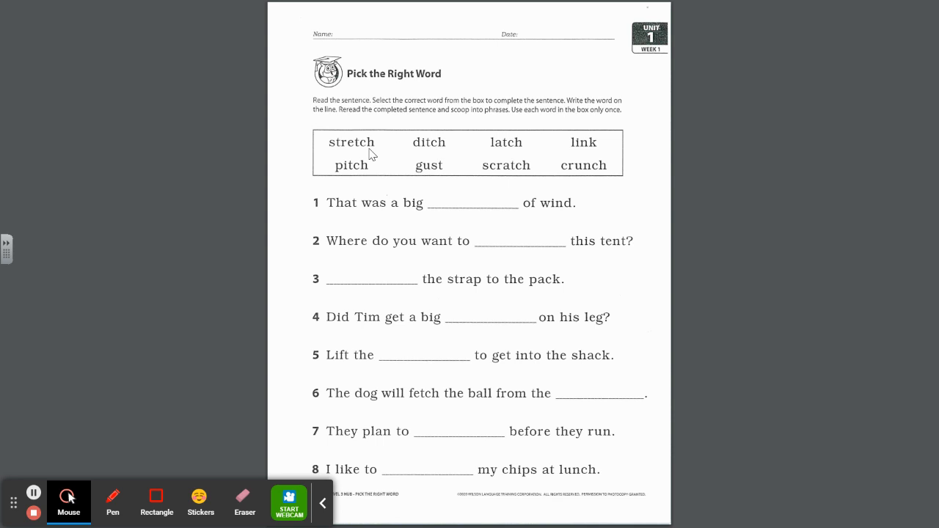
{"action": "mouse_move", "coordinate": [499, 149]}
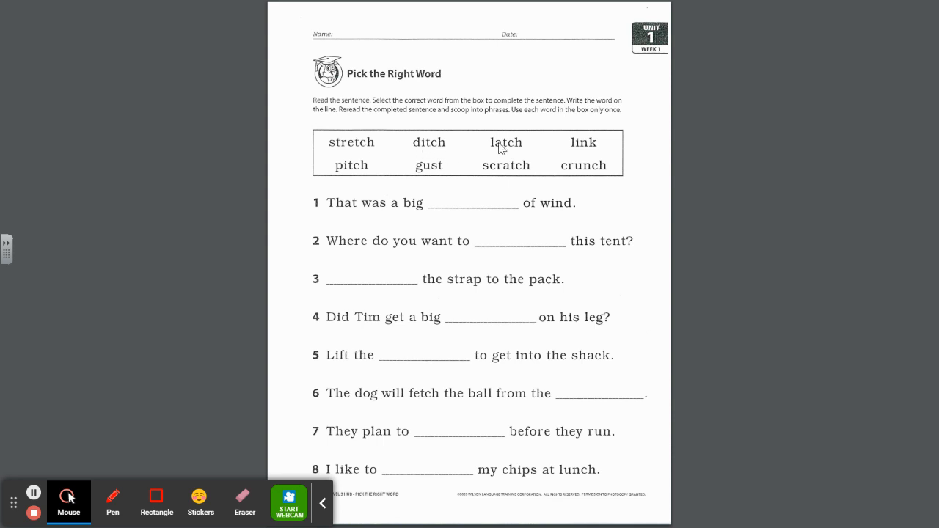
{"action": "mouse_move", "coordinate": [560, 155]}
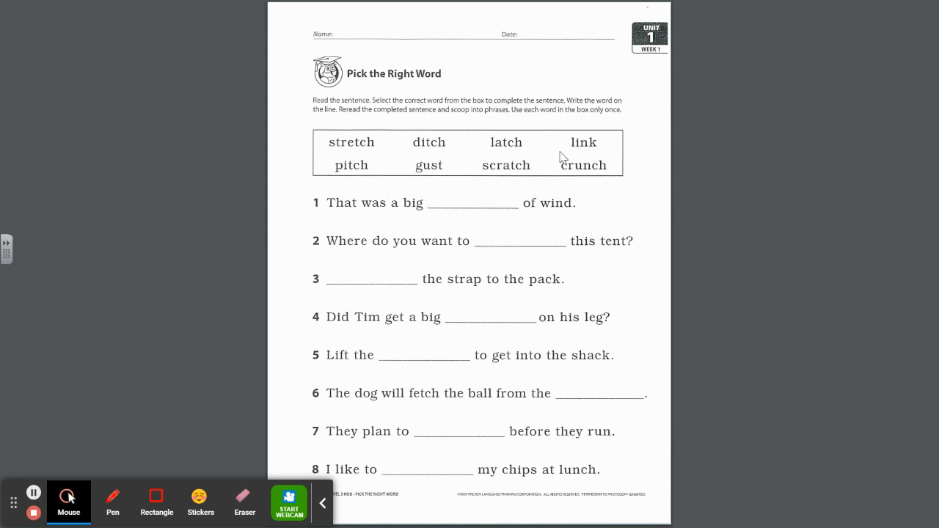
{"action": "mouse_move", "coordinate": [323, 184]}
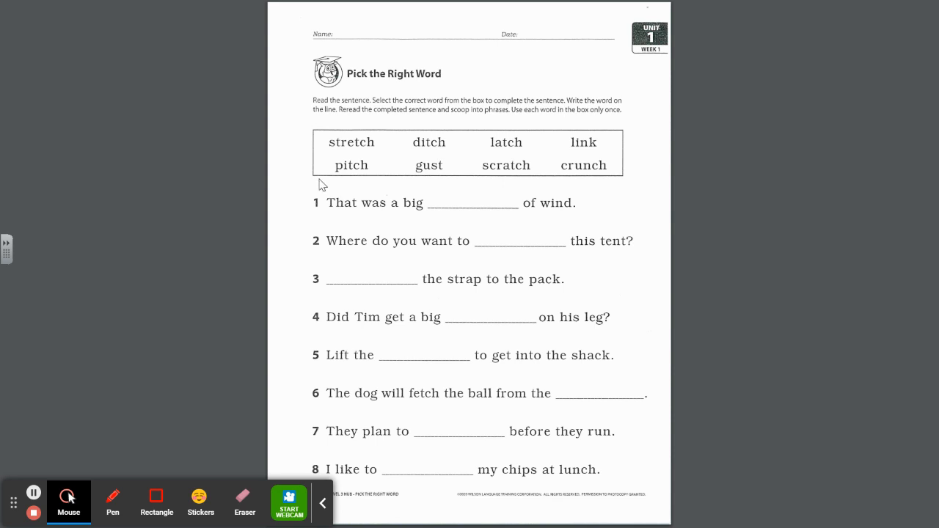
{"action": "mouse_move", "coordinate": [426, 171]}
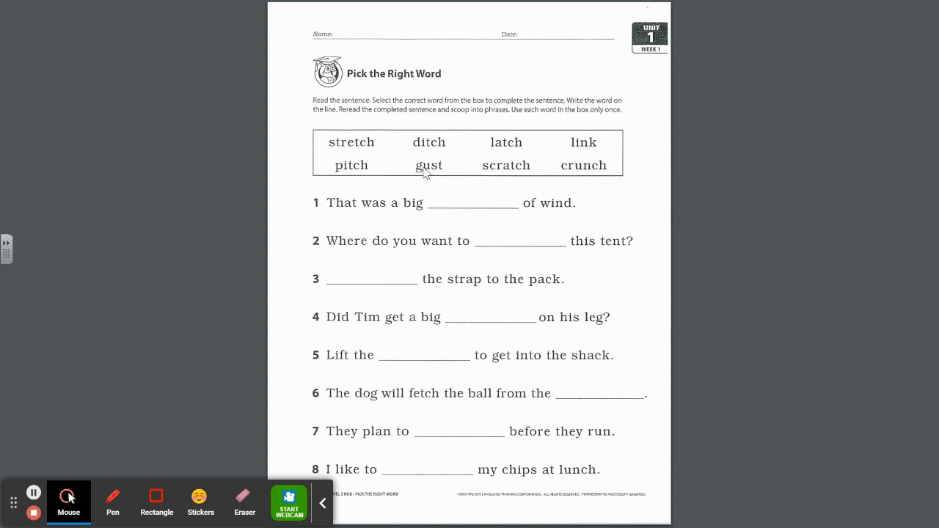
{"action": "mouse_move", "coordinate": [530, 178]}
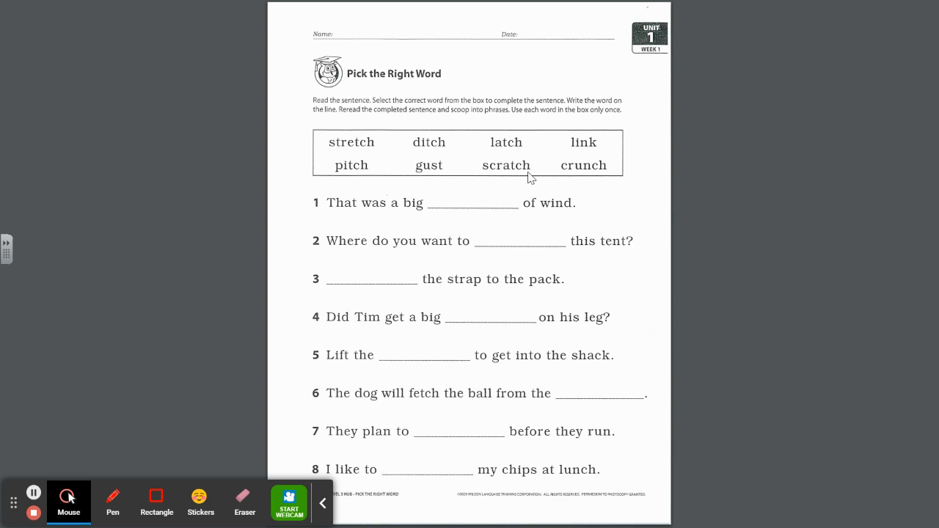
{"action": "mouse_move", "coordinate": [595, 179]}
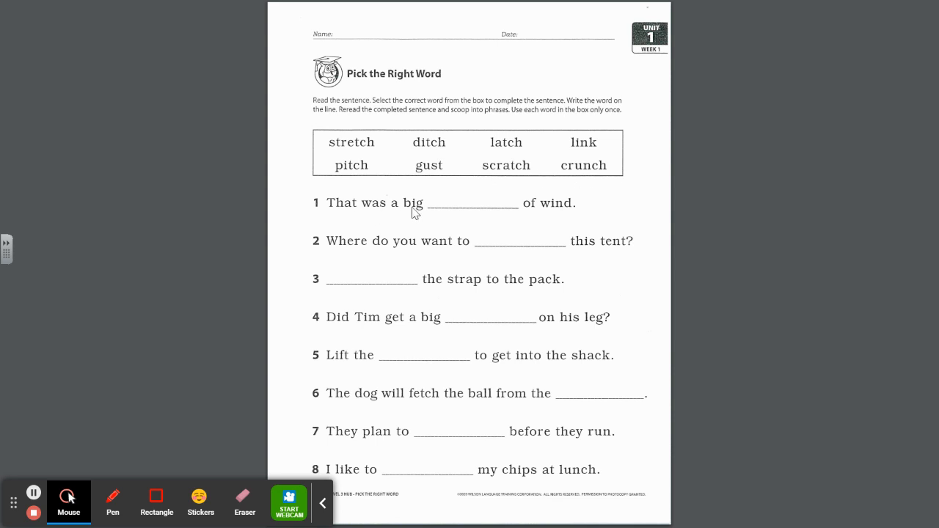
{"action": "mouse_move", "coordinate": [340, 355]}
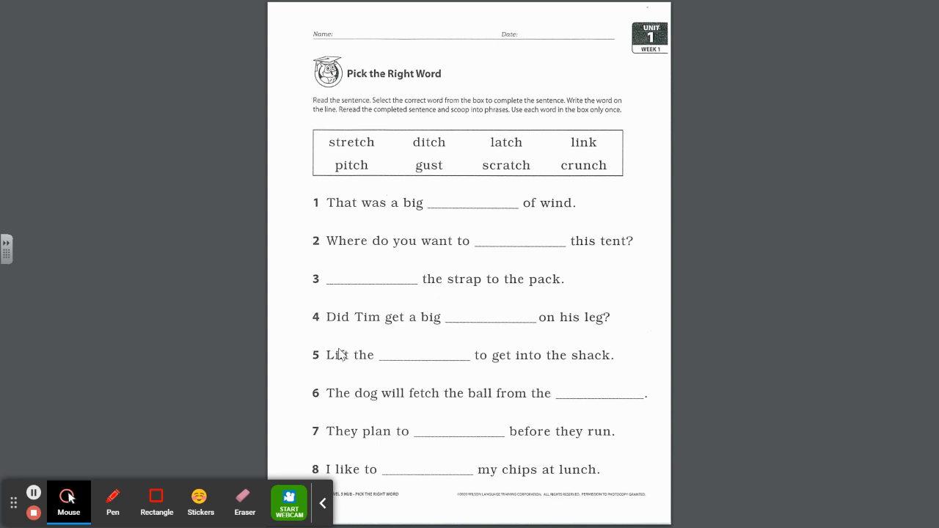
{"action": "mouse_move", "coordinate": [112, 503]}
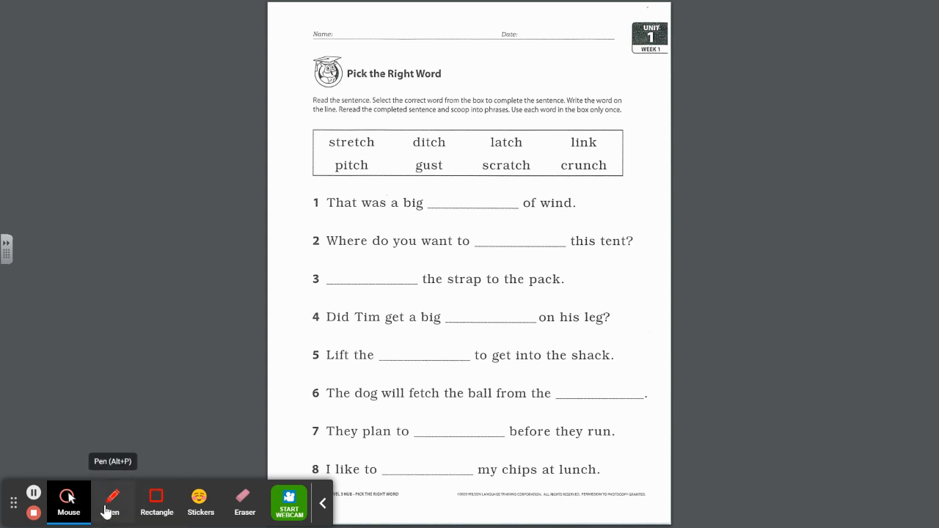
Draw the next blue phrase scoop under sentence 1, then switch the pen to purple.
{"action": "left_click", "coordinate": [111, 503]}
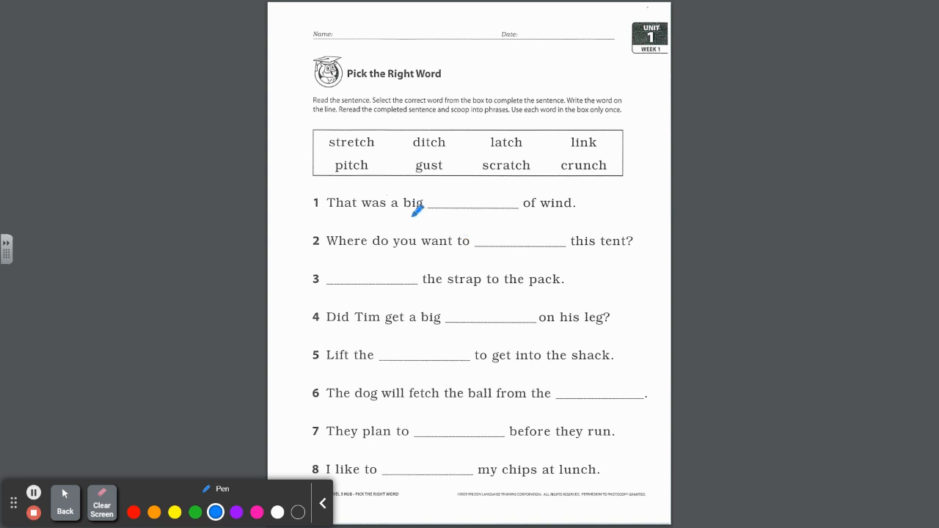
{"action": "mouse_move", "coordinate": [419, 165]}
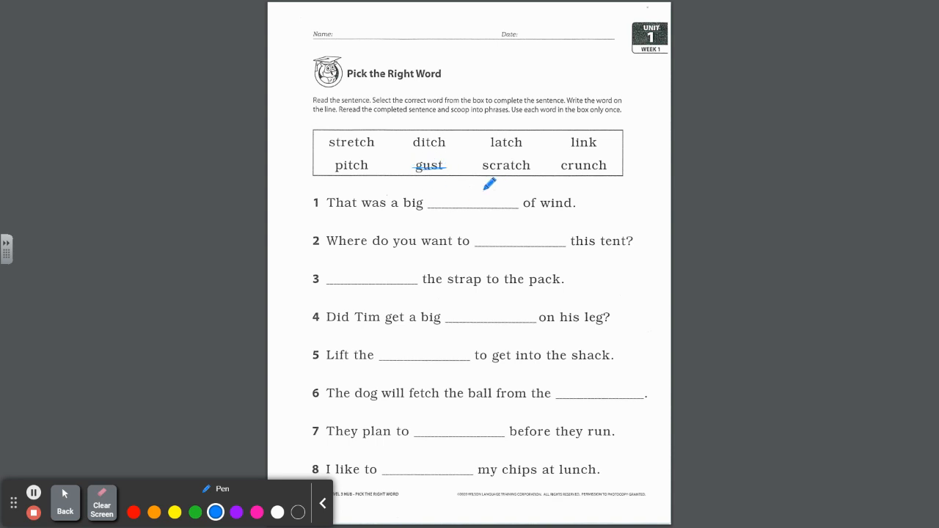
{"action": "mouse_move", "coordinate": [400, 118]}
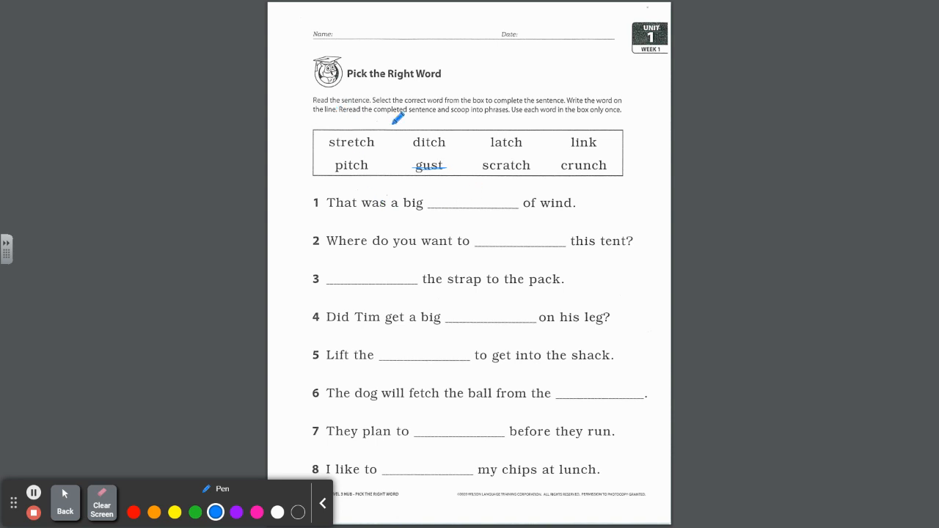
{"action": "mouse_move", "coordinate": [358, 241]}
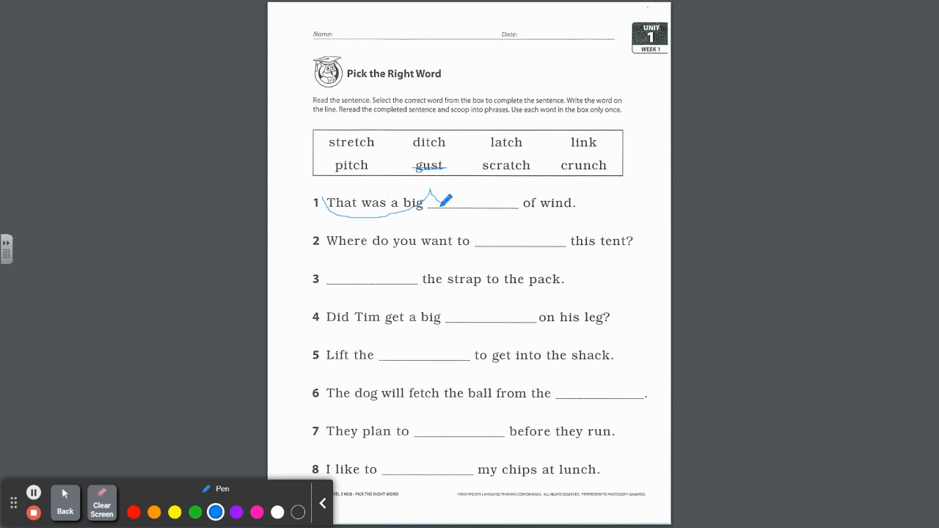
{"action": "left_click_drag", "start_coordinate": [444, 206], "coordinate": [583, 179]}
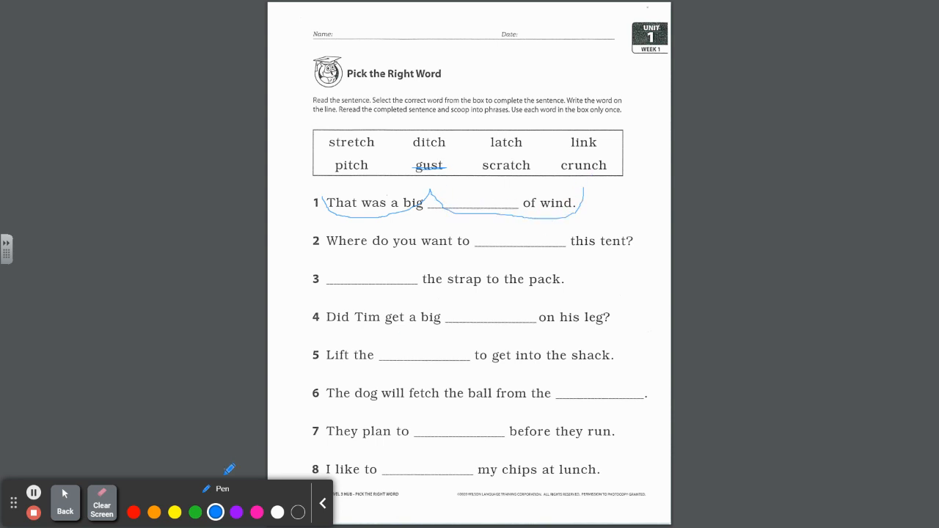
{"action": "left_click", "coordinate": [236, 512]}
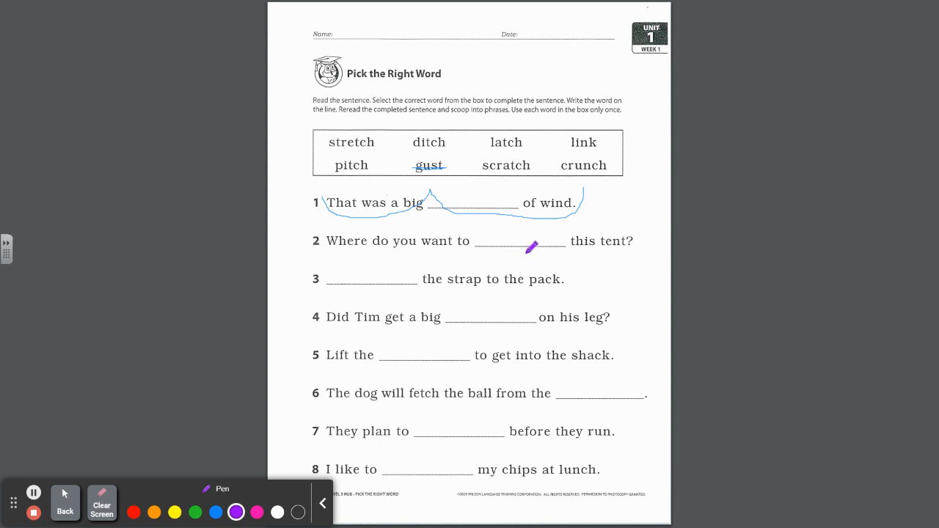
{"action": "mouse_move", "coordinate": [615, 253]}
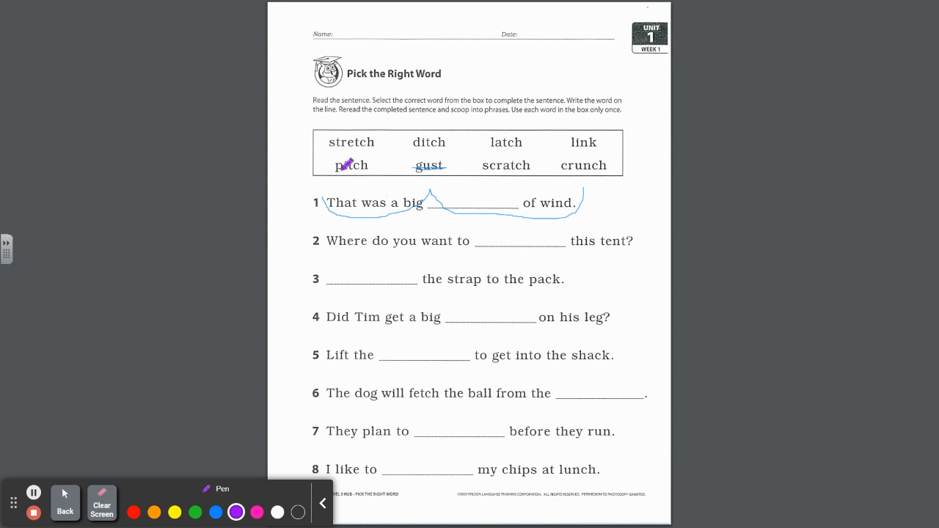
Strike through pitch, then scoop 'Where do you', the middle phrase and 'this tent?' in purple.
{"action": "left_click_drag", "start_coordinate": [334, 165], "coordinate": [371, 166]}
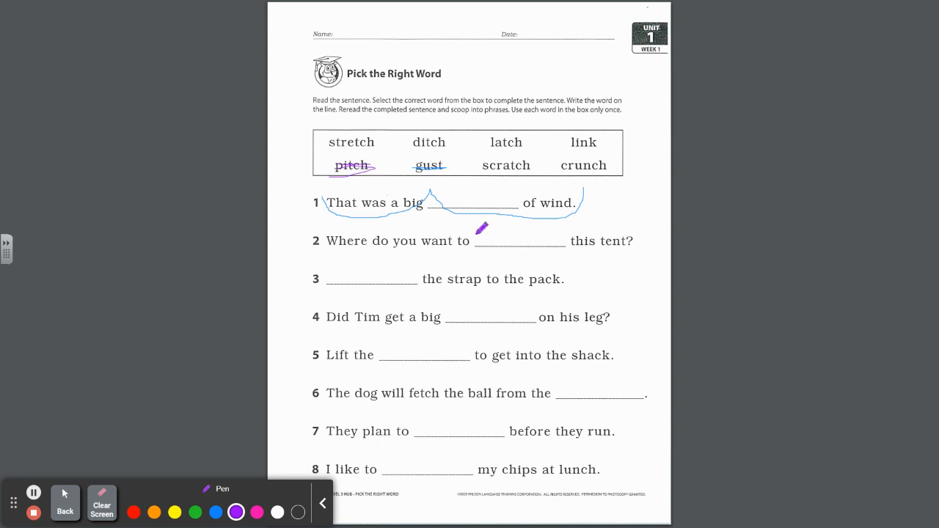
{"action": "mouse_move", "coordinate": [558, 233]}
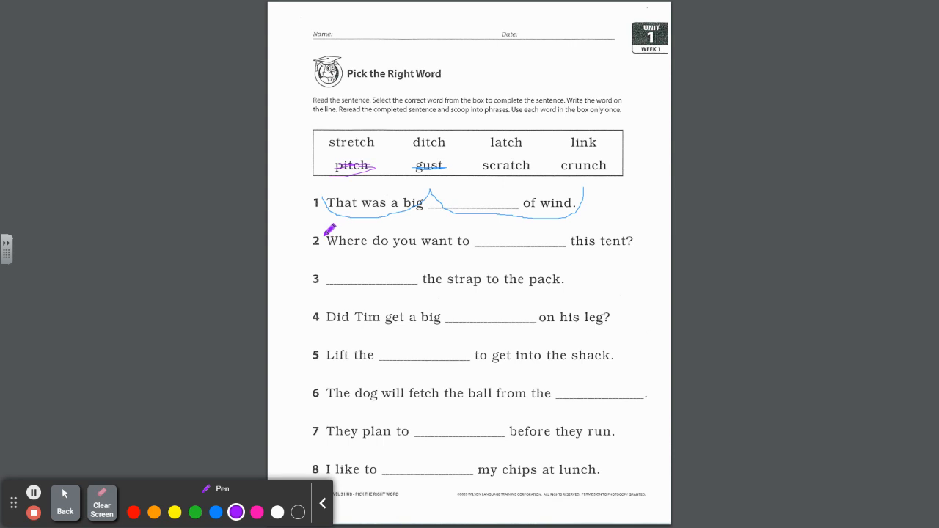
{"action": "left_click_drag", "start_coordinate": [328, 243], "coordinate": [429, 238]}
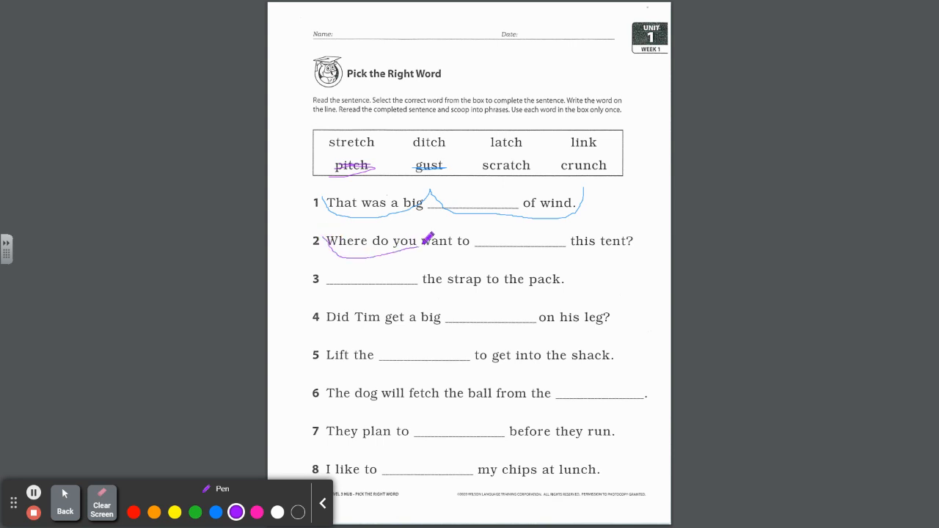
{"action": "left_click_drag", "start_coordinate": [429, 239], "coordinate": [547, 258]}
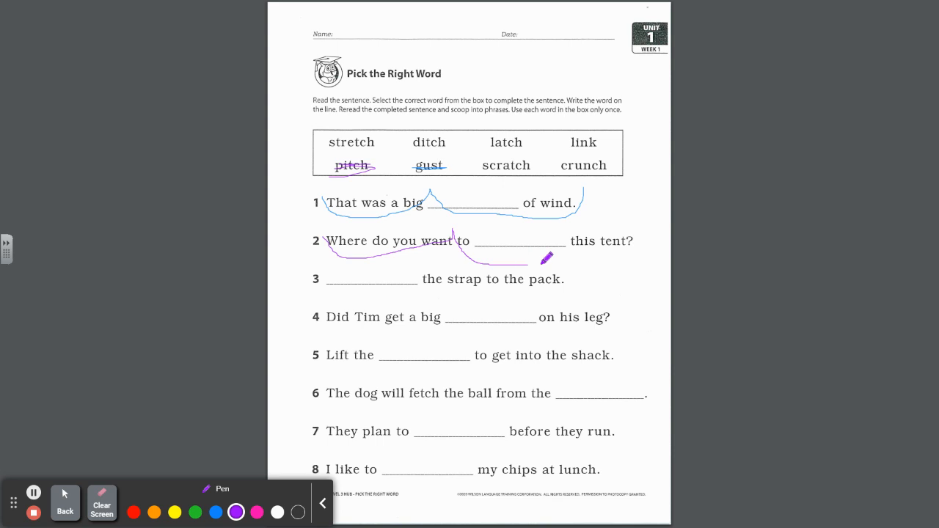
{"action": "left_click_drag", "start_coordinate": [543, 259], "coordinate": [639, 206]}
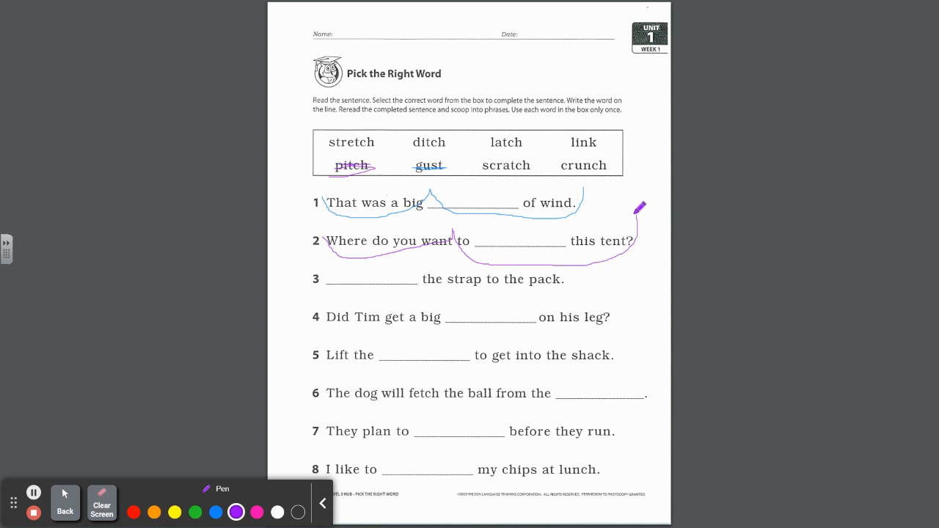
{"action": "left_click", "coordinate": [195, 512]}
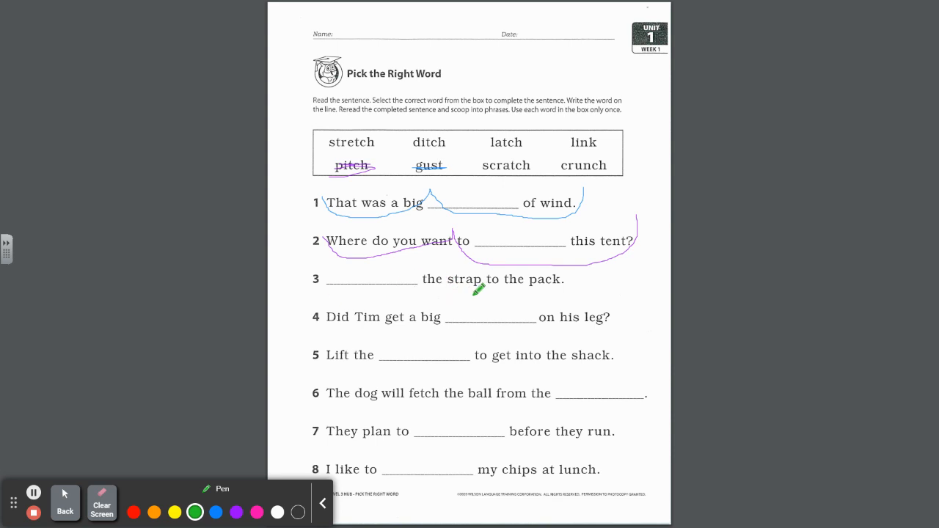
{"action": "mouse_move", "coordinate": [562, 286]}
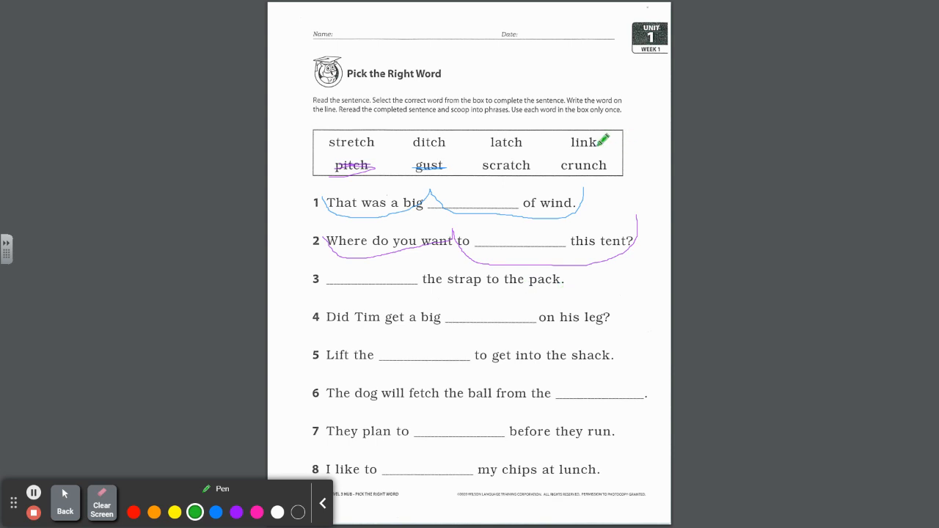
Strike through link in the word box and draw green scoops under sentence 3.
{"action": "left_click_drag", "start_coordinate": [567, 144], "coordinate": [601, 139]}
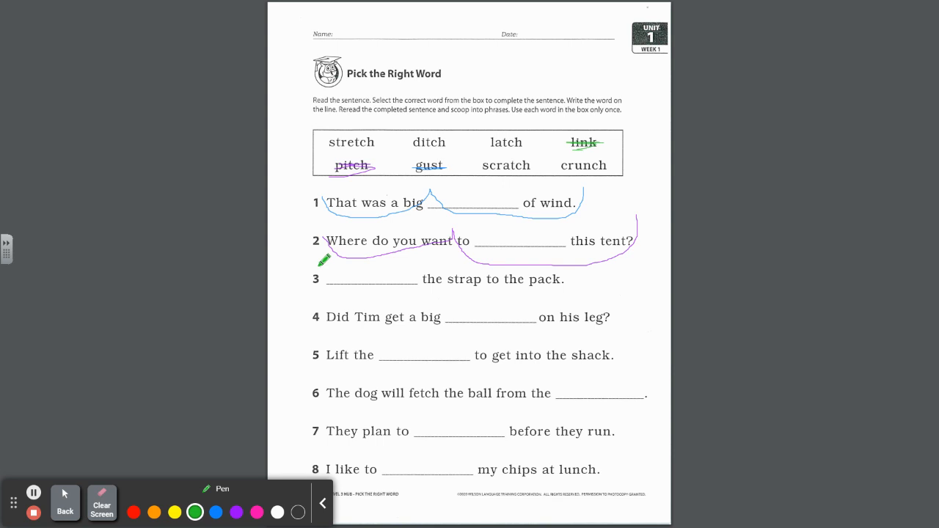
{"action": "left_click_drag", "start_coordinate": [321, 259], "coordinate": [447, 290]}
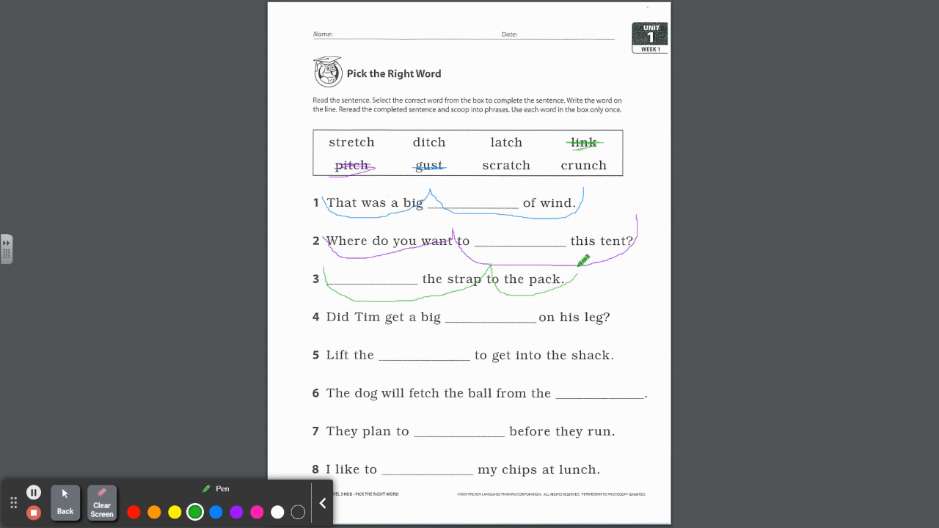
{"action": "mouse_move", "coordinate": [256, 512]}
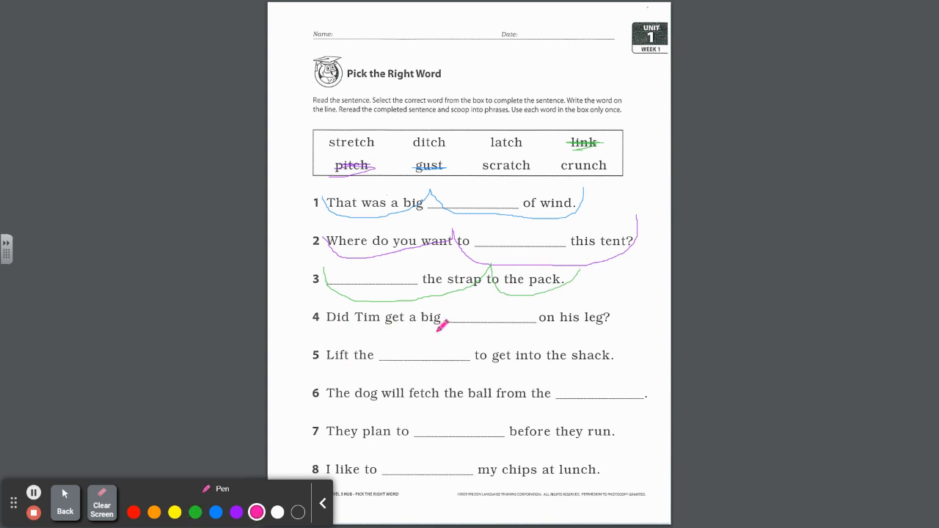
{"action": "mouse_move", "coordinate": [606, 327]}
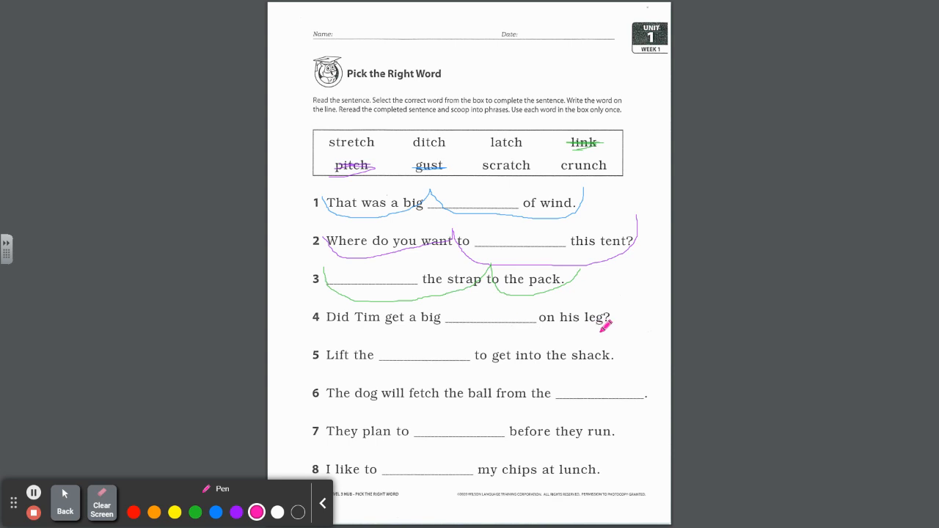
{"action": "mouse_move", "coordinate": [469, 151]}
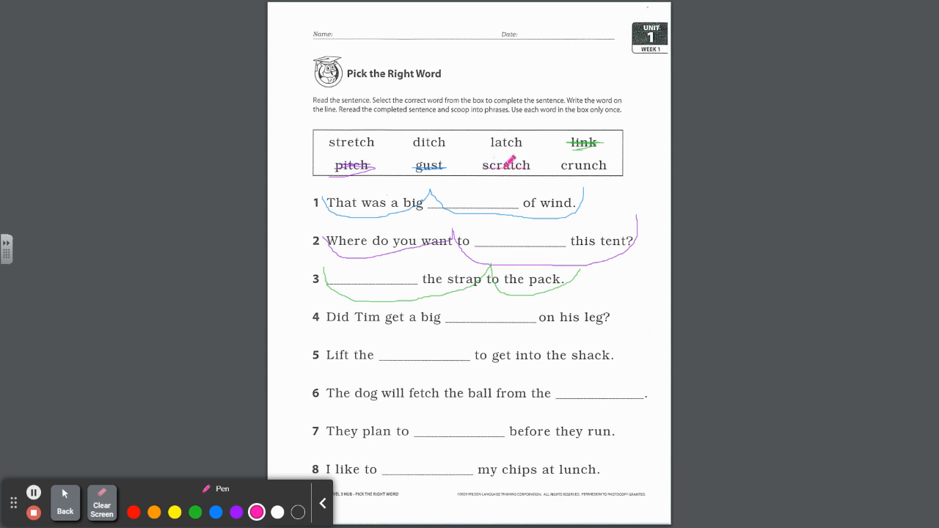
Strike through scratch and draw pink scoops beneath sentence 4's phrases.
{"action": "left_click_drag", "start_coordinate": [486, 167], "coordinate": [526, 165]}
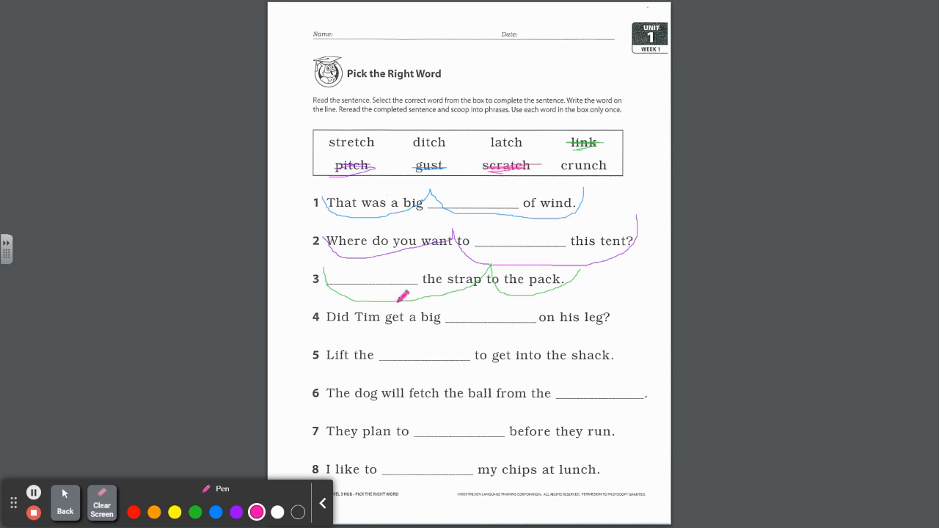
{"action": "left_click_drag", "start_coordinate": [315, 319], "coordinate": [396, 315]}
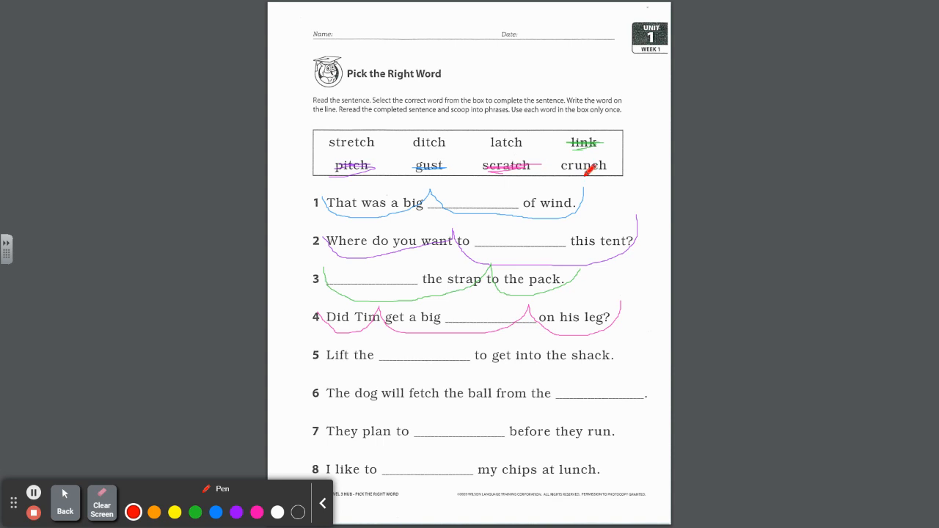
{"action": "mouse_move", "coordinate": [501, 134]}
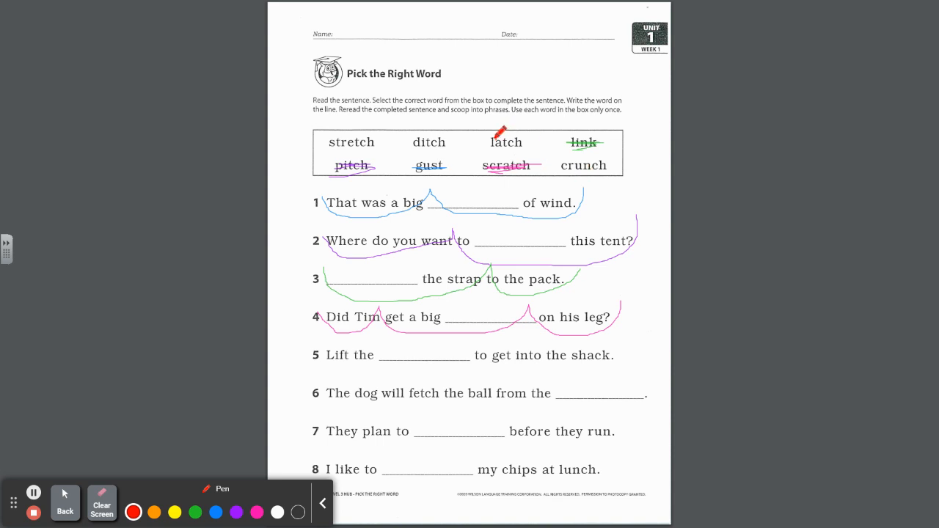
Scribble over latch and draw red scoops across sentence 5's phrases.
{"action": "left_click_drag", "start_coordinate": [499, 147], "coordinate": [529, 154]}
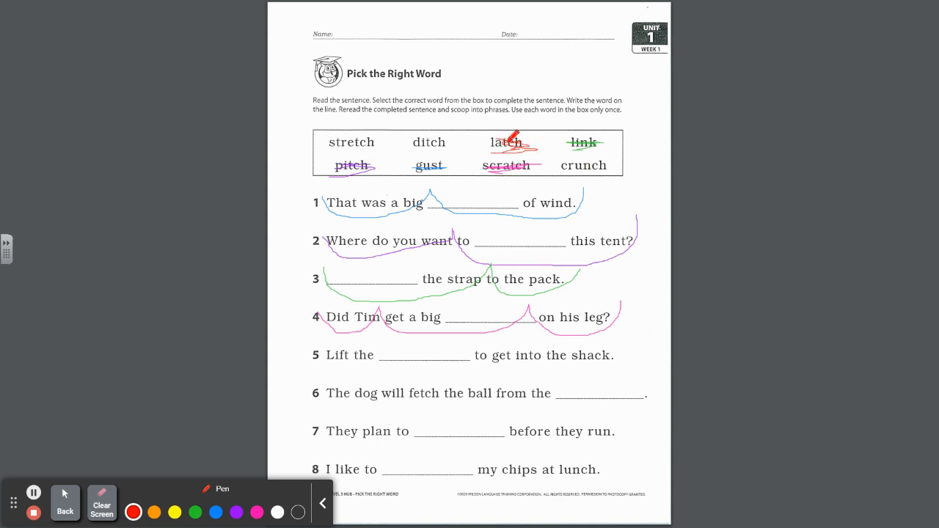
{"action": "left_click_drag", "start_coordinate": [327, 363], "coordinate": [388, 360]}
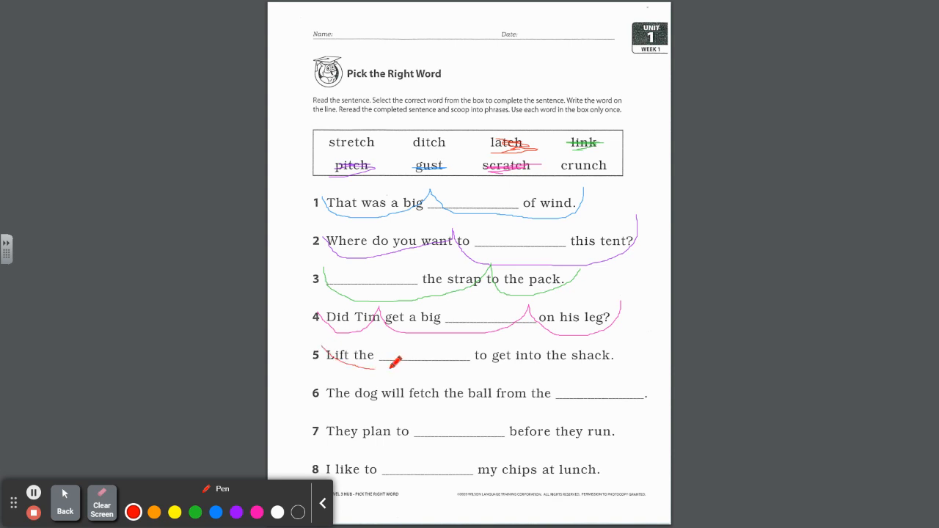
{"action": "left_click_drag", "start_coordinate": [396, 361], "coordinate": [542, 374]}
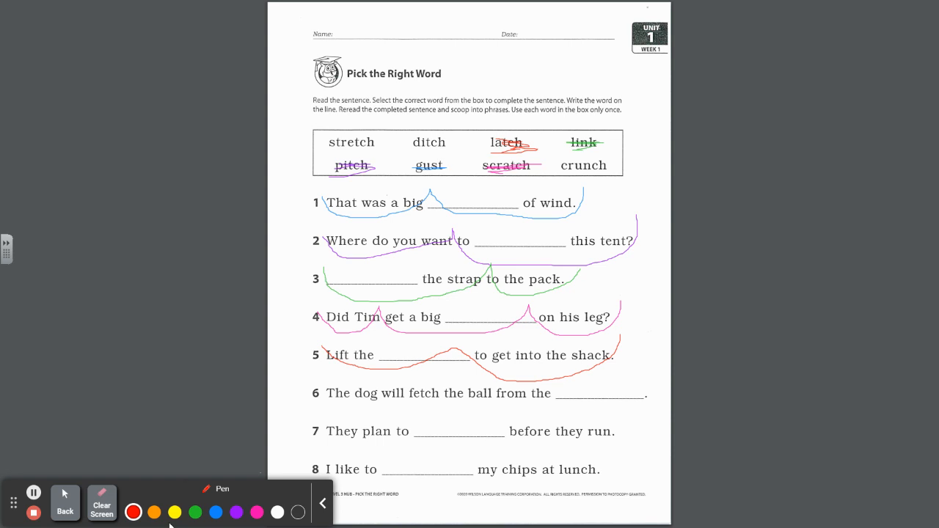
Switch to orange ink and scoop sentence 6 into orange phrases.
{"action": "left_click", "coordinate": [154, 512]}
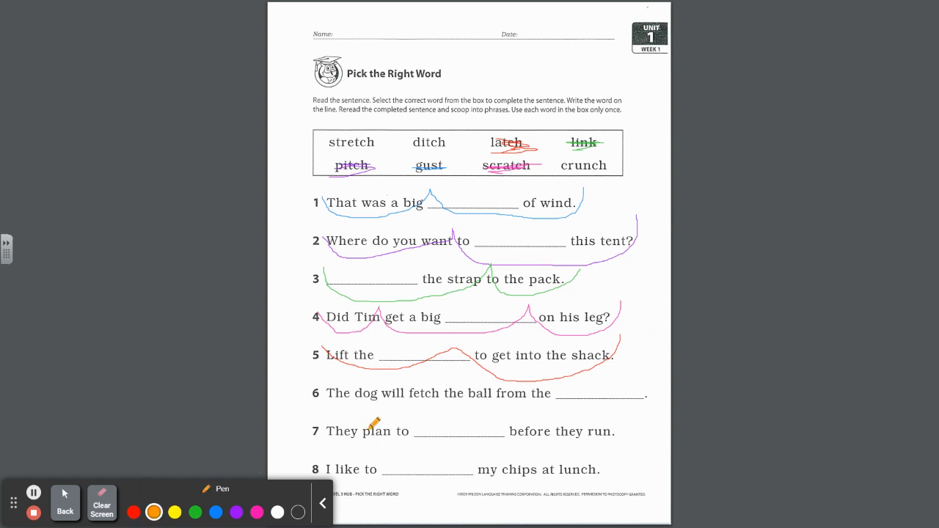
{"action": "mouse_move", "coordinate": [337, 406]}
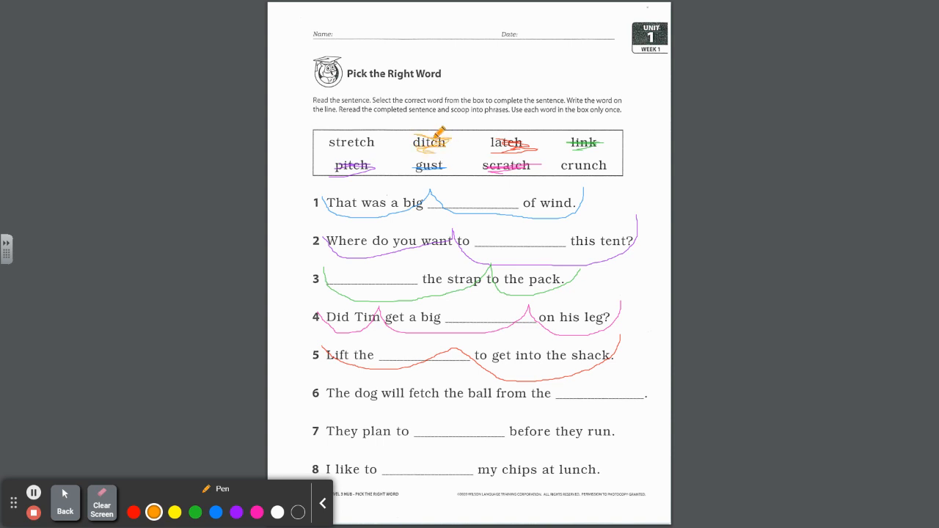
{"action": "mouse_move", "coordinate": [325, 384]}
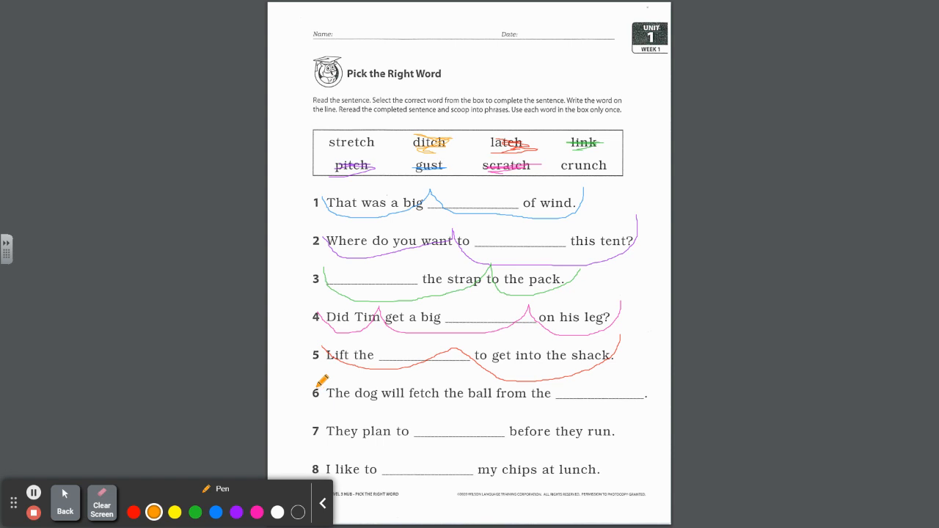
{"action": "left_click_drag", "start_coordinate": [317, 404], "coordinate": [382, 403]}
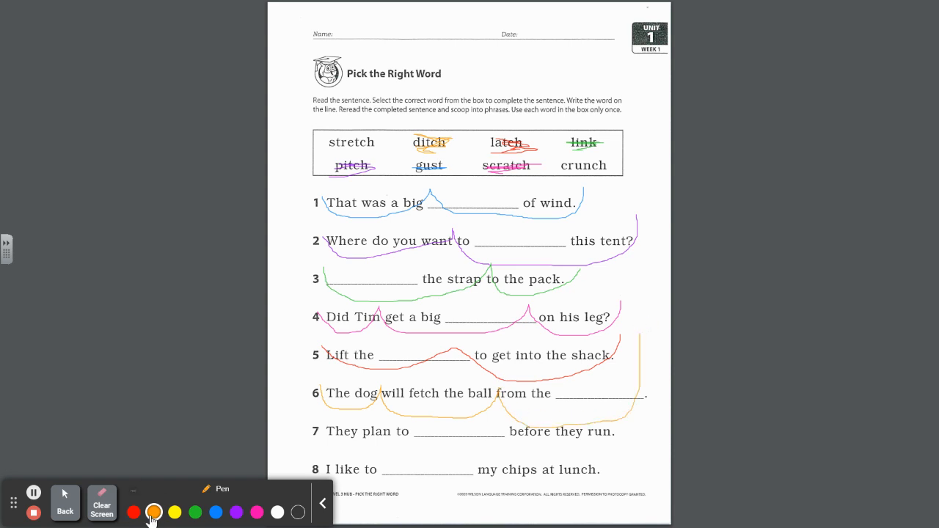
Switch to yellow ink and finish the yellow scoops under sentence 7.
{"action": "left_click", "coordinate": [174, 512]}
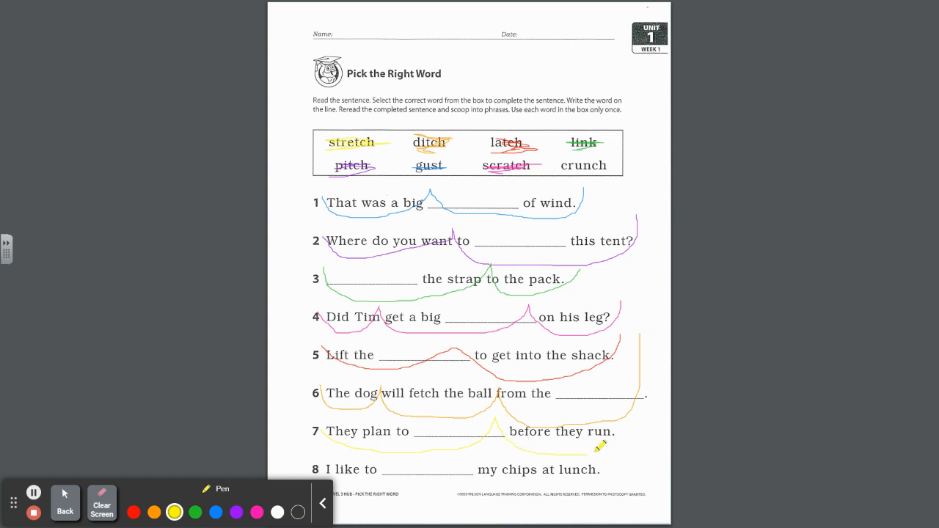
{"action": "left_click_drag", "start_coordinate": [593, 455], "coordinate": [624, 400]}
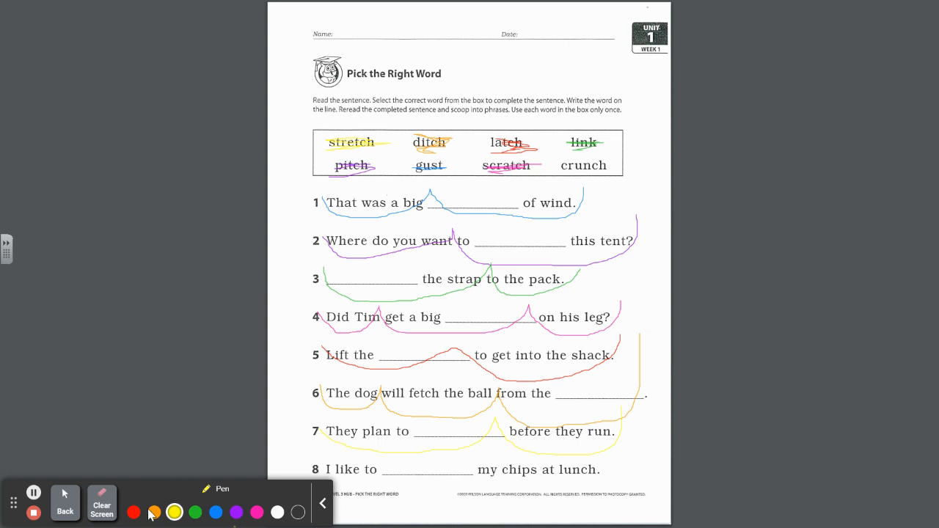
Switch to blue ink and draw two scoops under sentence 8's phrases.
{"action": "left_click", "coordinate": [216, 512]}
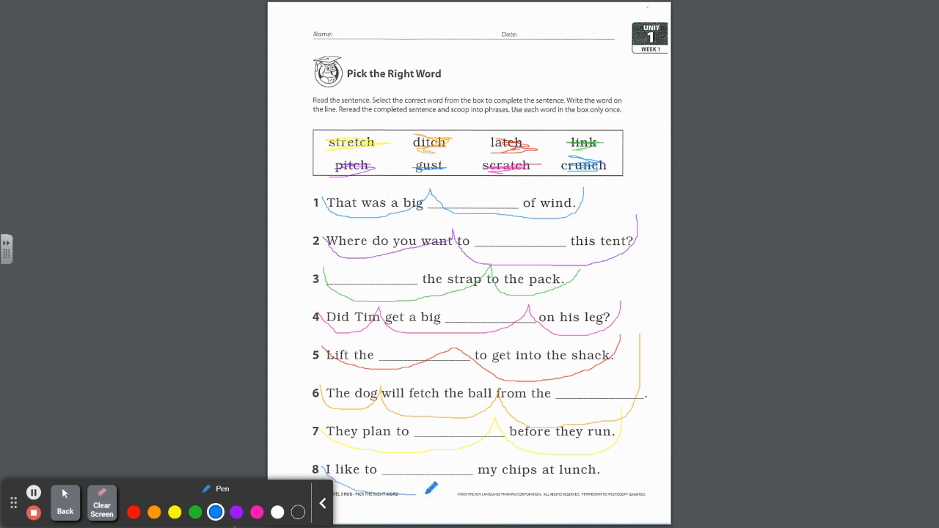
{"action": "left_click_drag", "start_coordinate": [418, 493], "coordinate": [536, 459]}
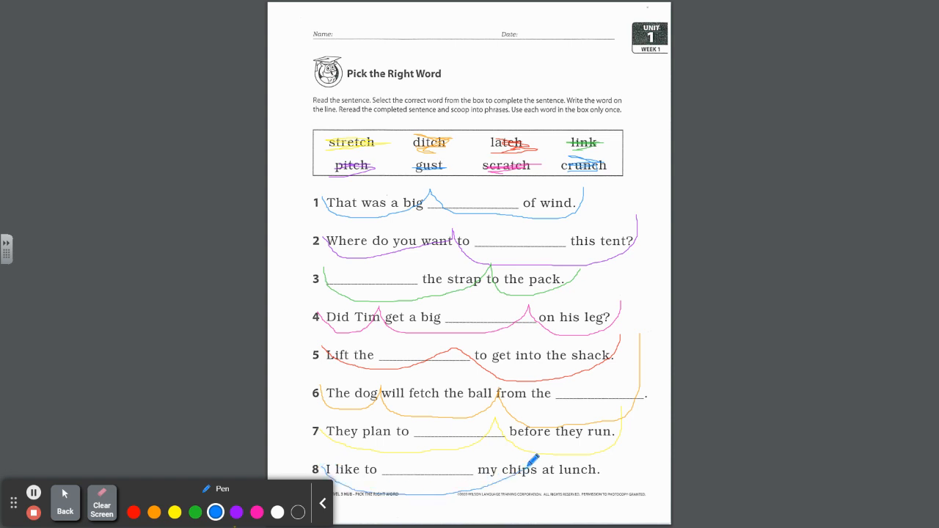
{"action": "left_click_drag", "start_coordinate": [528, 466], "coordinate": [620, 451]}
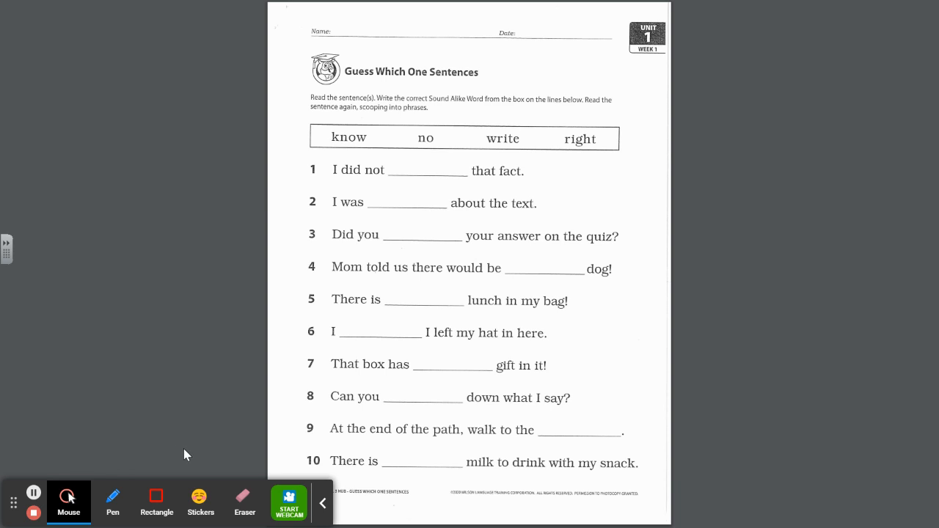
{"action": "mouse_move", "coordinate": [335, 109]}
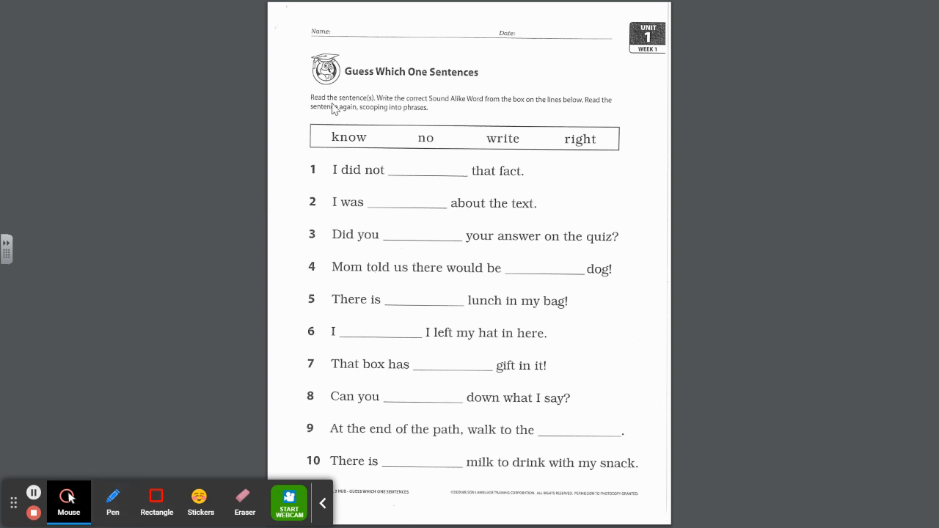
{"action": "mouse_move", "coordinate": [437, 108]}
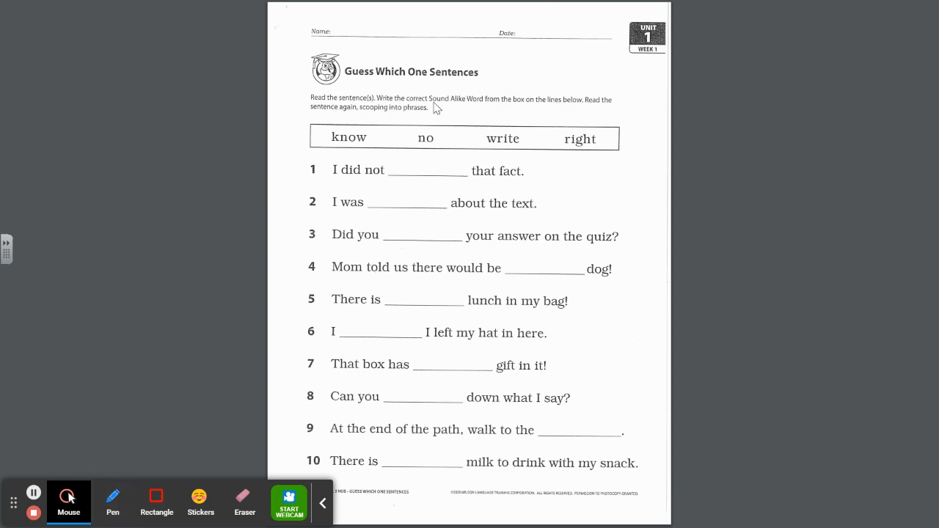
{"action": "mouse_move", "coordinate": [540, 108]}
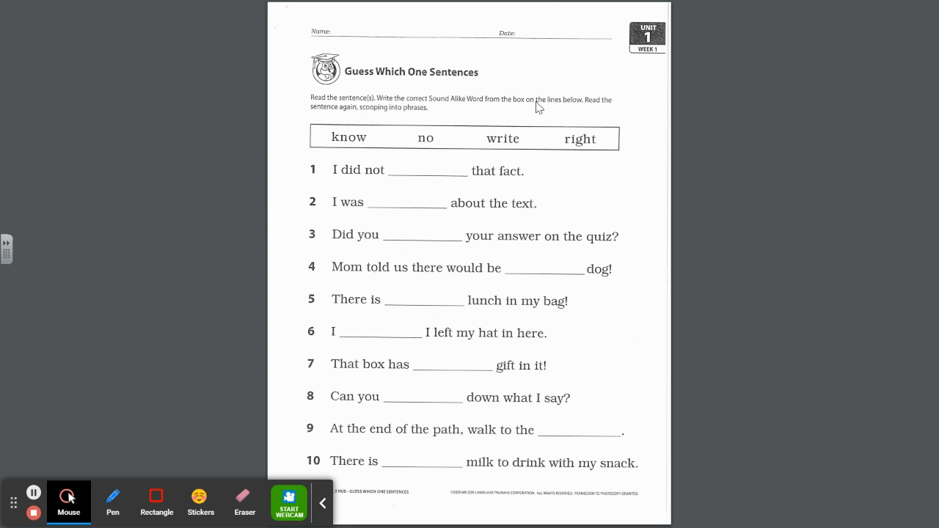
{"action": "mouse_move", "coordinate": [403, 138]}
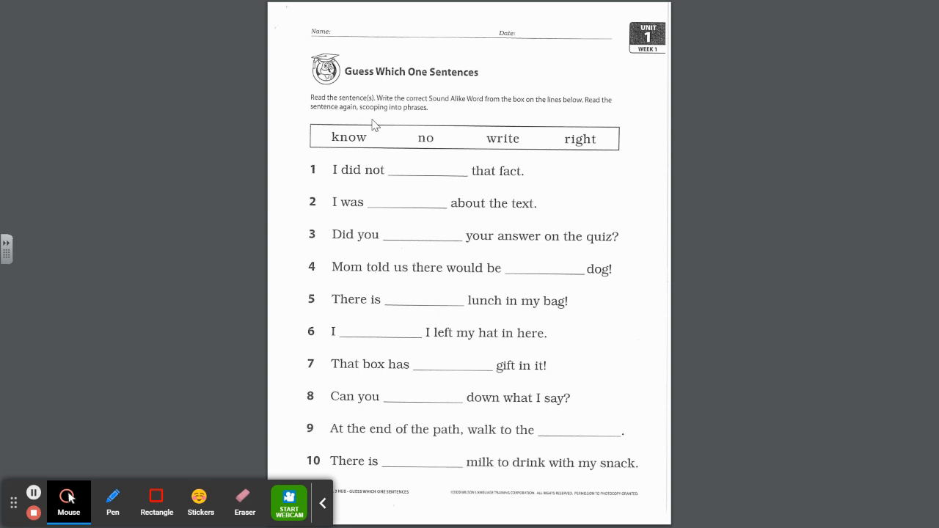
{"action": "mouse_move", "coordinate": [372, 195]}
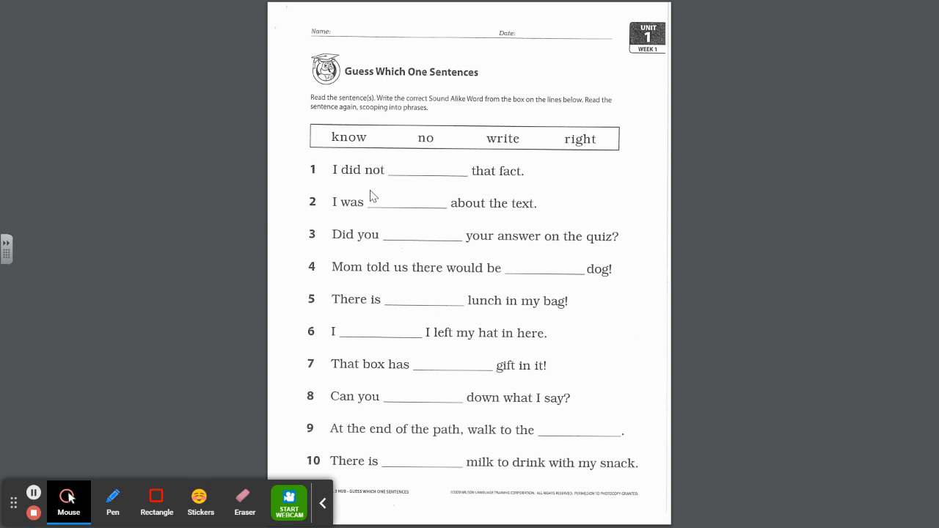
Select the Pen with red ink and circle know in the word box.
{"action": "left_click", "coordinate": [112, 503]}
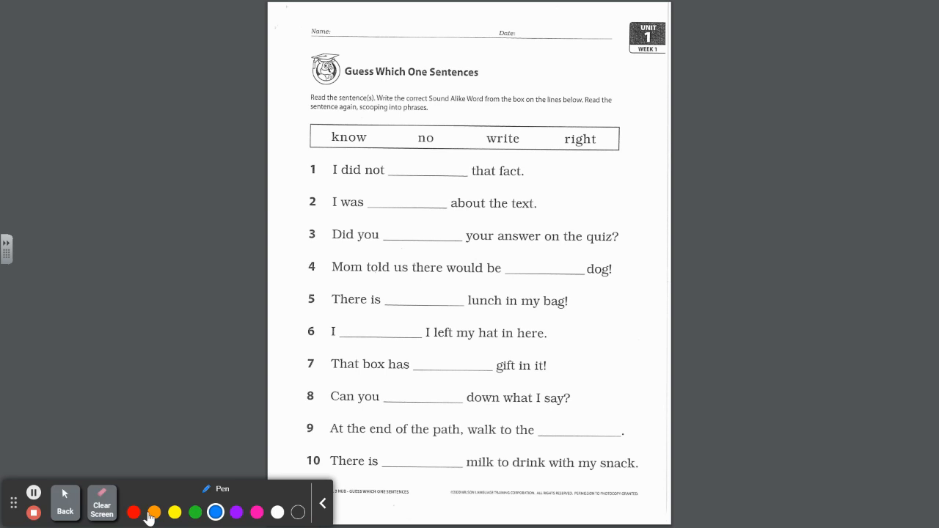
{"action": "left_click", "coordinate": [134, 512]}
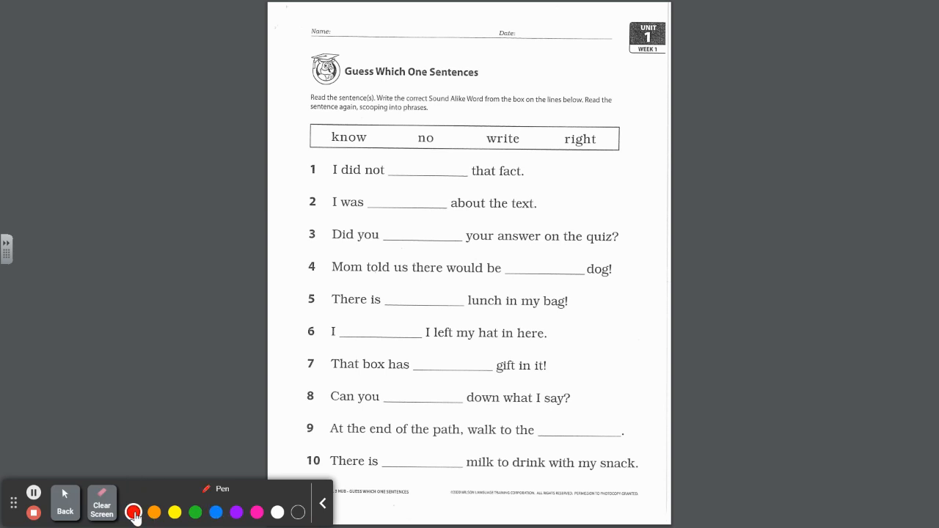
{"action": "left_click_drag", "start_coordinate": [360, 121], "coordinate": [375, 125]}
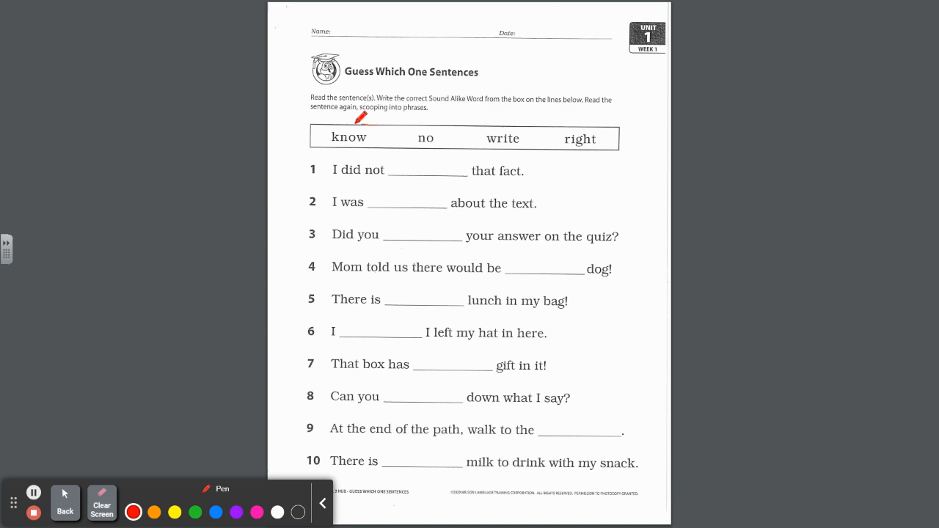
{"action": "left_click_drag", "start_coordinate": [334, 129], "coordinate": [348, 147]}
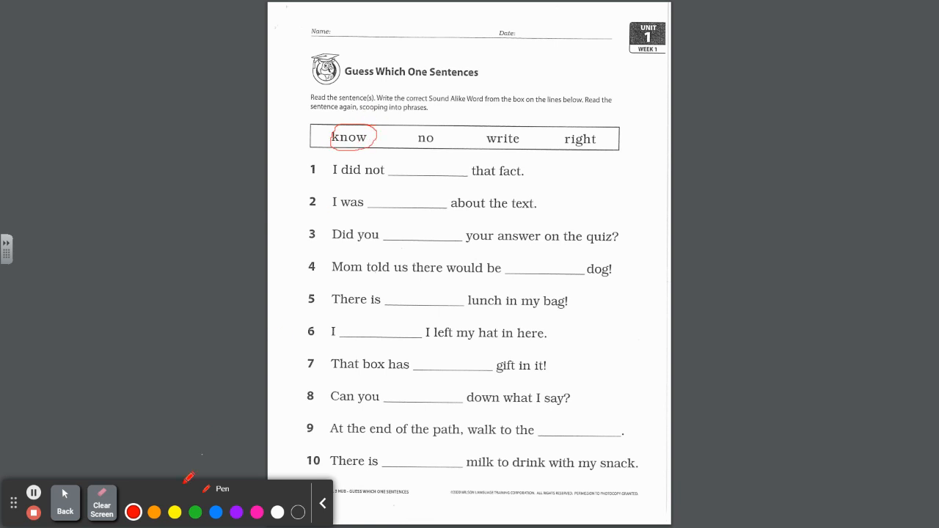
Circle no in orange, write in green, and right in blue.
{"action": "left_click", "coordinate": [154, 512]}
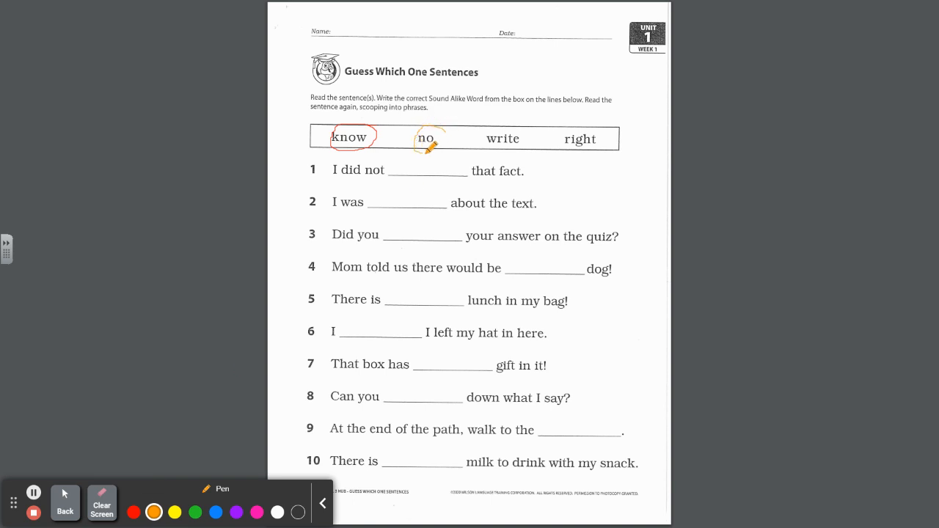
{"action": "left_click_drag", "start_coordinate": [422, 150], "coordinate": [444, 118]}
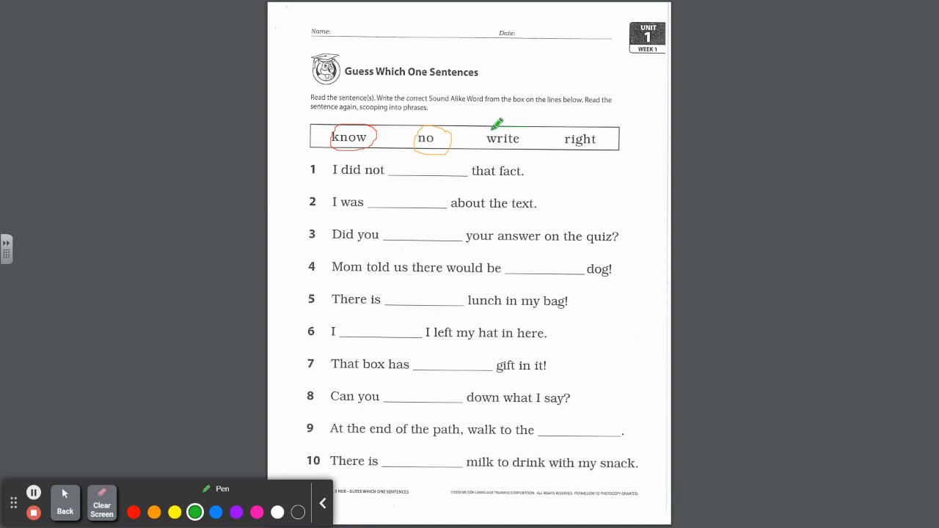
{"action": "left_click_drag", "start_coordinate": [503, 139], "coordinate": [504, 140]}
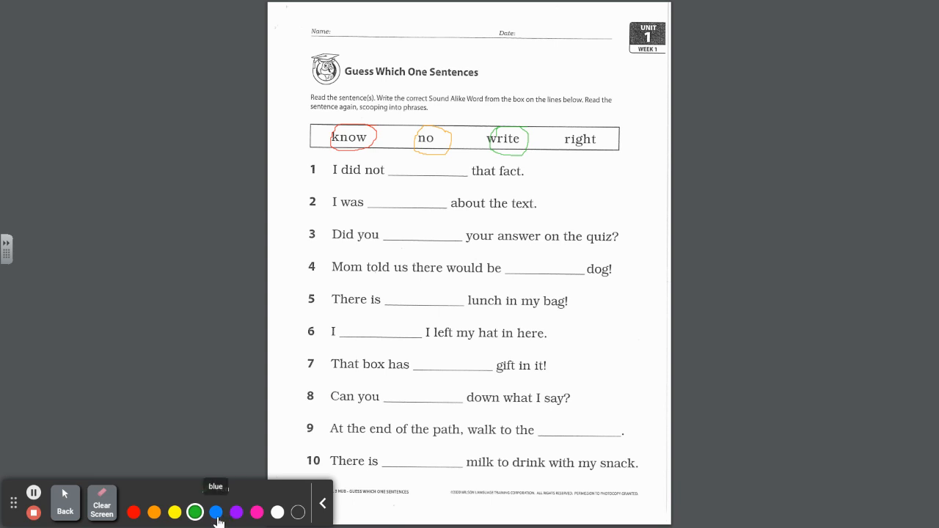
{"action": "left_click", "coordinate": [215, 512]}
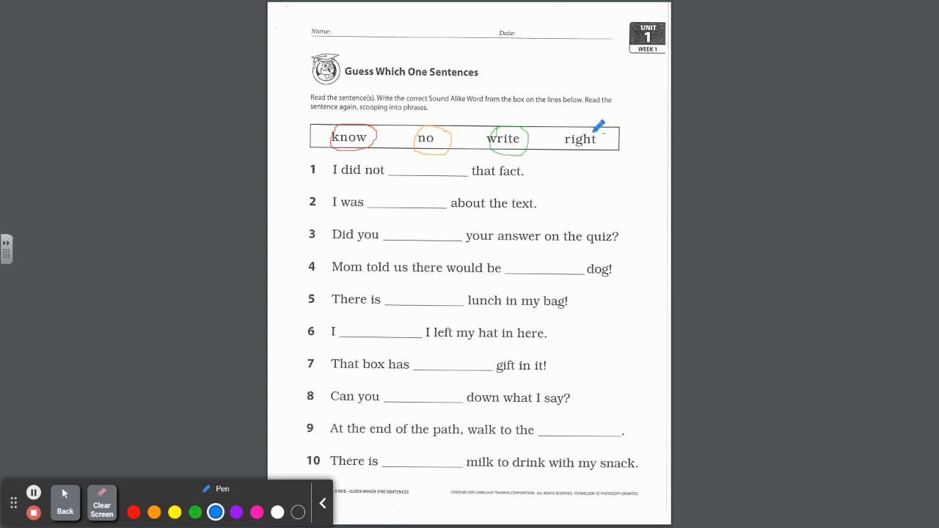
{"action": "left_click_drag", "start_coordinate": [580, 128], "coordinate": [580, 151]}
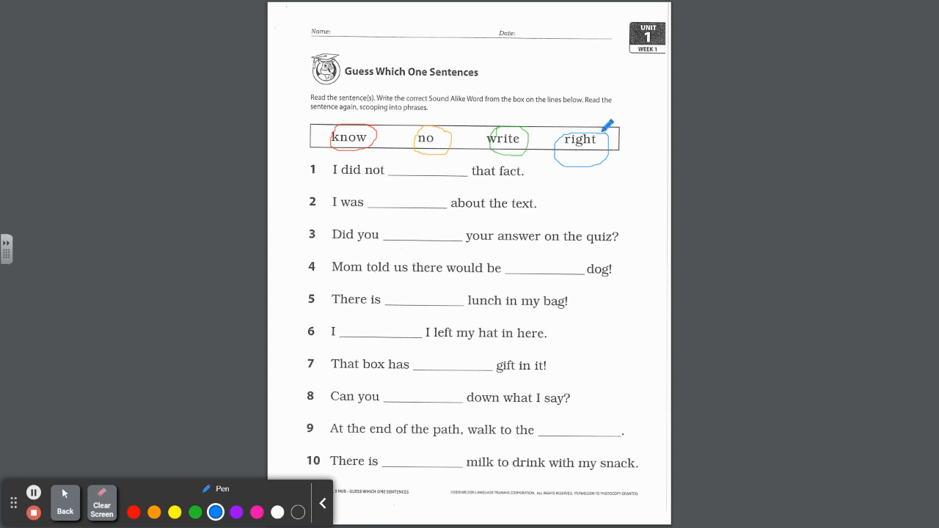
{"action": "mouse_move", "coordinate": [321, 151]}
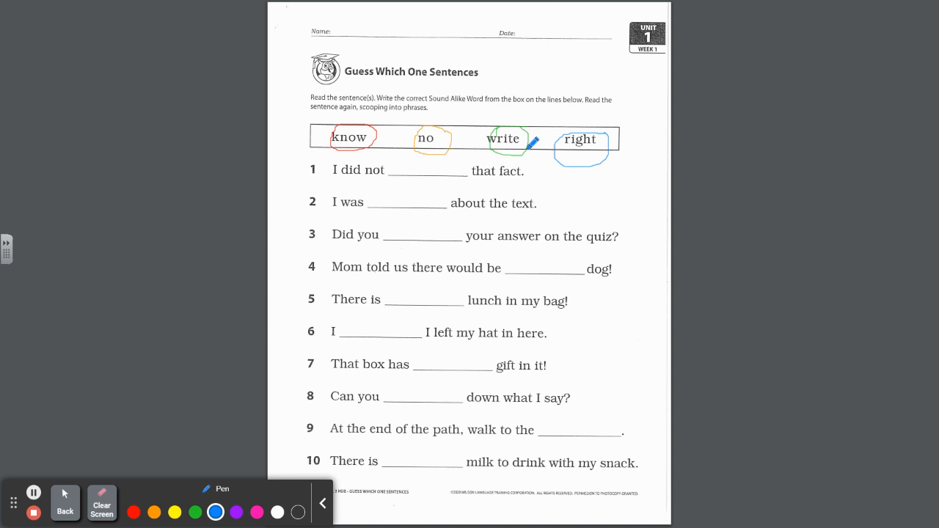
{"action": "mouse_move", "coordinate": [613, 158]}
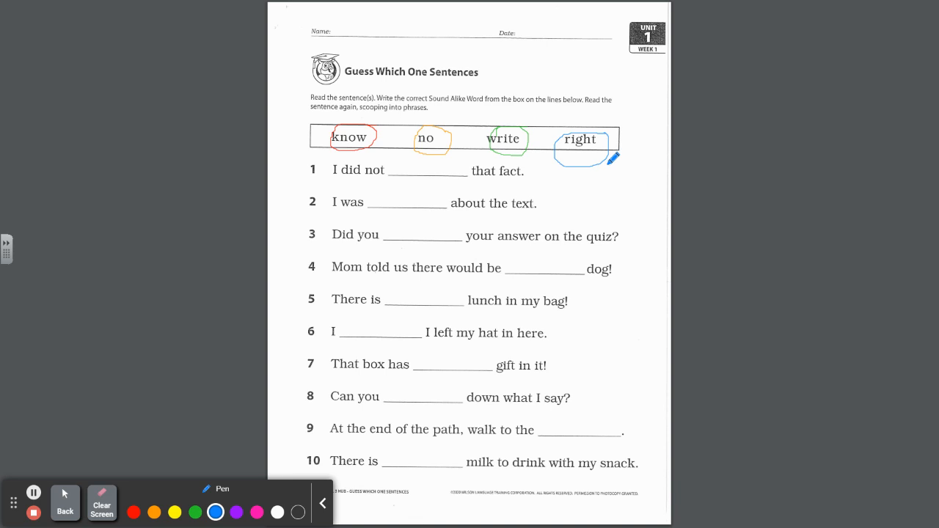
{"action": "mouse_move", "coordinate": [341, 204]}
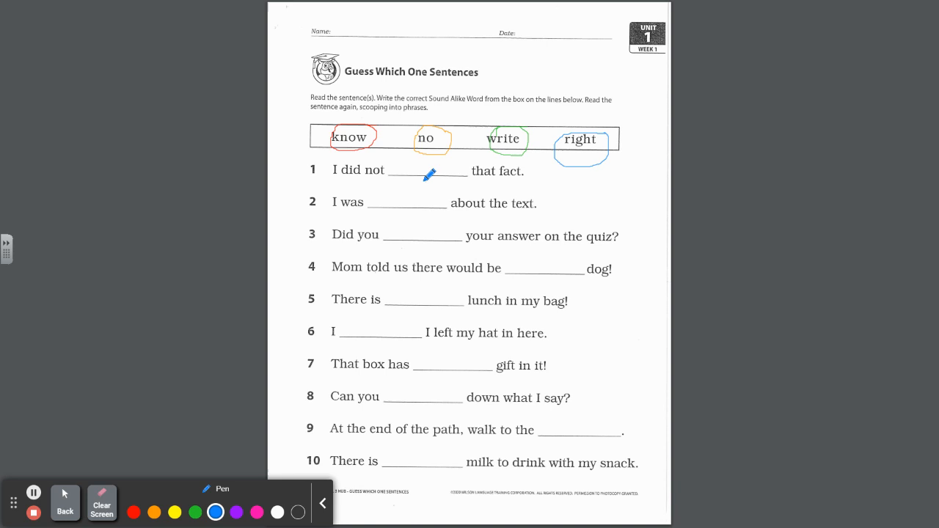
{"action": "mouse_move", "coordinate": [525, 174]}
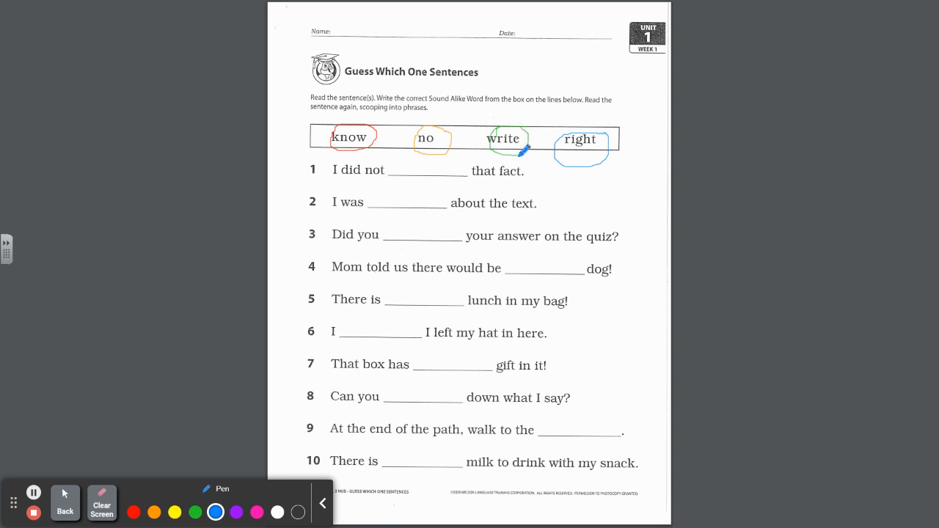
{"action": "mouse_move", "coordinate": [382, 158]}
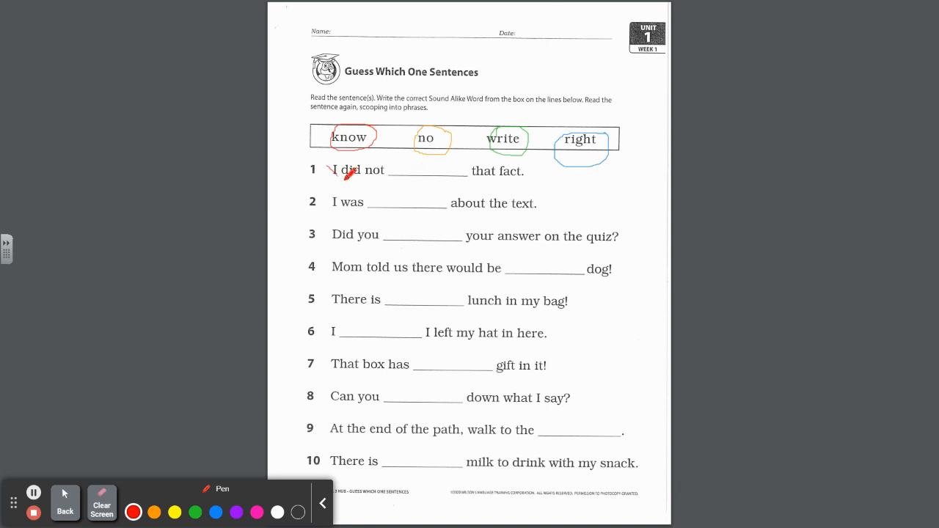
Draw a red scoop arc beneath sentence 1's phrases.
{"action": "left_click_drag", "start_coordinate": [334, 180], "coordinate": [521, 176]}
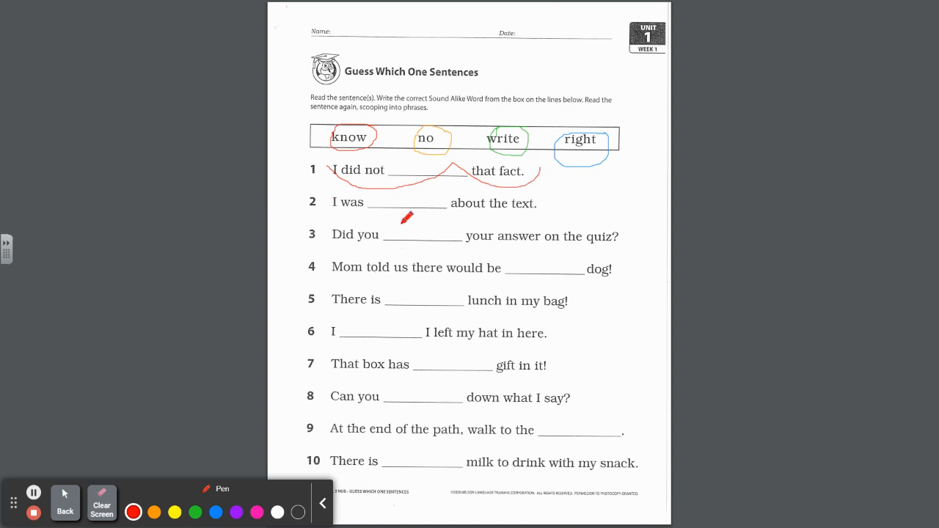
{"action": "mouse_move", "coordinate": [532, 212]}
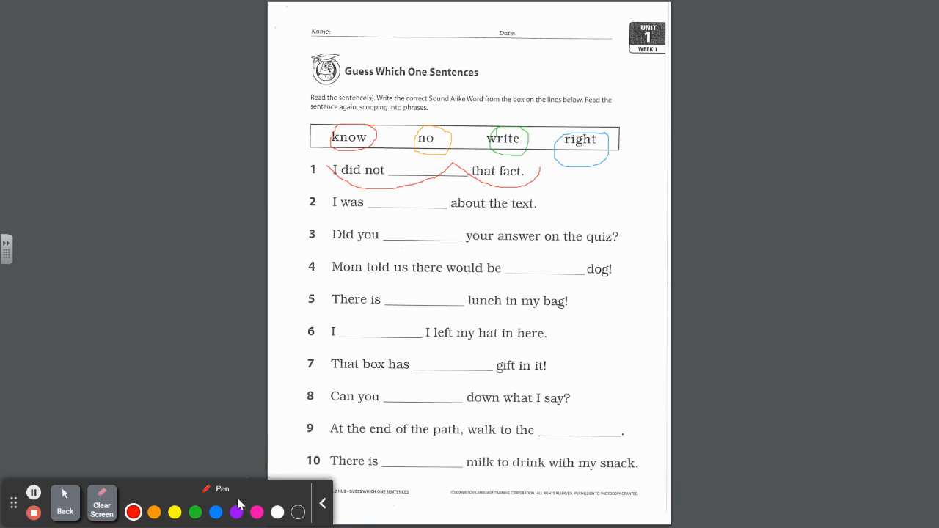
Pick blue ink and draw scoop arcs beneath sentence 2's phrases.
{"action": "left_click", "coordinate": [215, 511]}
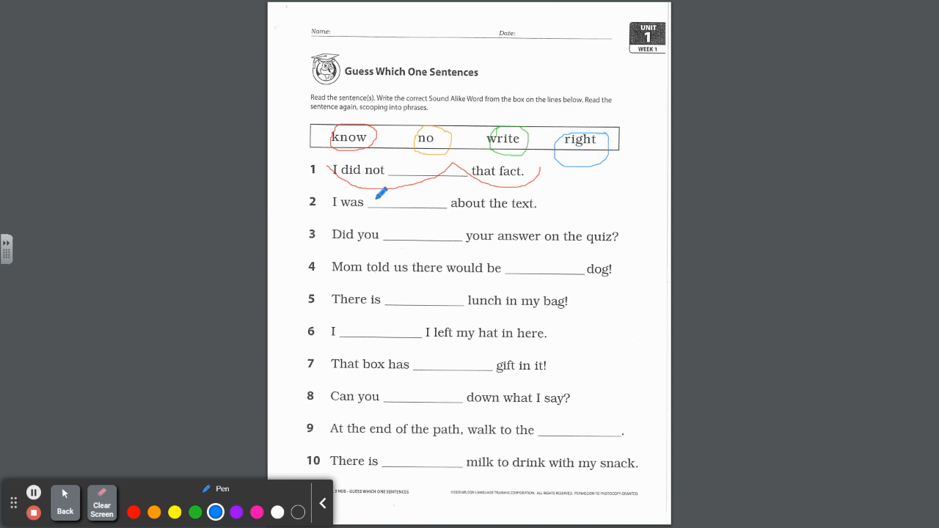
{"action": "left_click_drag", "start_coordinate": [328, 202], "coordinate": [440, 208]}
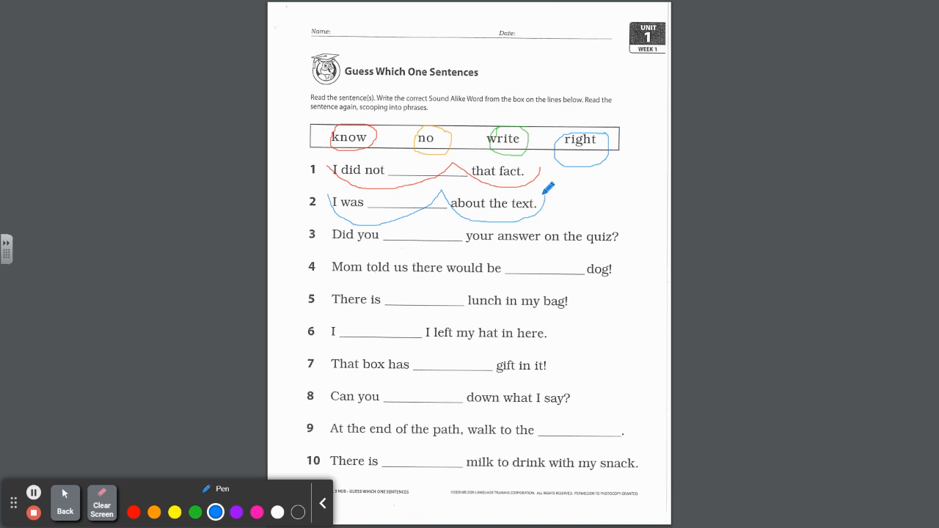
{"action": "mouse_move", "coordinate": [386, 260]}
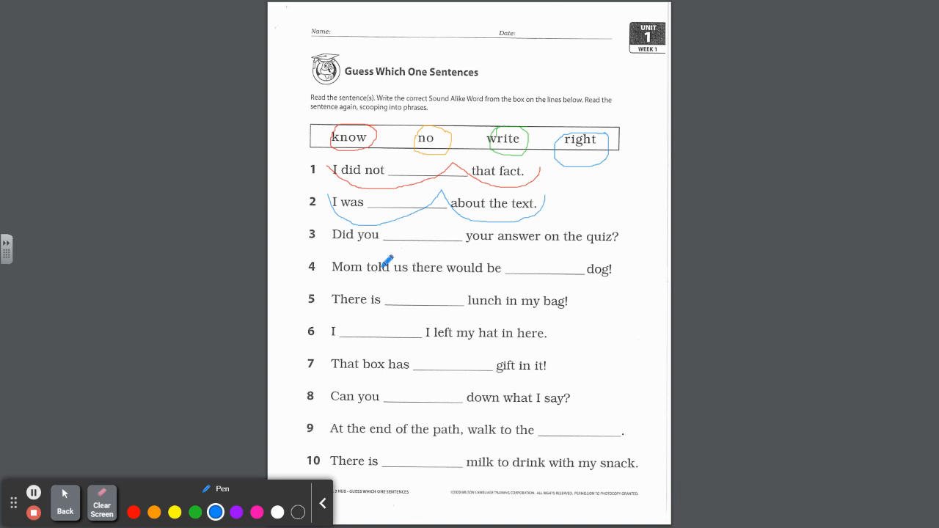
{"action": "mouse_move", "coordinate": [564, 249]}
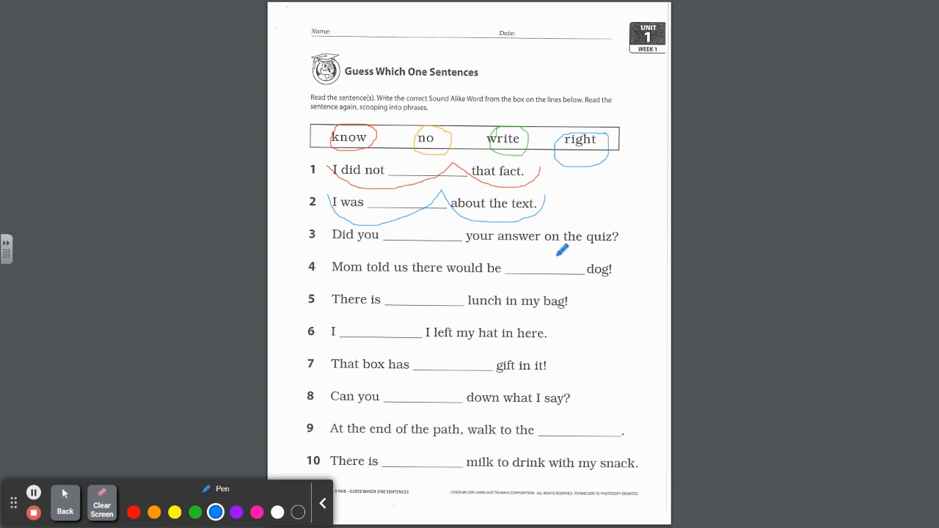
{"action": "mouse_move", "coordinate": [629, 240]}
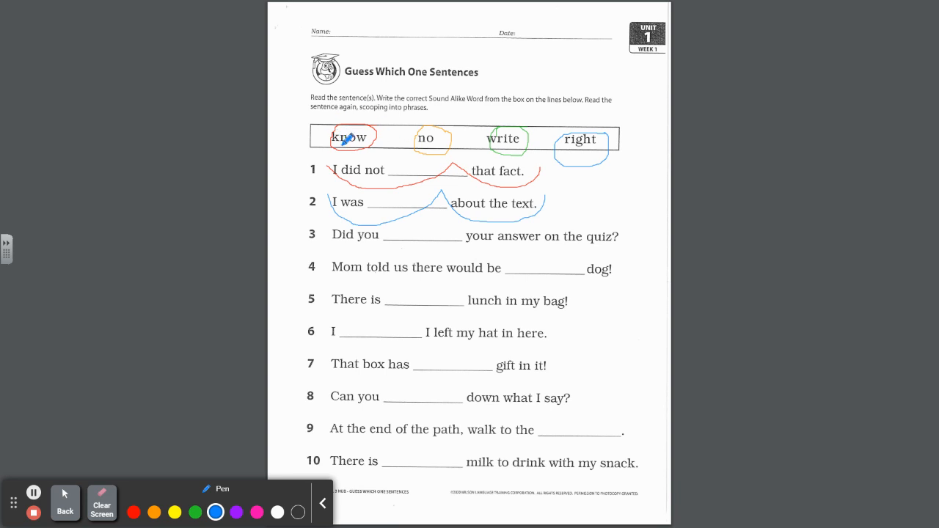
{"action": "mouse_move", "coordinate": [133, 512]}
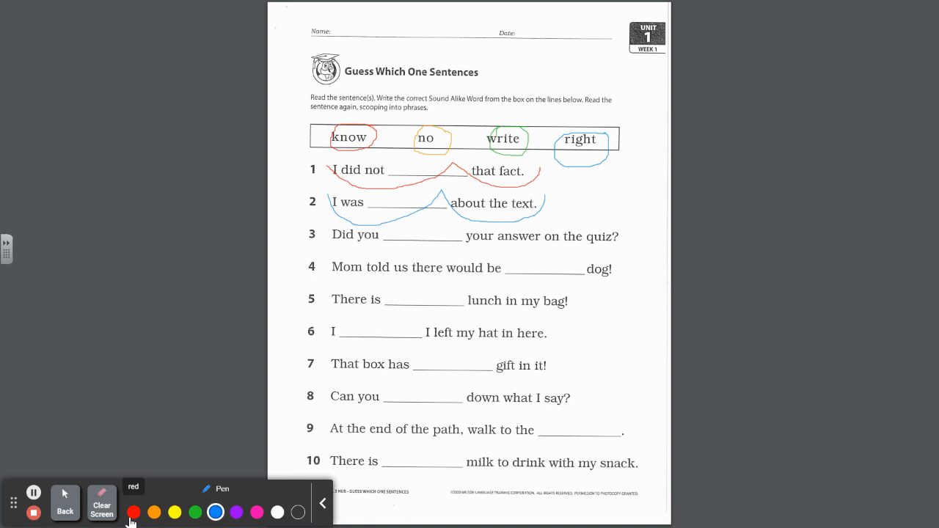
Switch the pen to red and draw phrase scoops under sentence 3.
{"action": "left_click", "coordinate": [134, 512]}
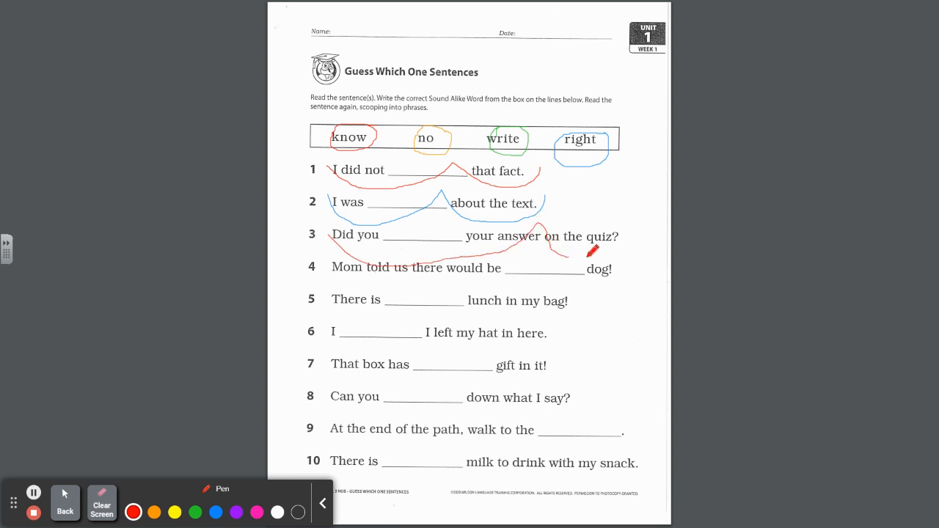
{"action": "left_click_drag", "start_coordinate": [580, 257], "coordinate": [631, 210]}
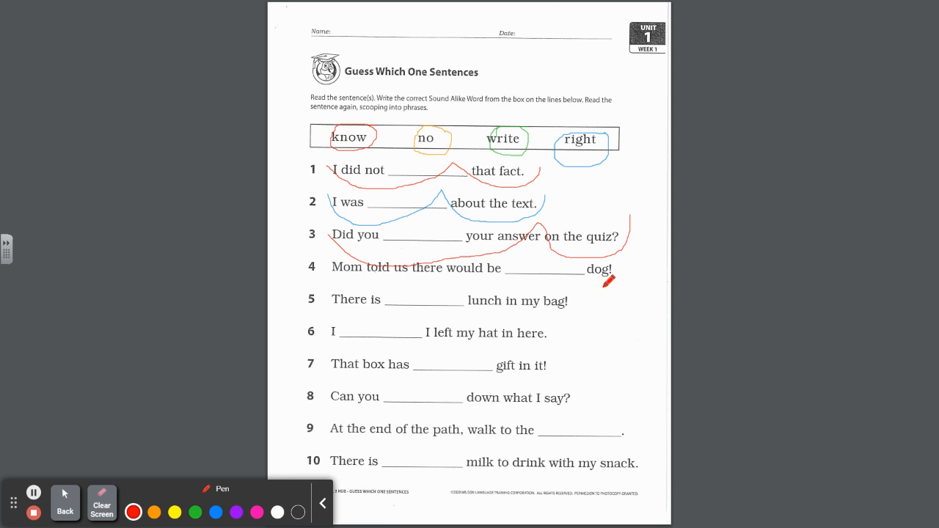
{"action": "mouse_move", "coordinate": [498, 279]}
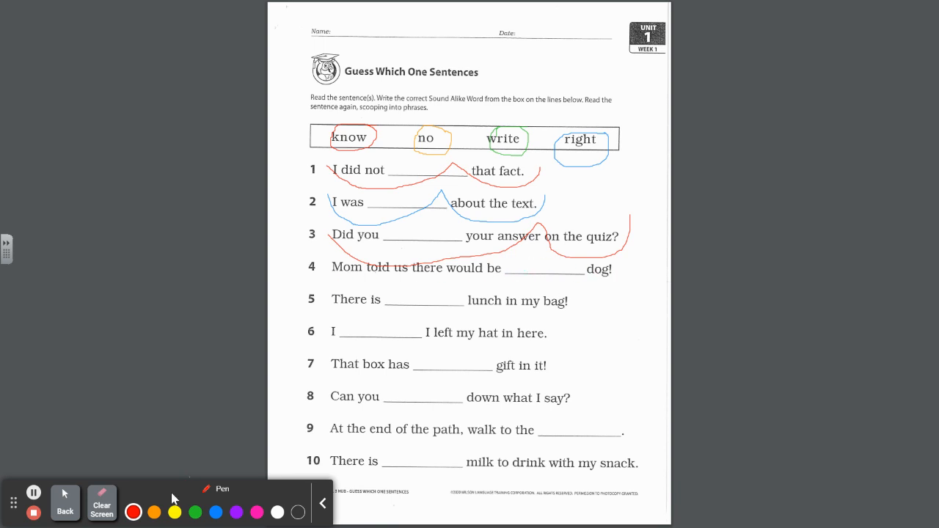
Switch the pen to orange and draw phrase scoops under sentence 4.
{"action": "left_click", "coordinate": [154, 512]}
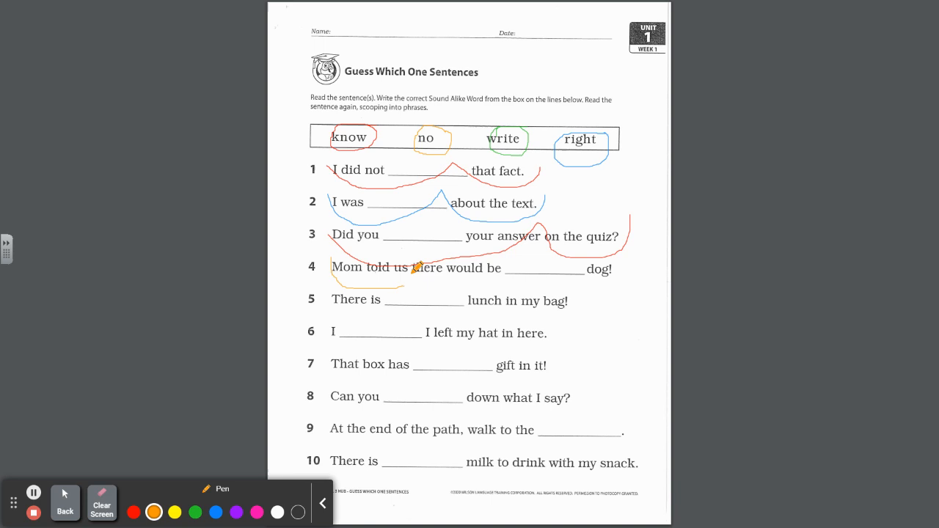
{"action": "left_click_drag", "start_coordinate": [403, 282], "coordinate": [506, 257]}
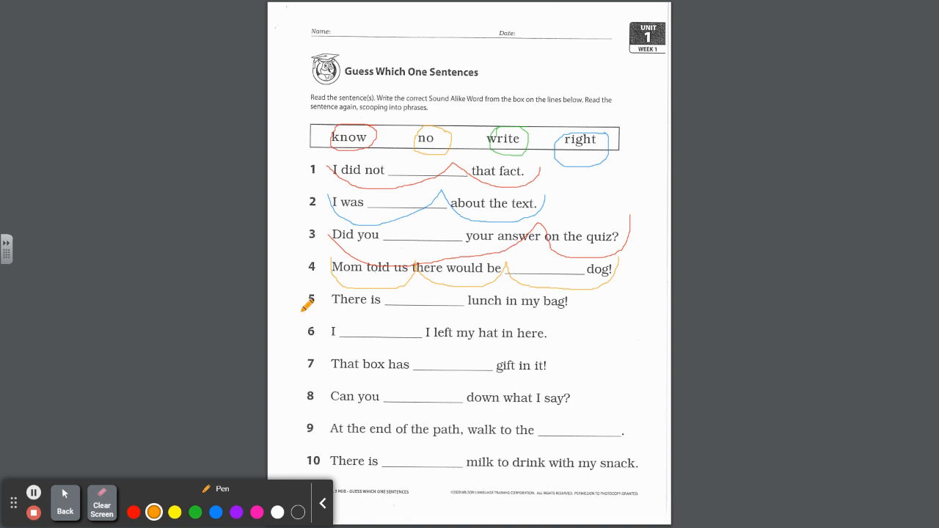
{"action": "mouse_move", "coordinate": [518, 306]}
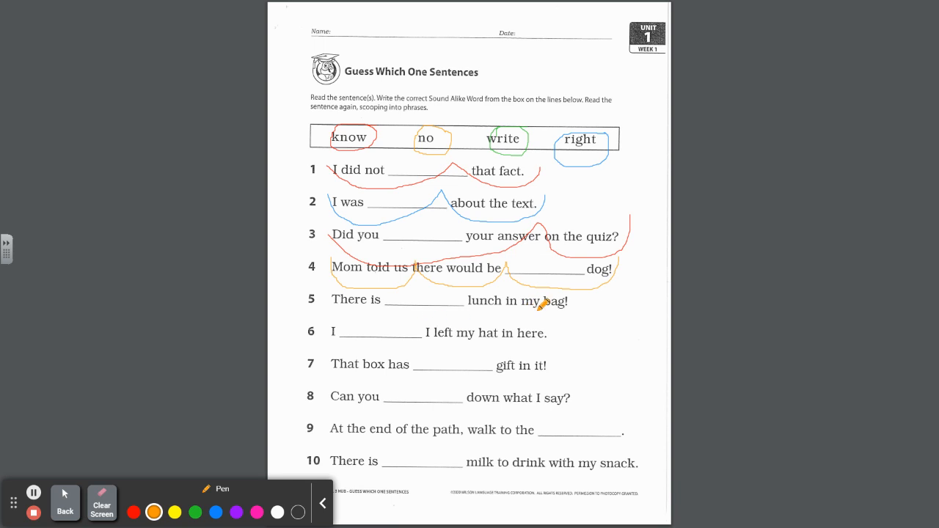
{"action": "mouse_move", "coordinate": [422, 305]}
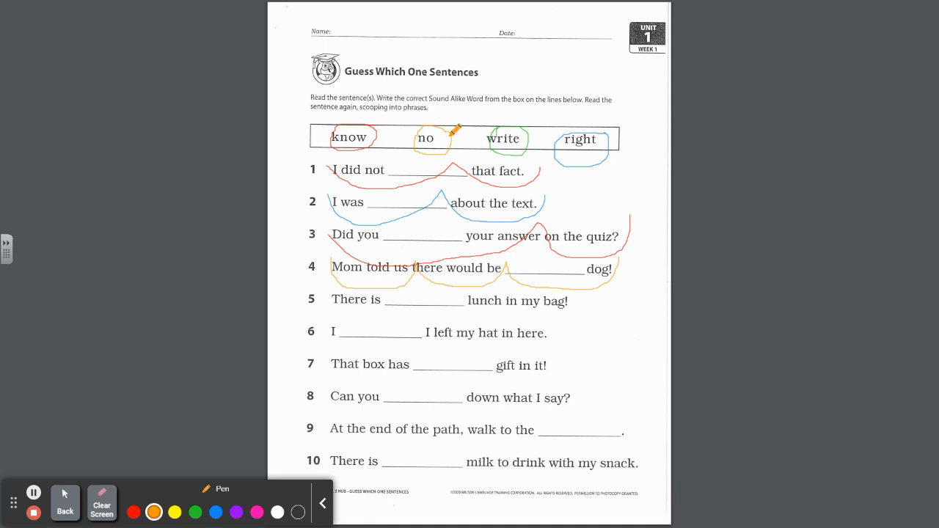
{"action": "mouse_move", "coordinate": [420, 157]}
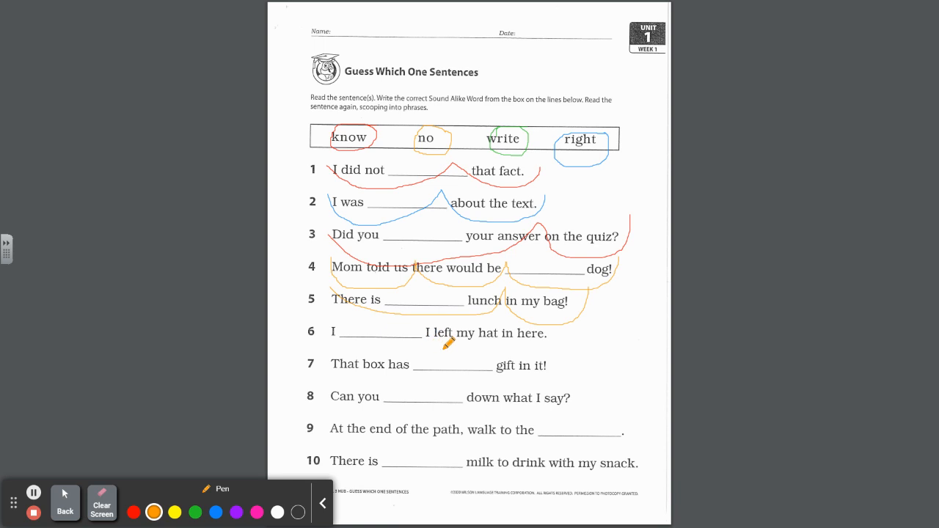
{"action": "mouse_move", "coordinate": [510, 343]}
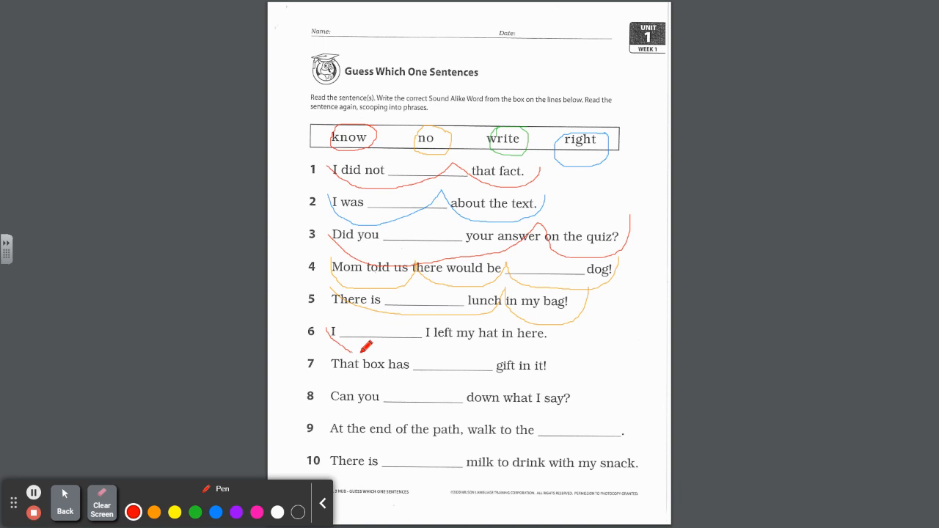
Draw red phrase scoops under sentence 6, then orange scoops under sentence 7.
{"action": "left_click_drag", "start_coordinate": [331, 345], "coordinate": [463, 344]}
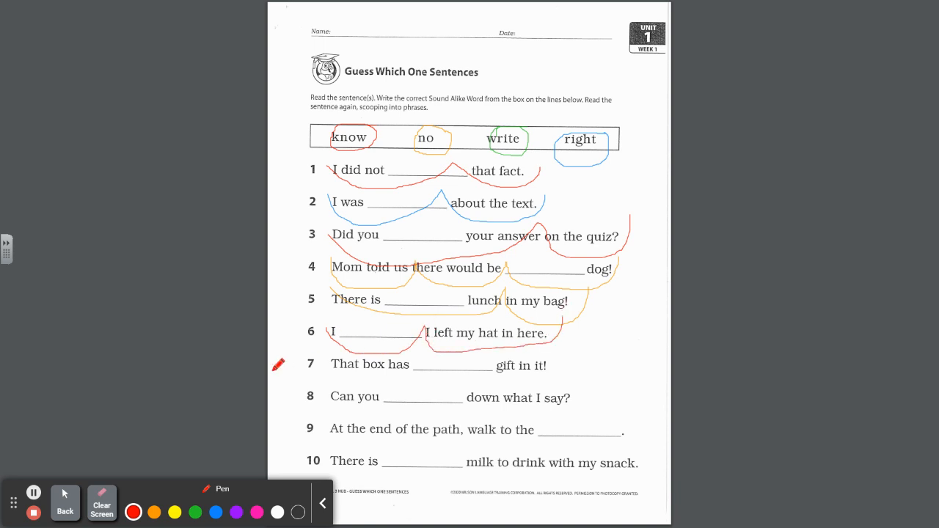
{"action": "mouse_move", "coordinate": [455, 380]}
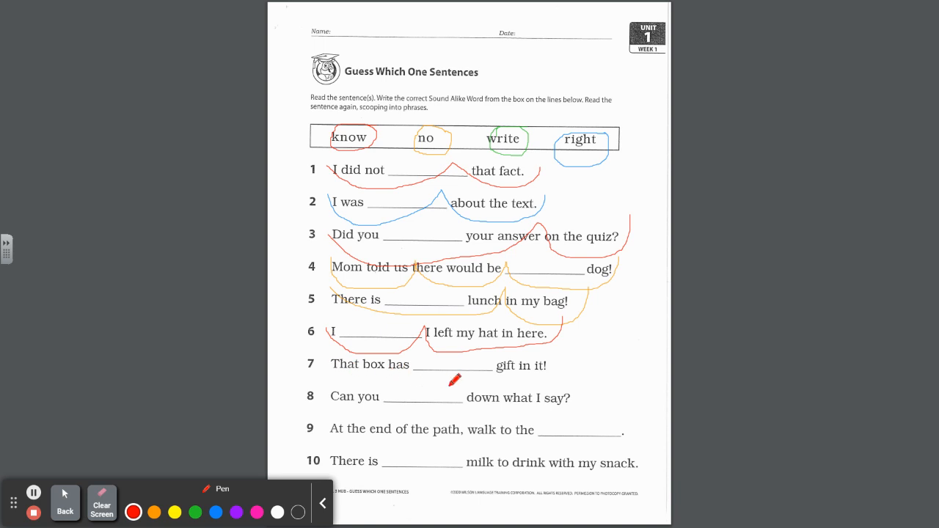
{"action": "mouse_move", "coordinate": [521, 376]}
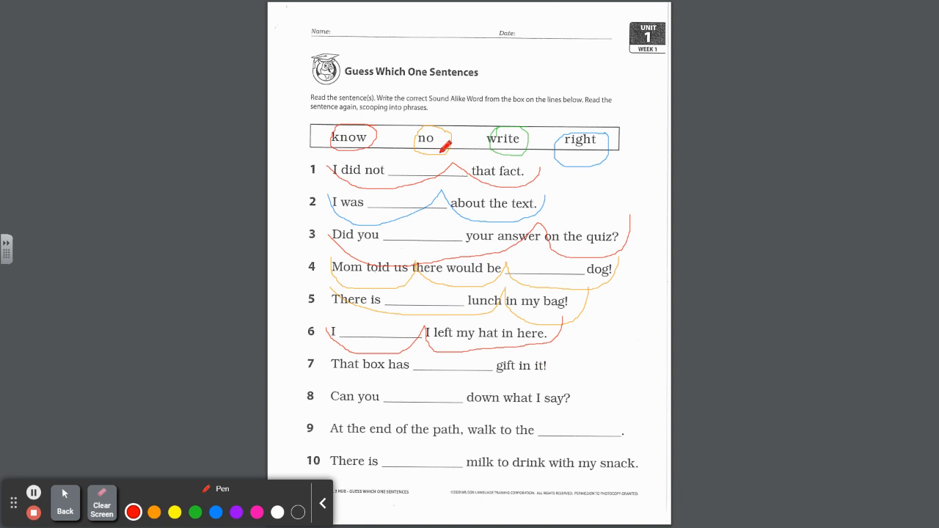
{"action": "left_click", "coordinate": [154, 512]}
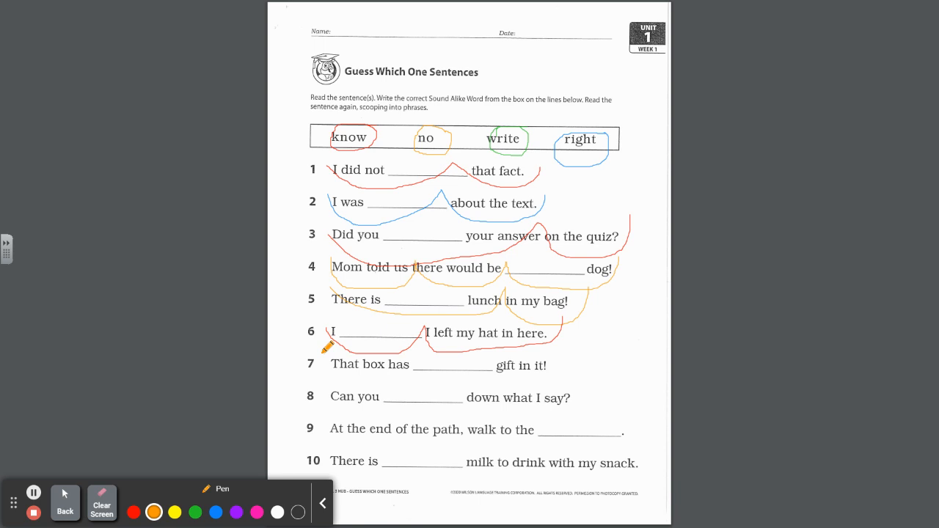
{"action": "left_click_drag", "start_coordinate": [326, 353], "coordinate": [397, 361]}
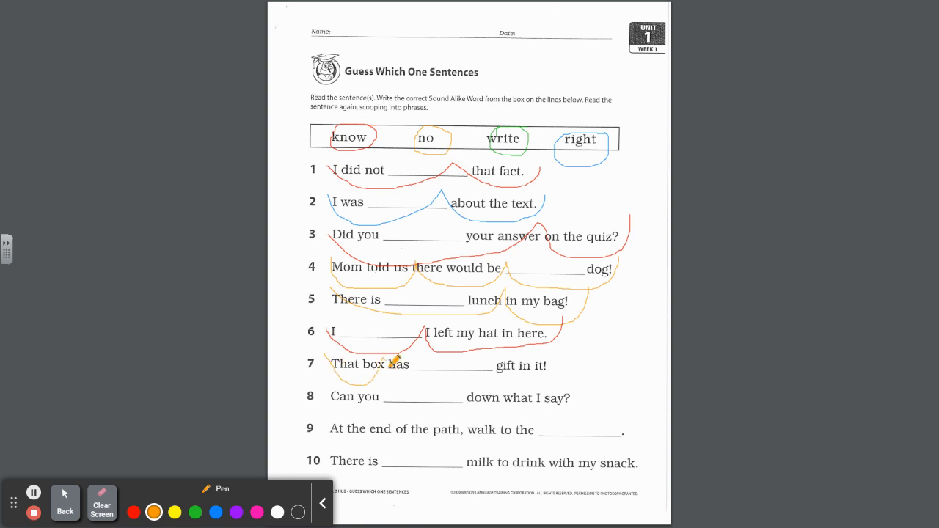
{"action": "left_click_drag", "start_coordinate": [392, 364], "coordinate": [557, 380]}
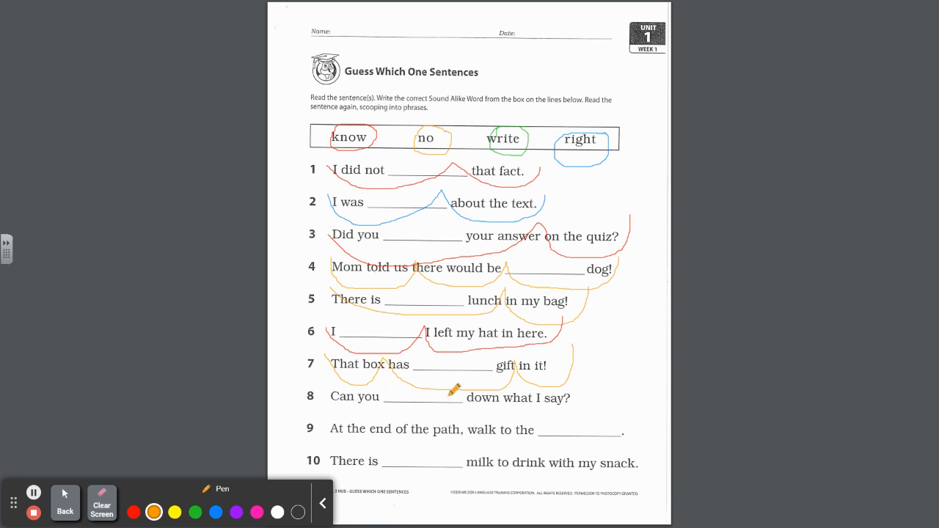
{"action": "mouse_move", "coordinate": [375, 349]}
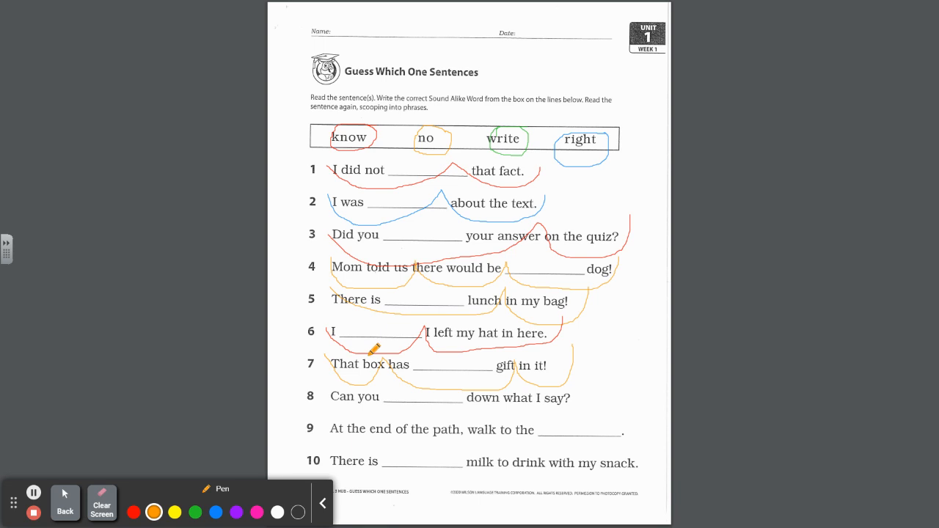
{"action": "mouse_move", "coordinate": [330, 396]}
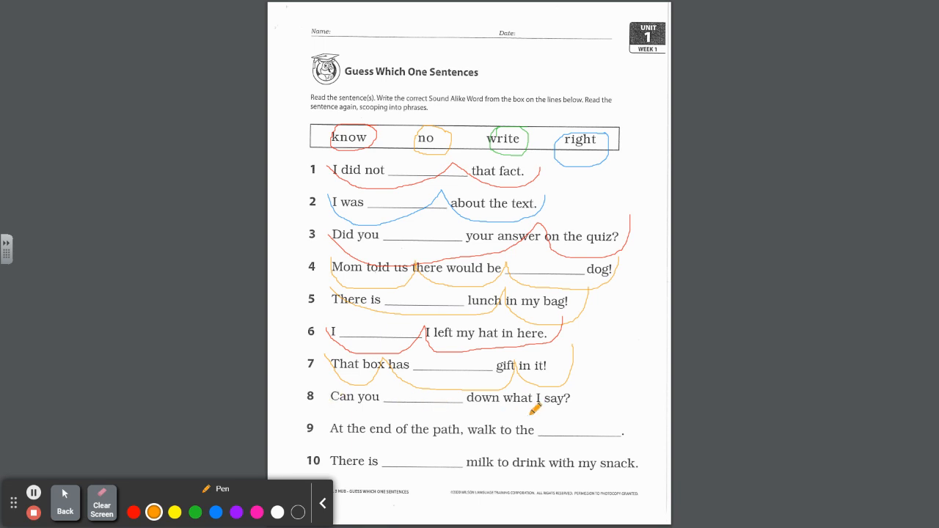
{"action": "mouse_move", "coordinate": [513, 172]}
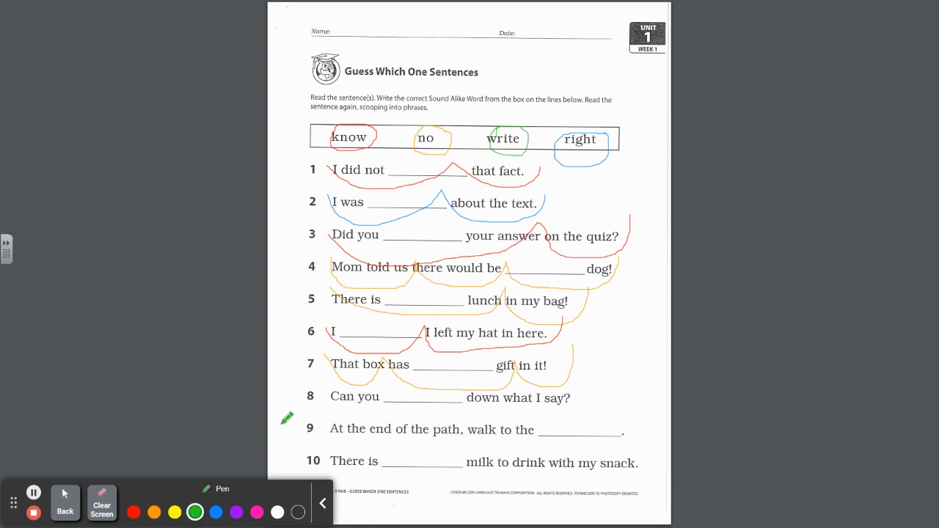
Scoop sentence 8 in green and sentence 9 in blue, and start sentence 10 in orange.
{"action": "left_click_drag", "start_coordinate": [322, 396], "coordinate": [440, 411]}
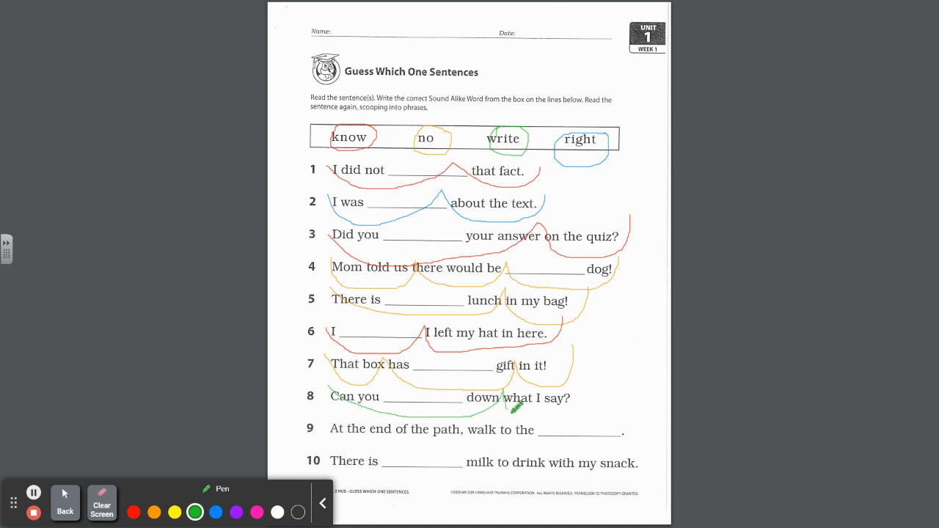
{"action": "left_click_drag", "start_coordinate": [514, 411], "coordinate": [595, 378]}
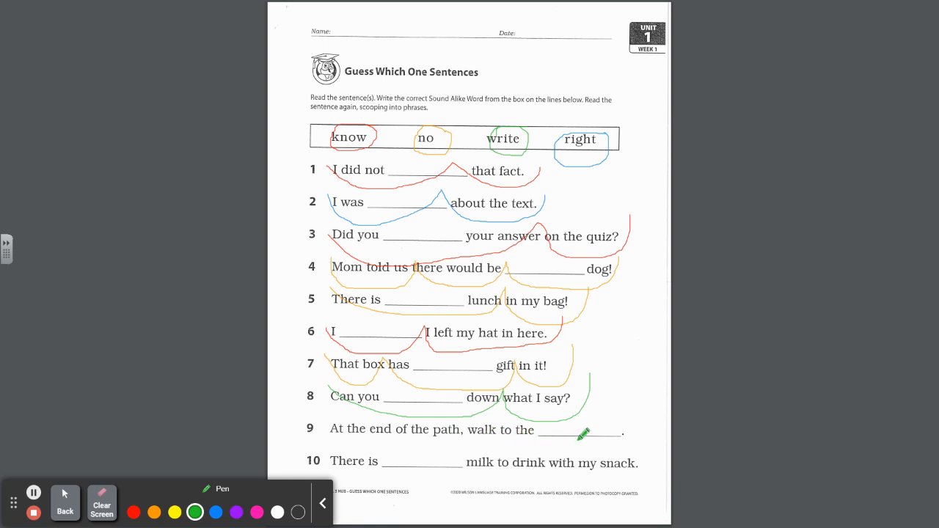
{"action": "mouse_move", "coordinate": [607, 237]}
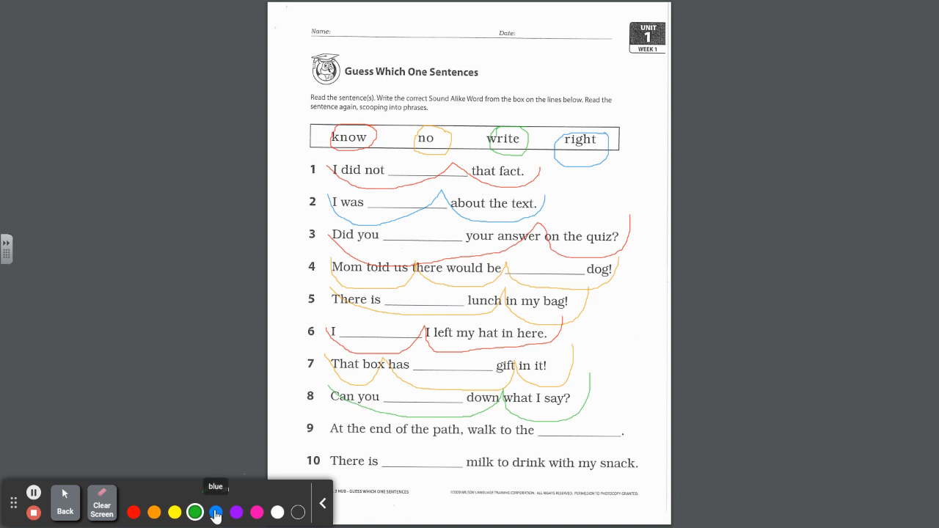
{"action": "left_click", "coordinate": [216, 513]}
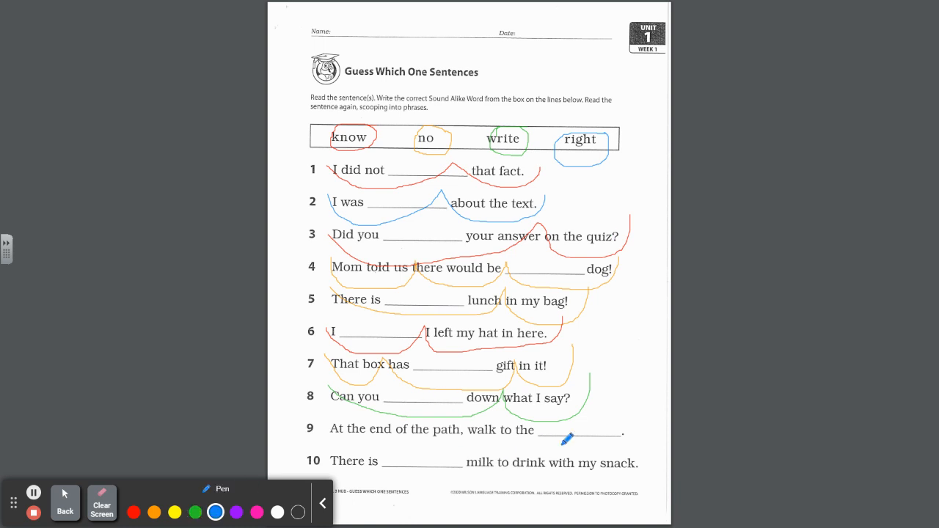
{"action": "mouse_move", "coordinate": [598, 143]}
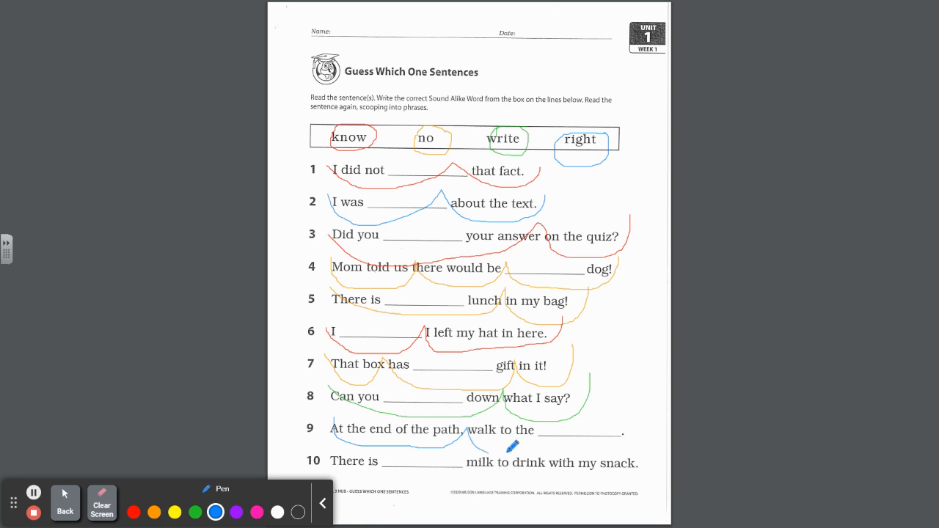
{"action": "left_click_drag", "start_coordinate": [492, 448], "coordinate": [627, 396]}
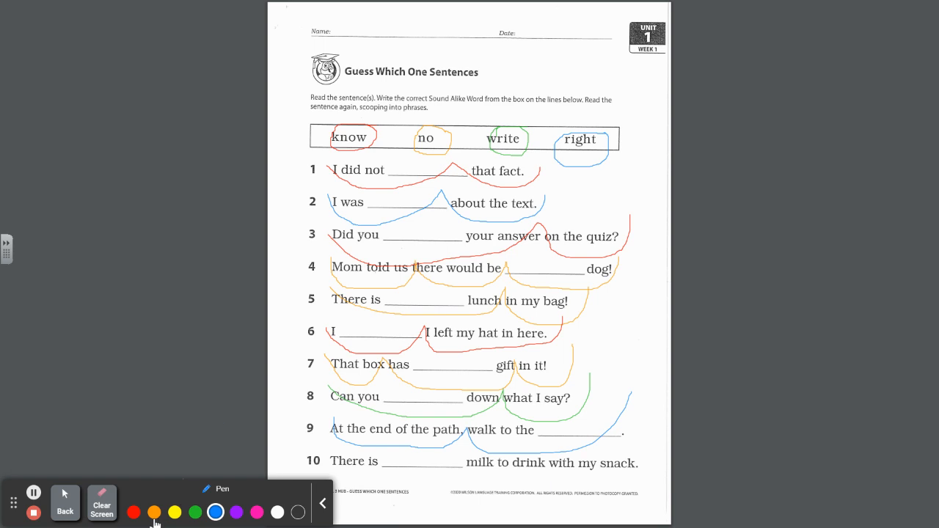
{"action": "left_click", "coordinate": [154, 512]}
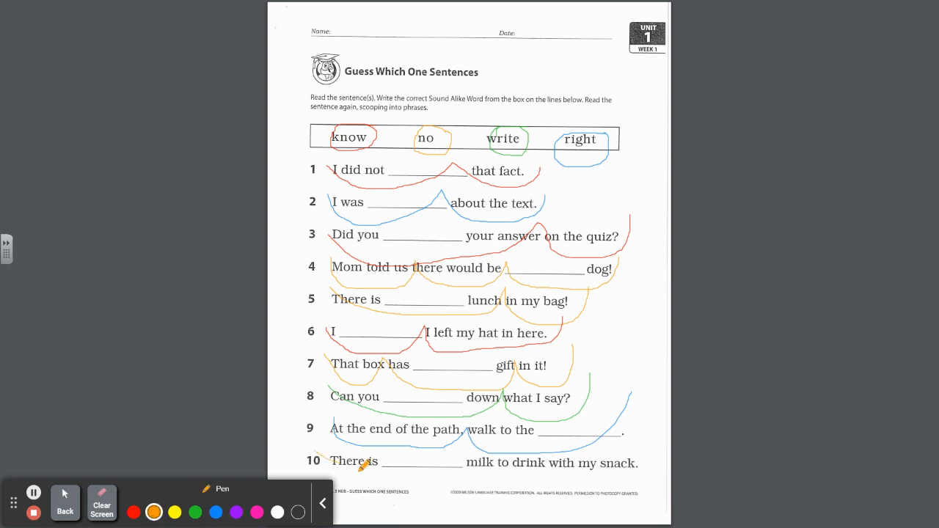
{"action": "left_click_drag", "start_coordinate": [349, 468], "coordinate": [521, 481]}
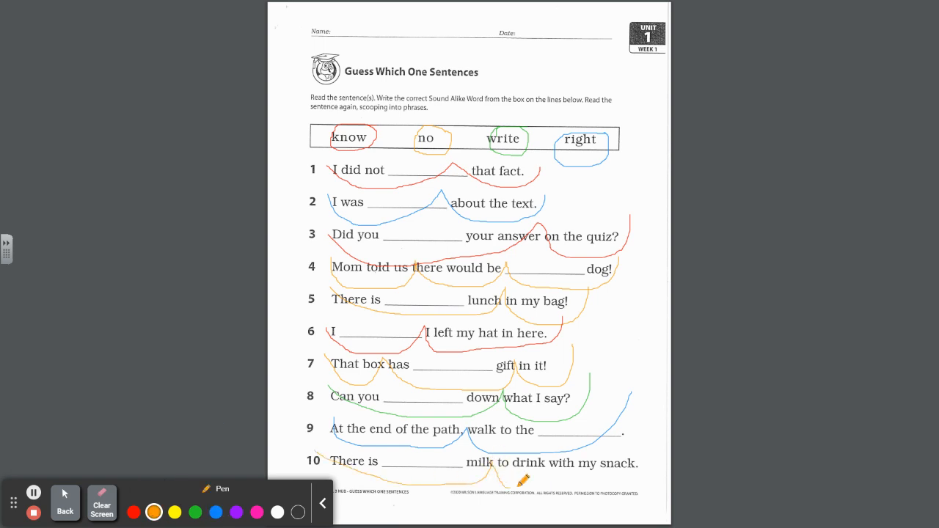